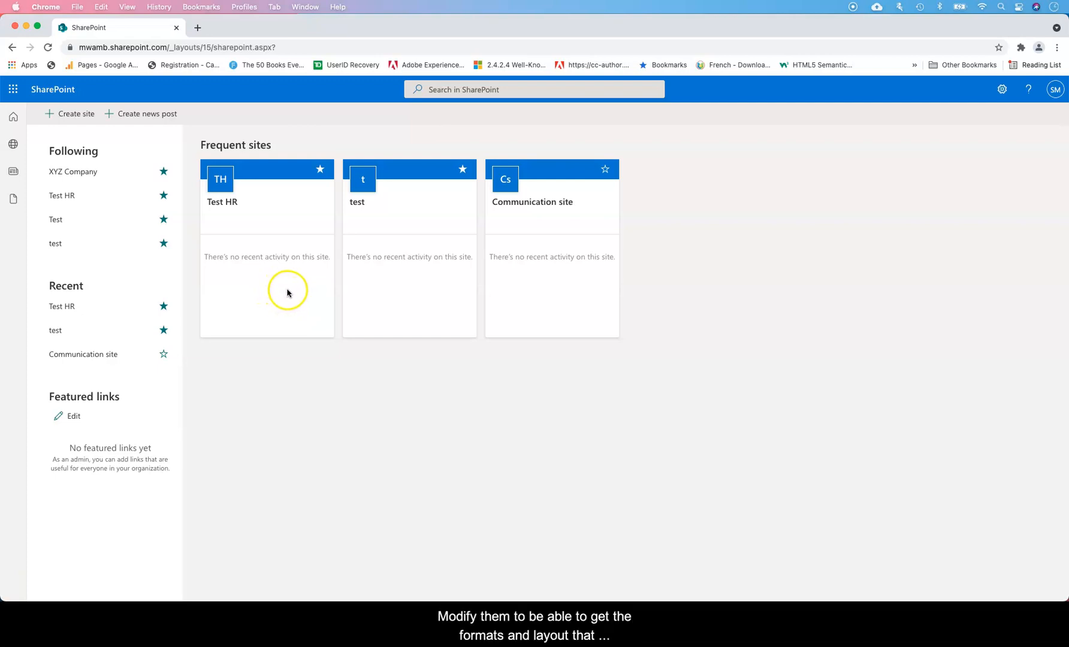
{"action": "mouse_move", "coordinate": [395, 399]}
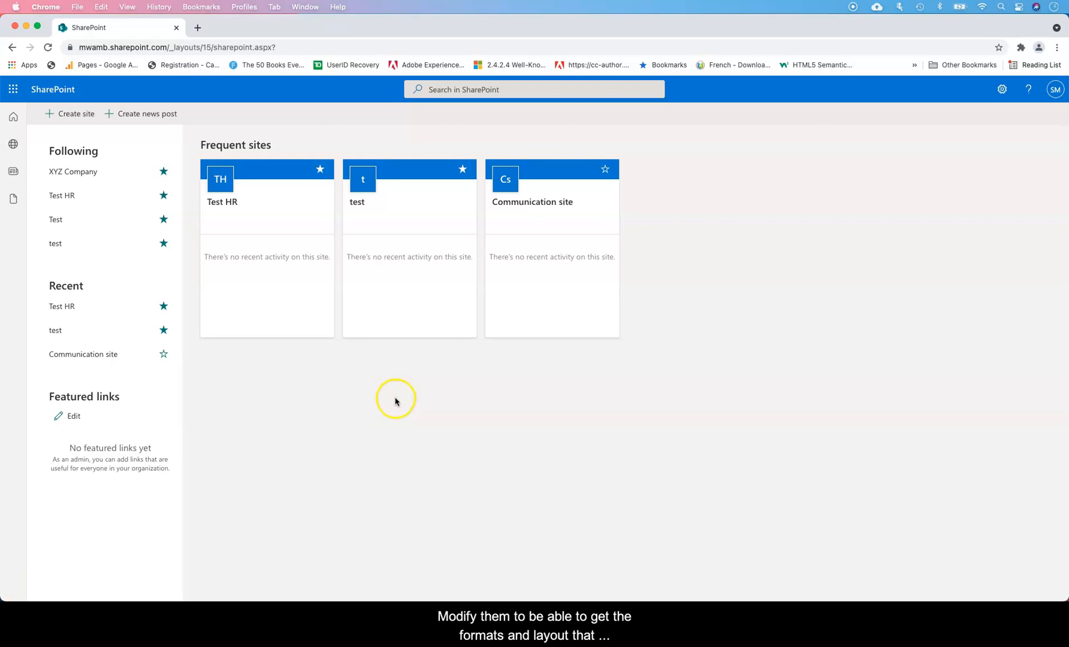
{"action": "mouse_move", "coordinate": [134, 289]}
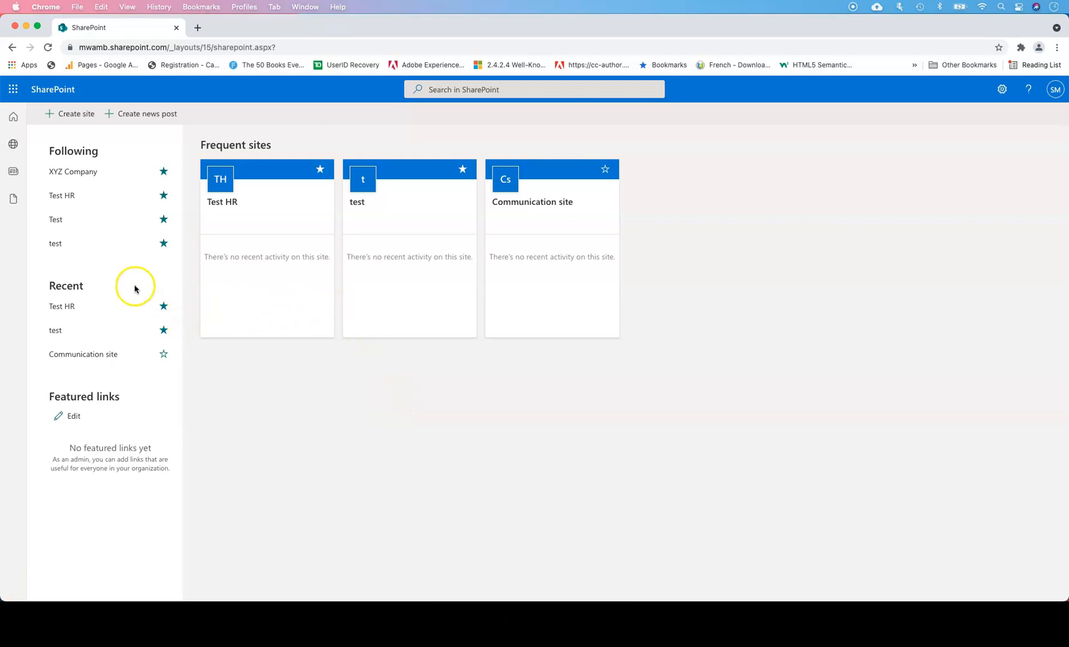
- Open the Communication site from Frequent sites and scroll through its home page
{"action": "left_click", "coordinate": [12, 90]}
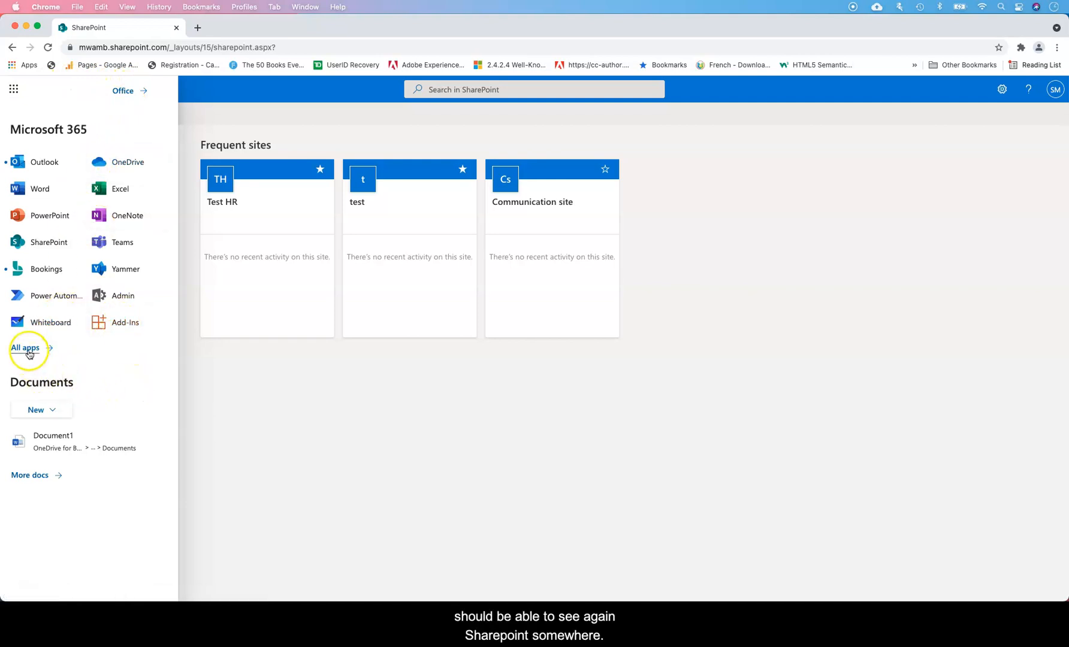
{"action": "left_click", "coordinate": [26, 348]}
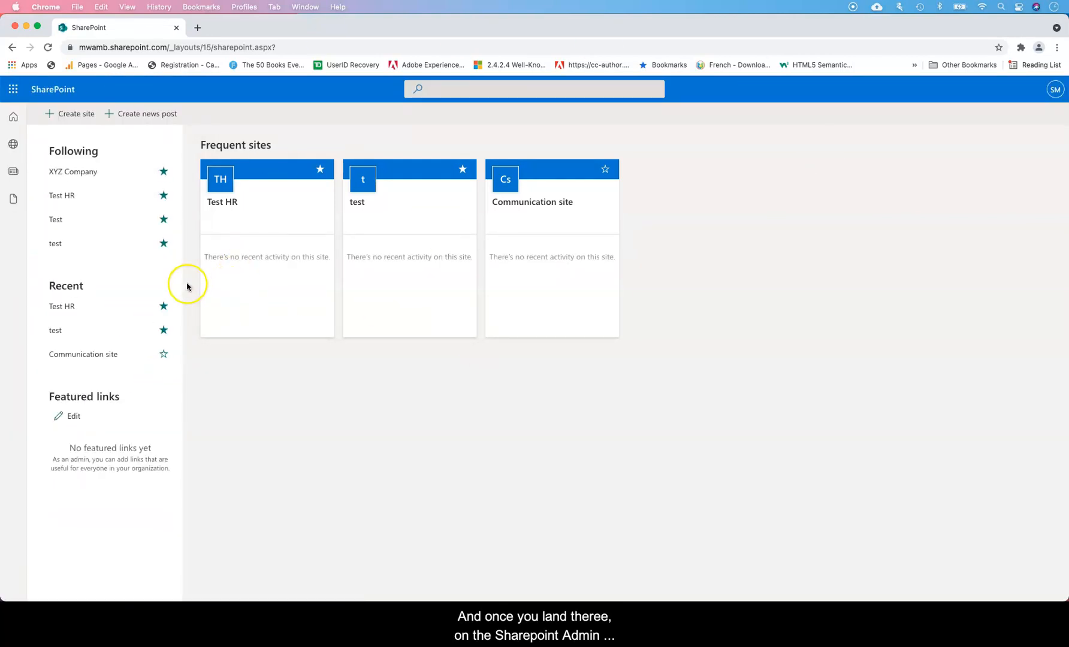
{"action": "mouse_move", "coordinate": [263, 235]}
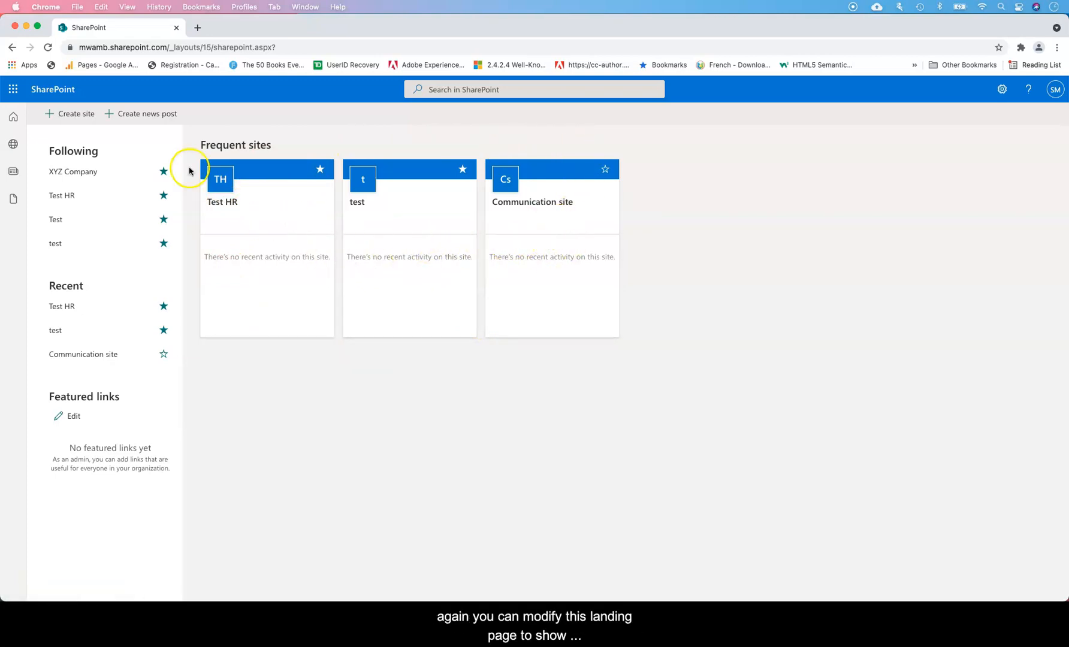
{"action": "mouse_move", "coordinate": [453, 266]}
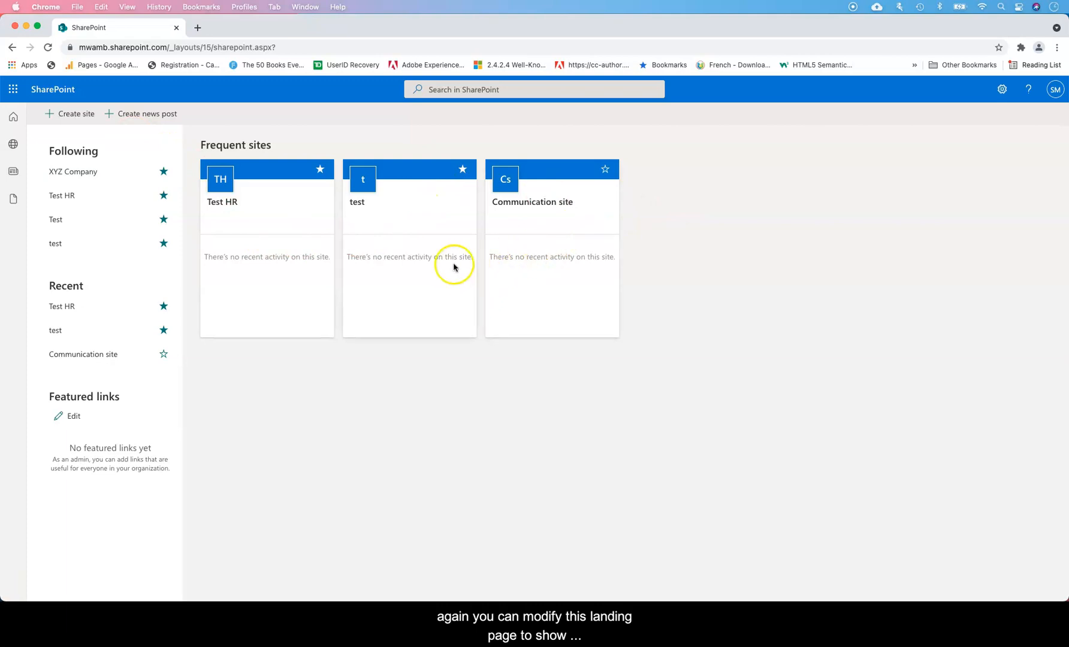
{"action": "mouse_move", "coordinate": [258, 158]}
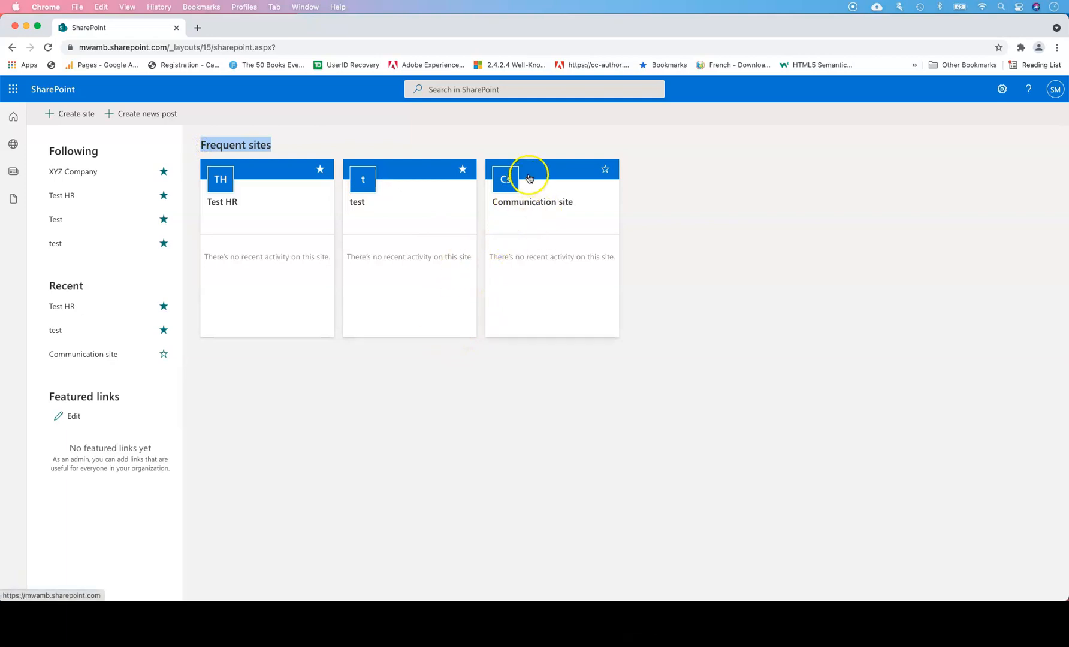
{"action": "left_click", "coordinate": [532, 197]}
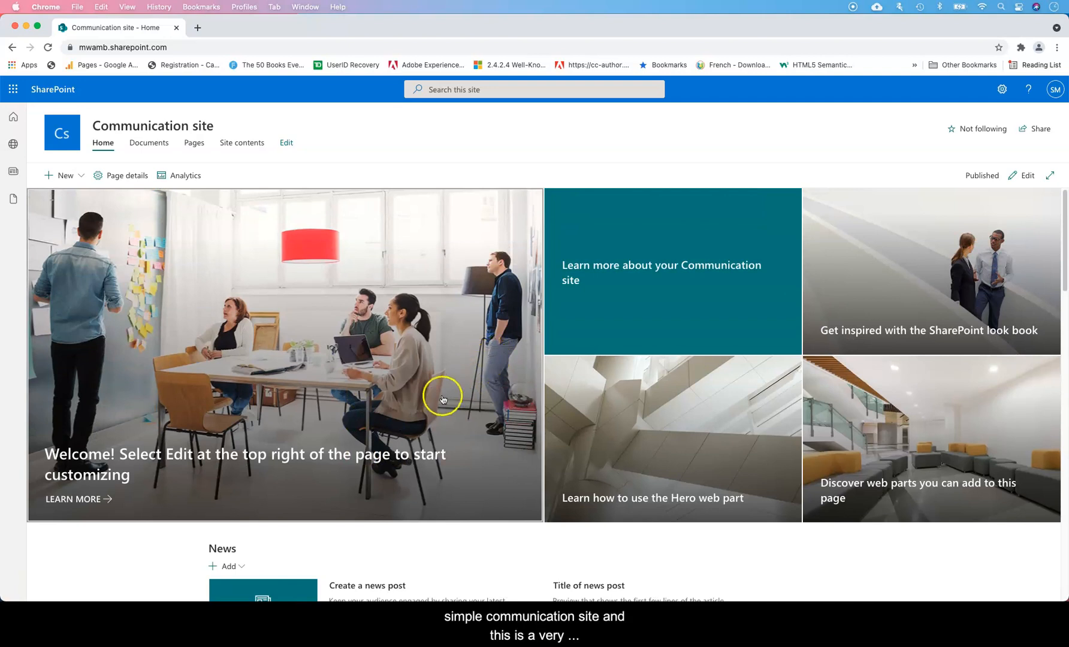
{"action": "scroll", "scroll_direction": "down", "scroll_amount": 3}
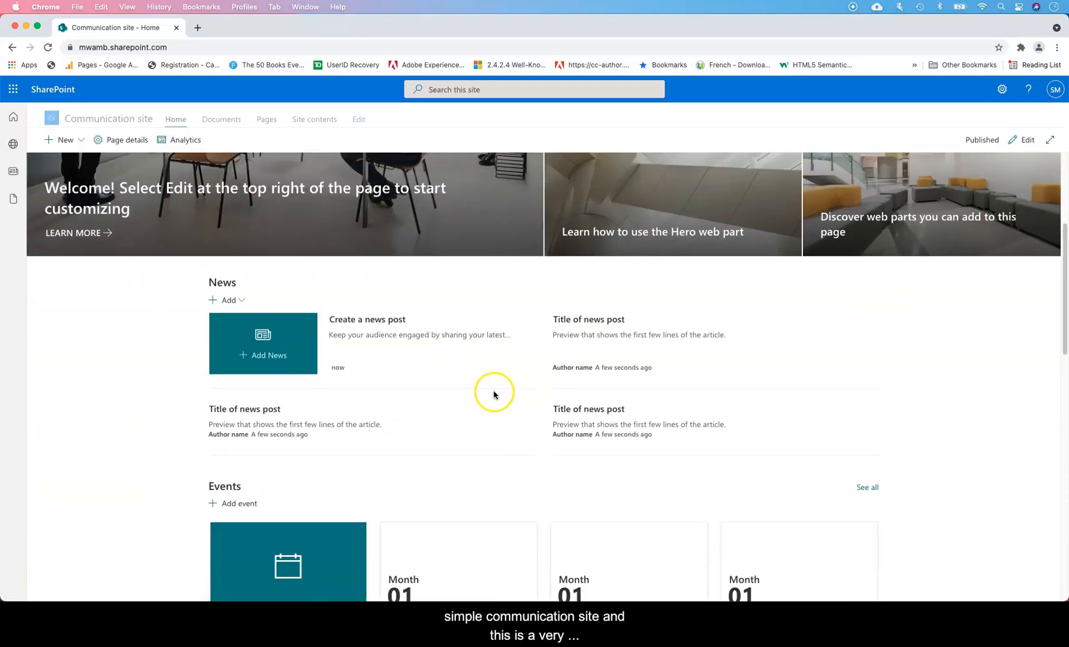
{"action": "scroll", "scroll_direction": "down", "scroll_amount": 3}
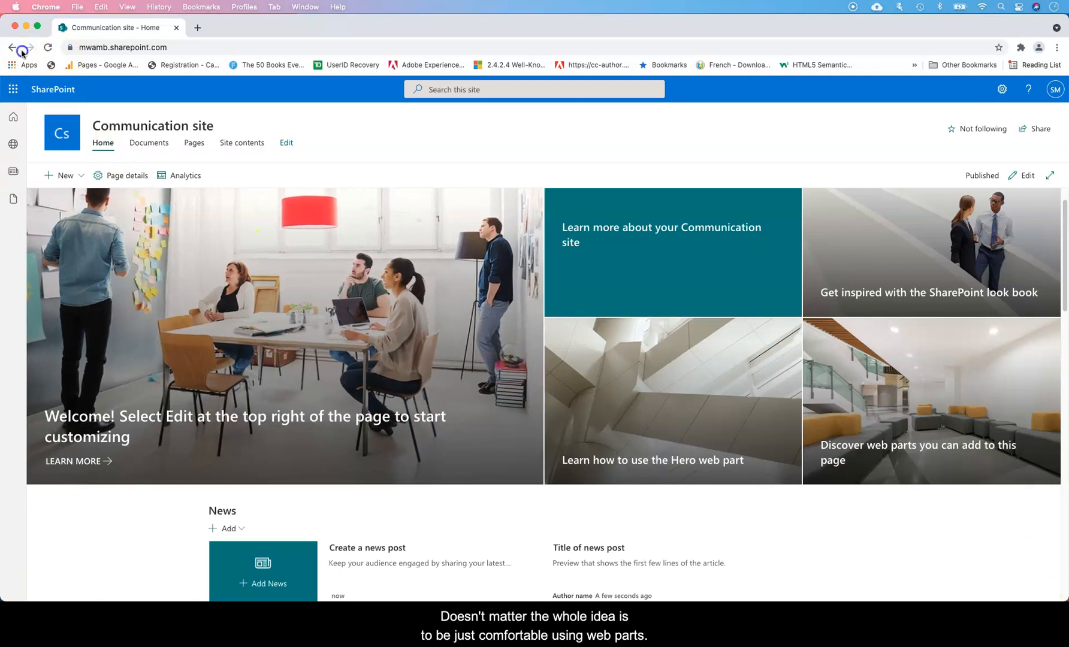
- Return to the SharePoint start page, open Test HR and start editing its home page
{"action": "left_click", "coordinate": [149, 143]}
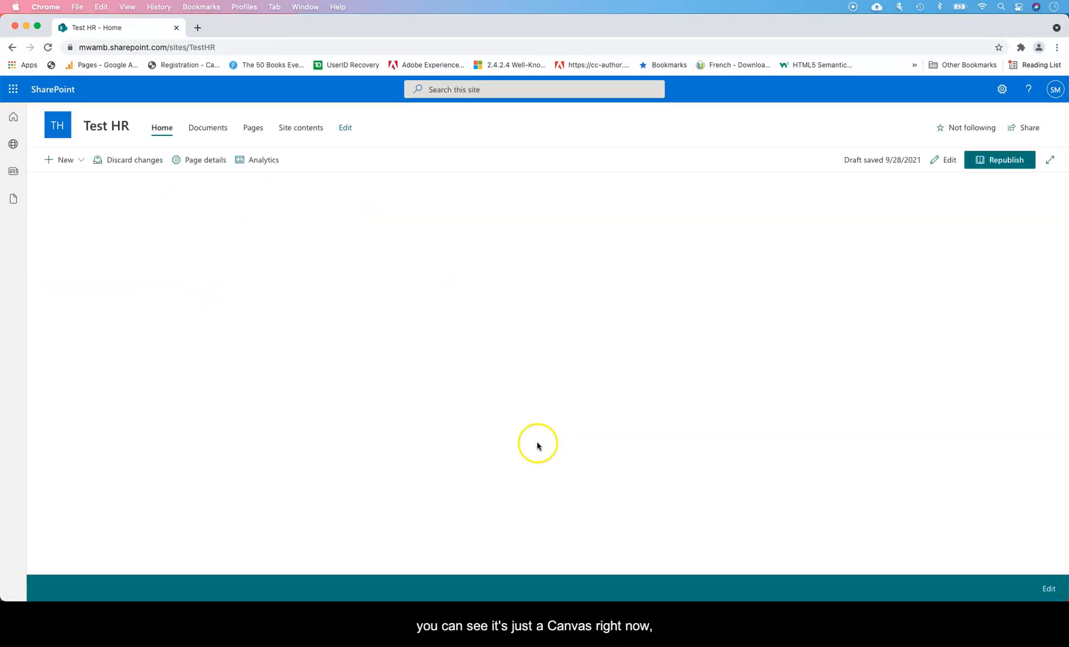
{"action": "mouse_move", "coordinate": [531, 387]}
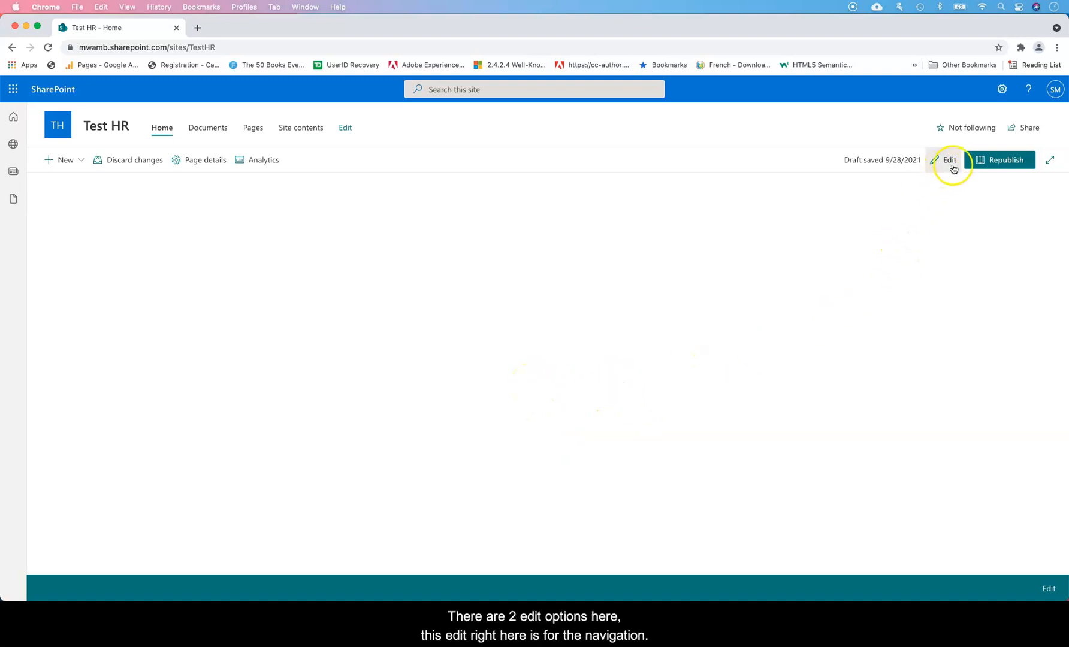
{"action": "mouse_move", "coordinate": [343, 127]}
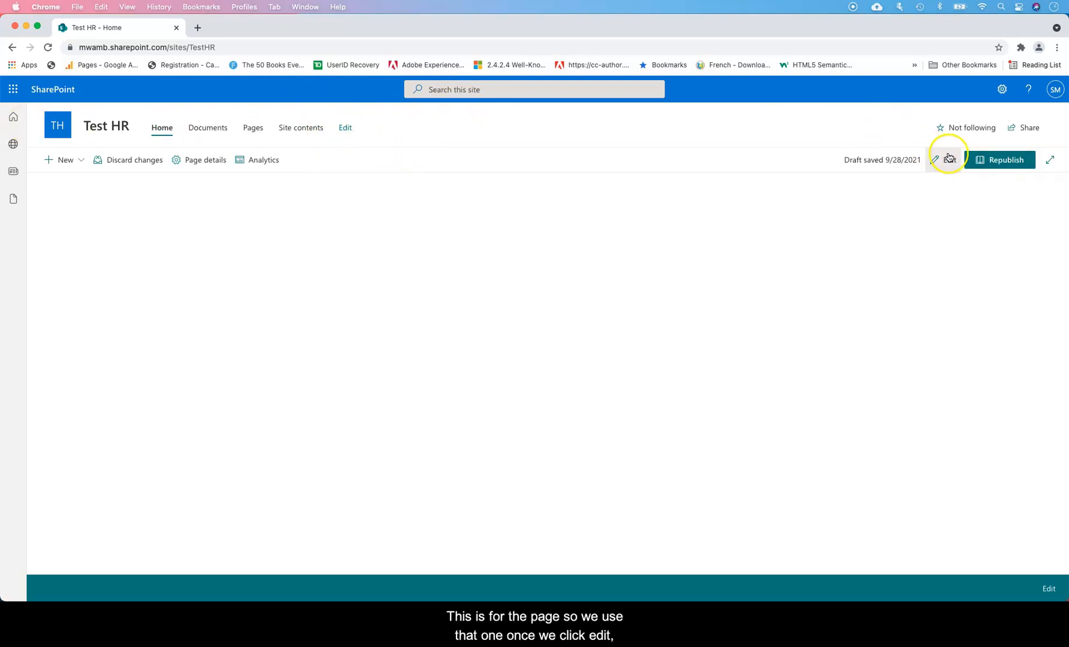
{"action": "left_click", "coordinate": [936, 159]}
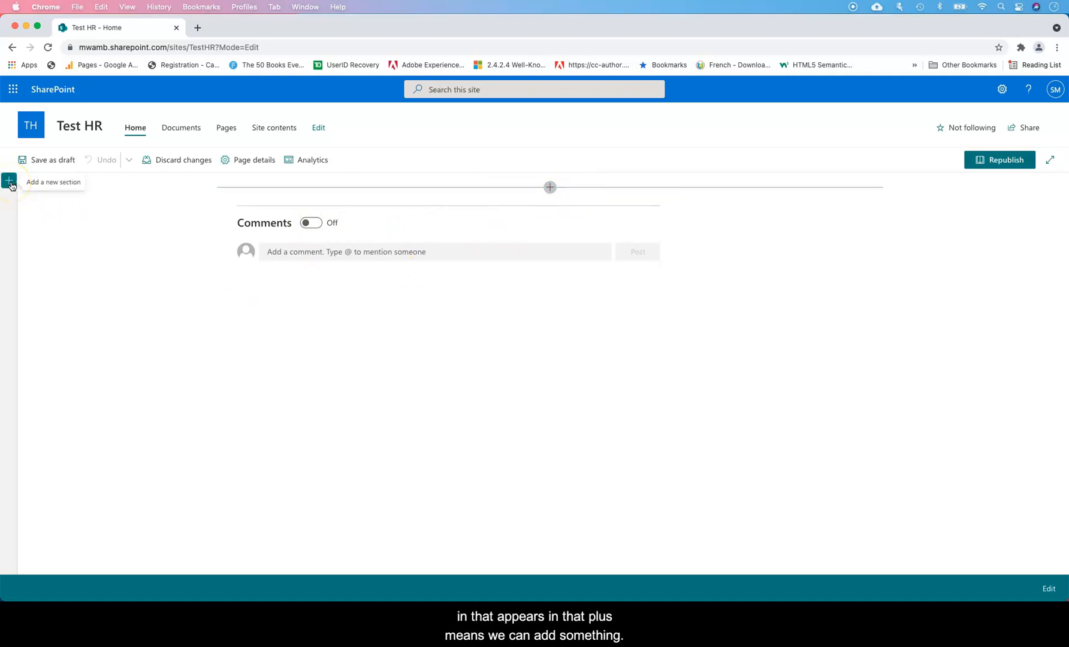
- Start adding a new section to the Test HR home page
{"action": "left_click", "coordinate": [9, 181]}
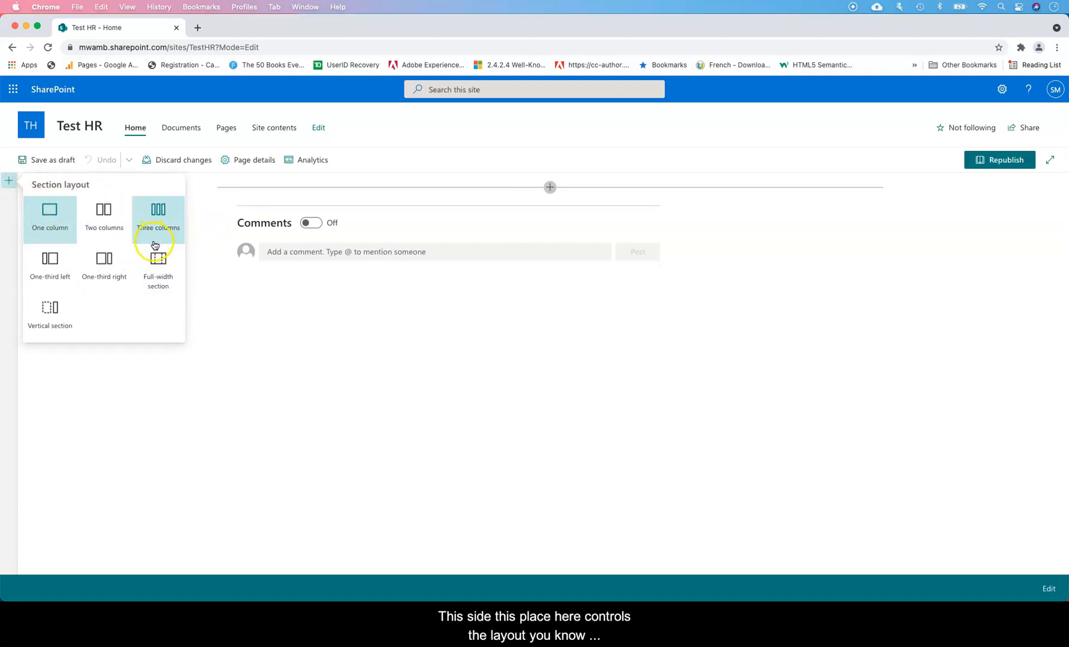
{"action": "mouse_move", "coordinate": [158, 218]}
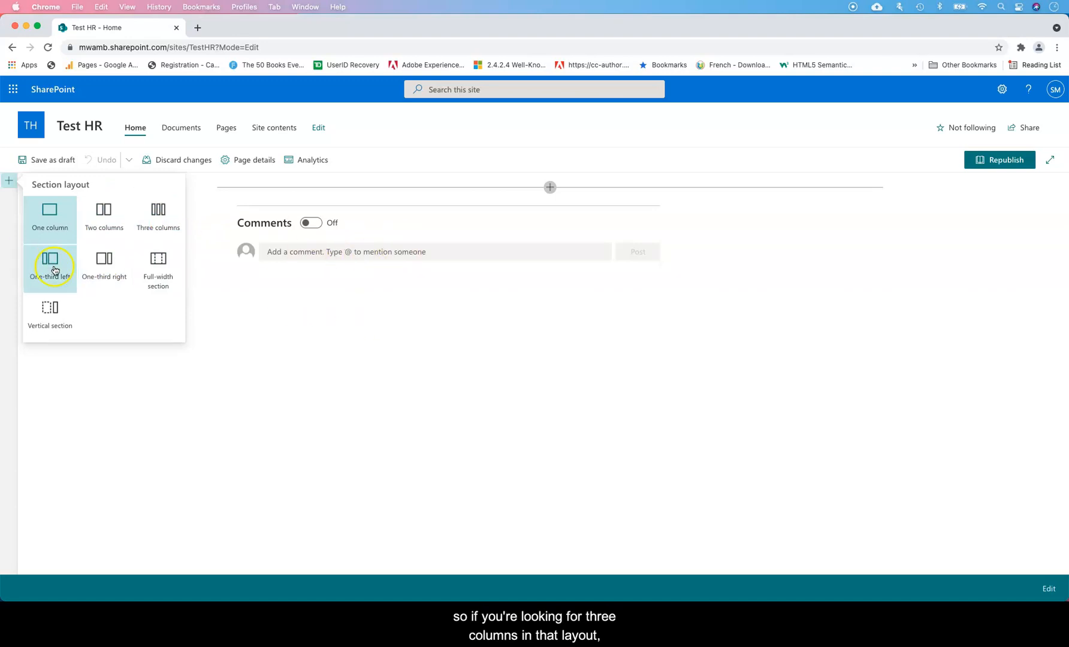
{"action": "mouse_move", "coordinate": [103, 266]}
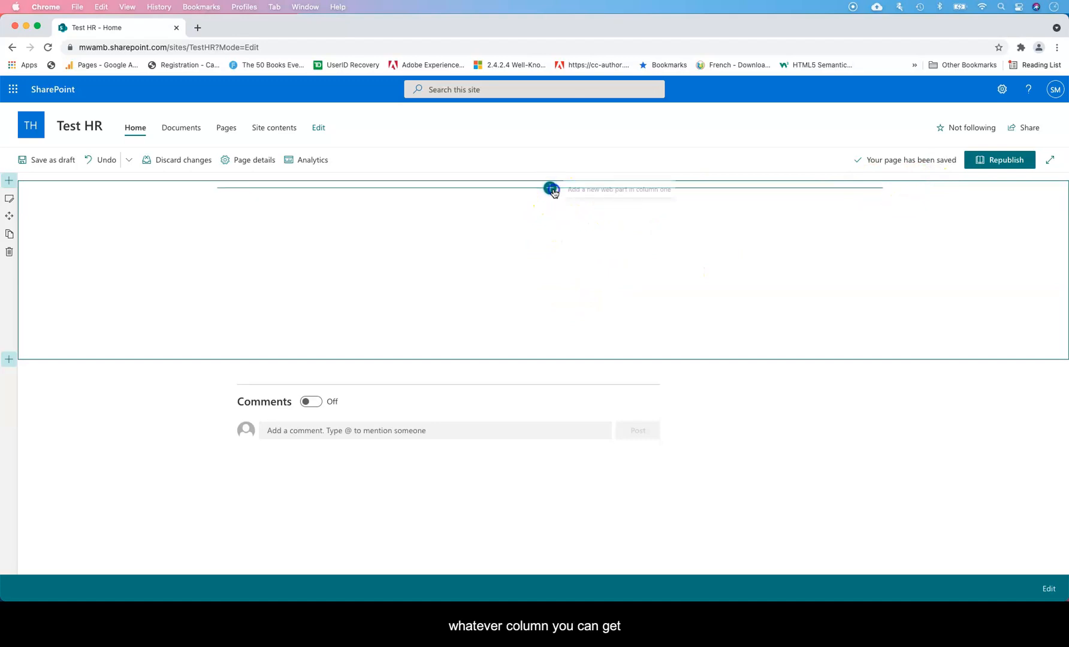
- Bring up the web part toolbox for the new section and browse toward Hero
{"action": "left_click", "coordinate": [550, 190]}
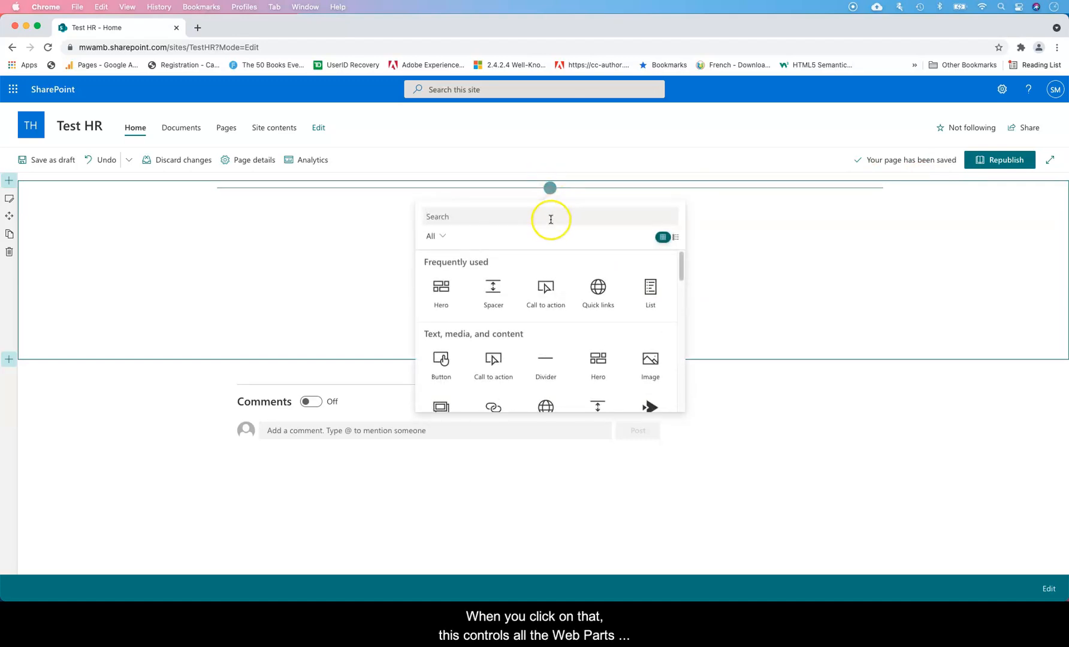
{"action": "mouse_move", "coordinate": [617, 335]}
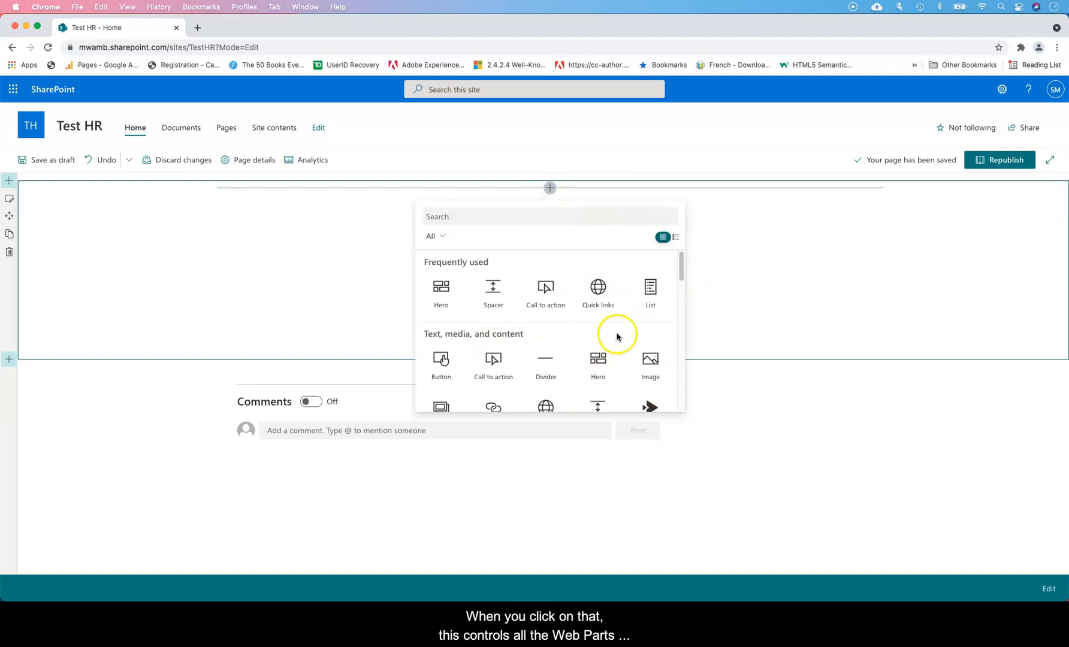
{"action": "scroll", "scroll_direction": "down", "scroll_amount": 3}
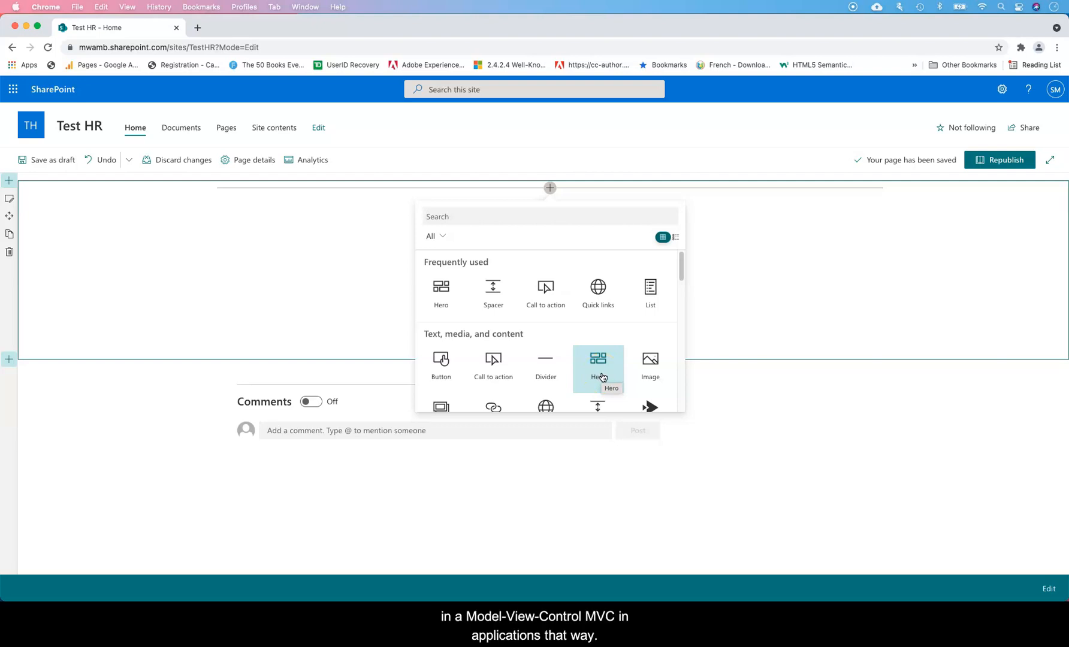
{"action": "mouse_move", "coordinate": [649, 365]}
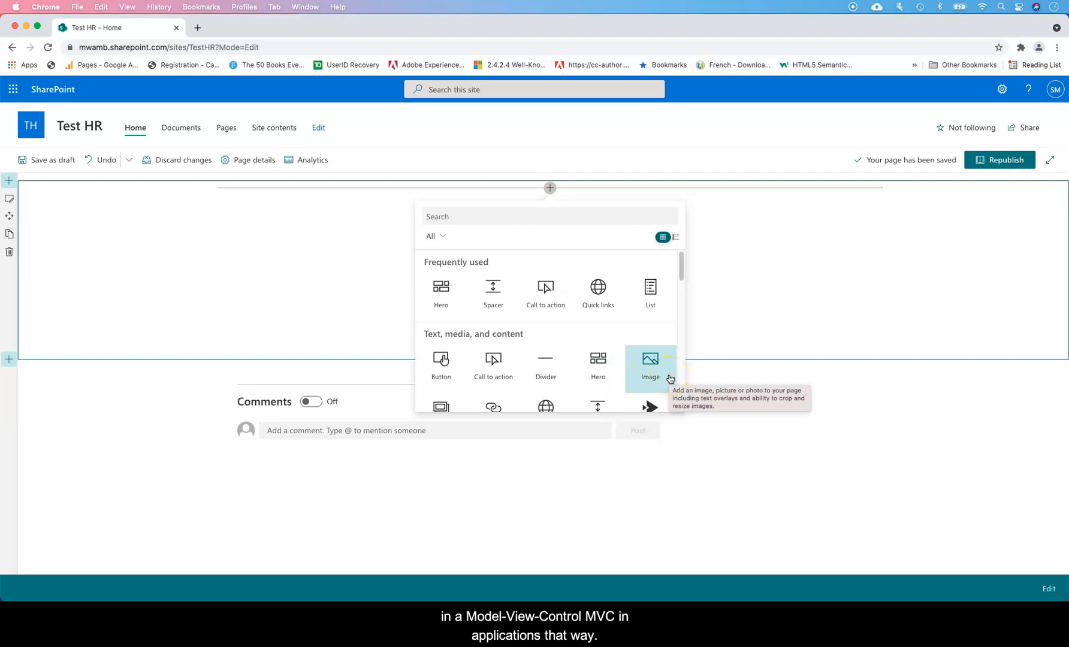
{"action": "mouse_move", "coordinate": [491, 330]}
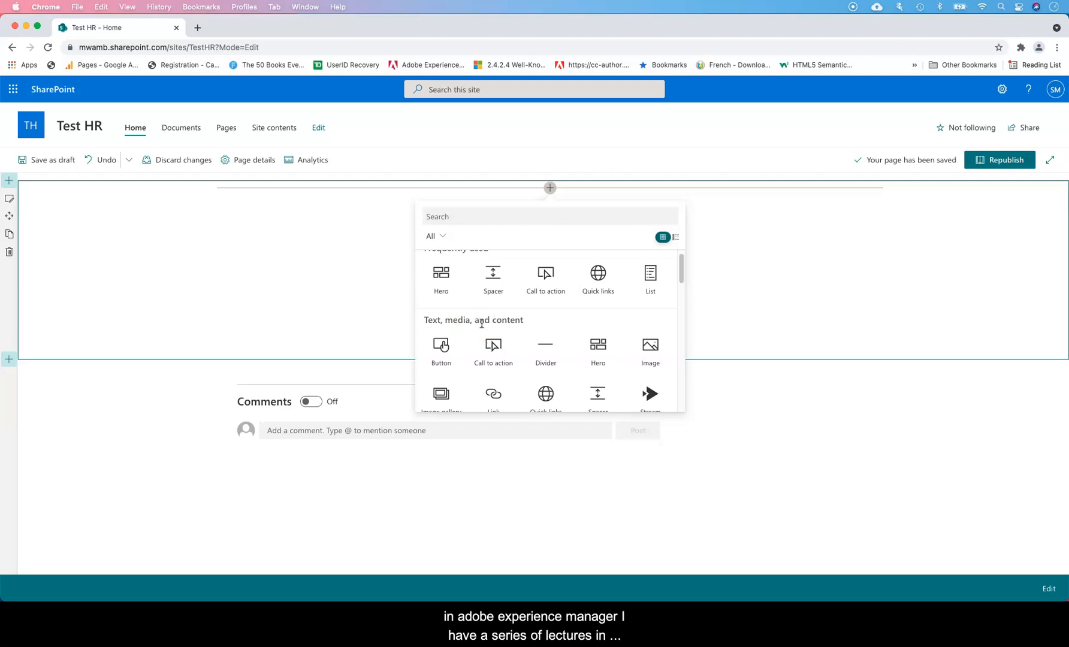
{"action": "mouse_move", "coordinate": [493, 351]}
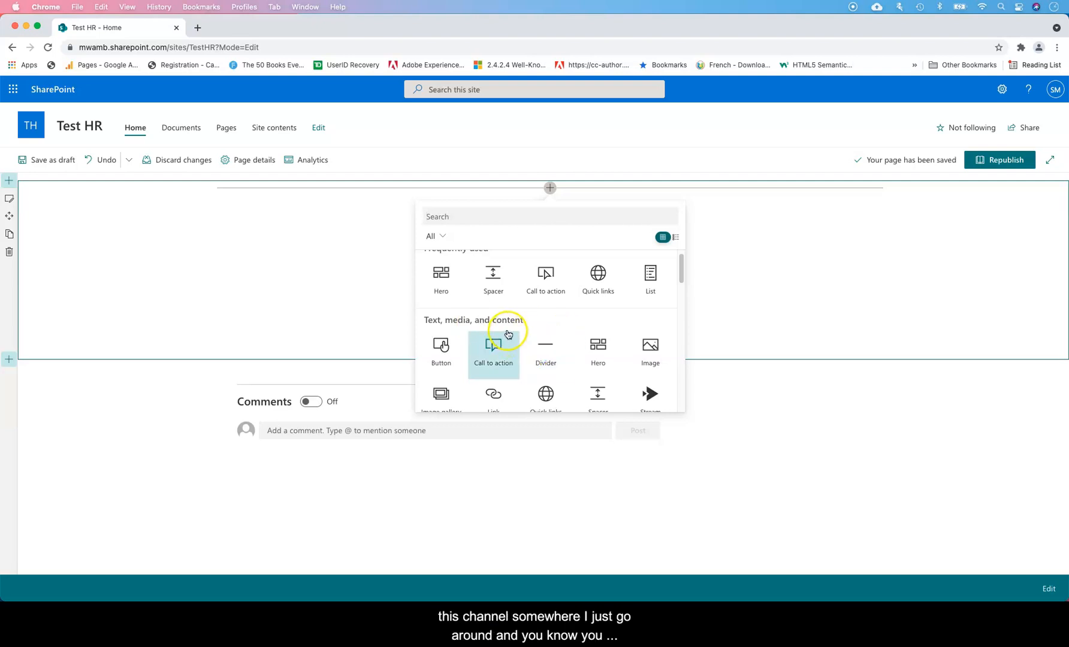
{"action": "mouse_move", "coordinate": [492, 344]}
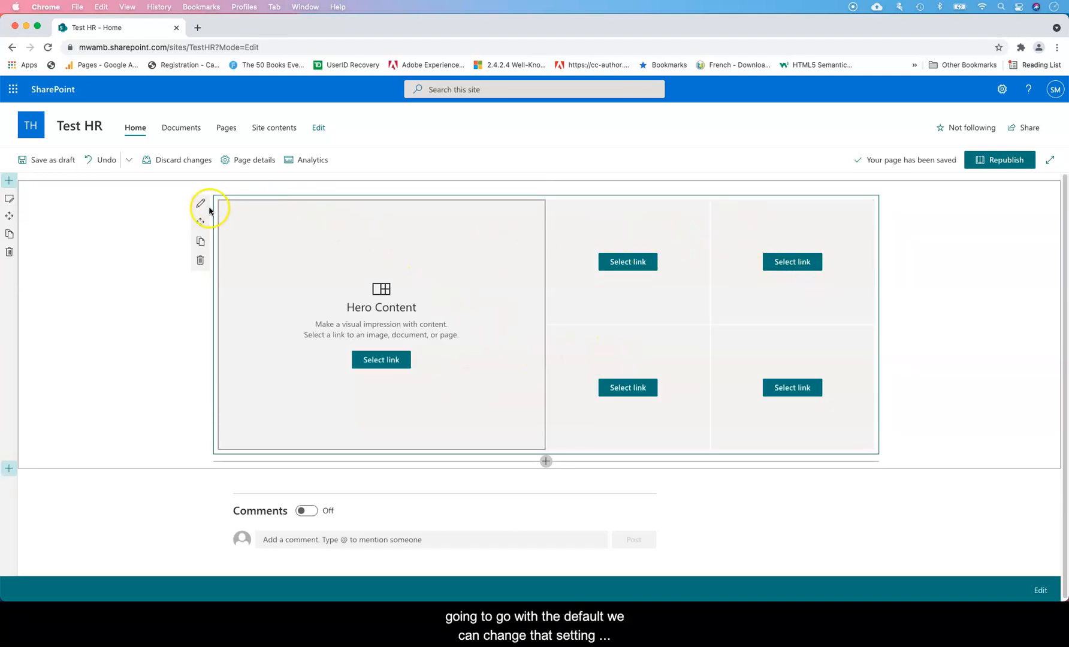
- Set the Hero layout to four tiles after trying three and five
{"action": "left_click", "coordinate": [200, 204]}
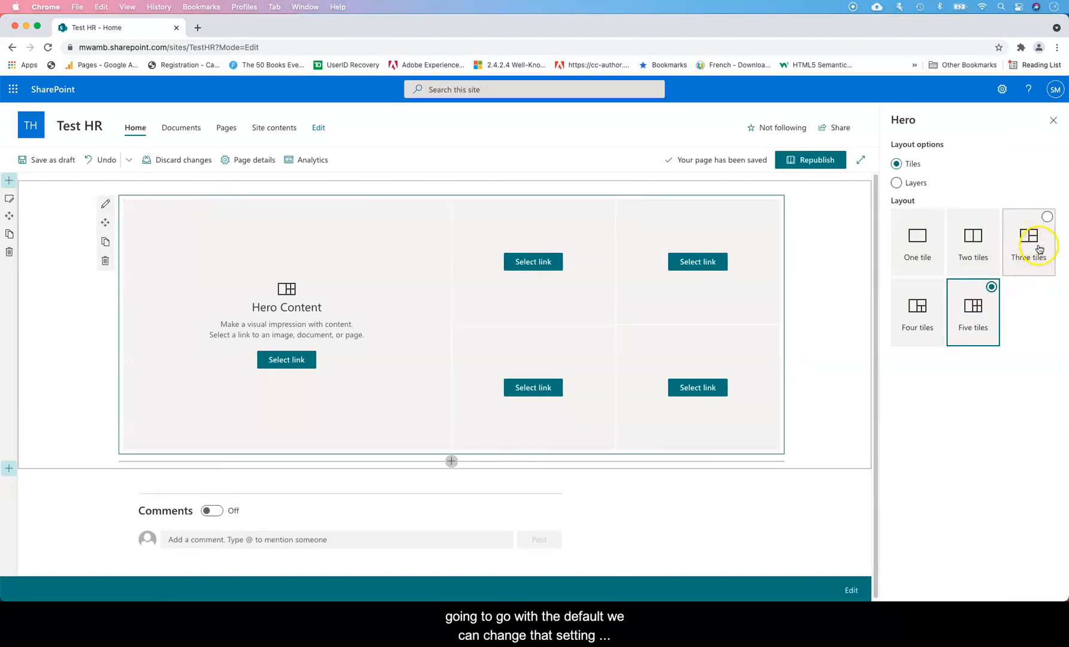
{"action": "left_click", "coordinate": [1028, 241]}
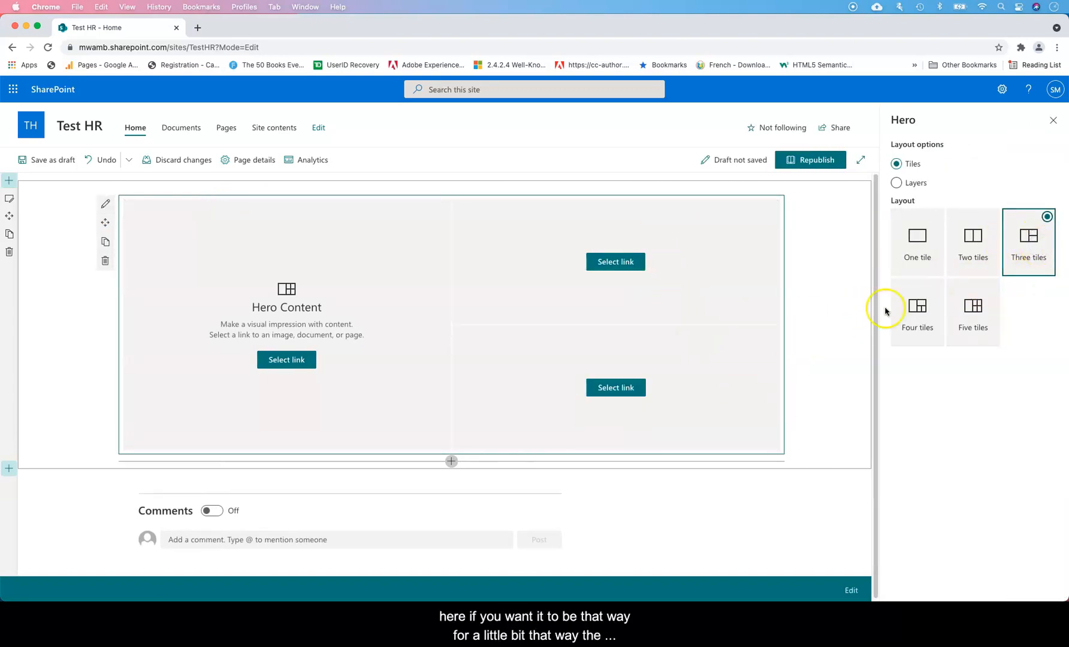
{"action": "left_click", "coordinate": [917, 312]}
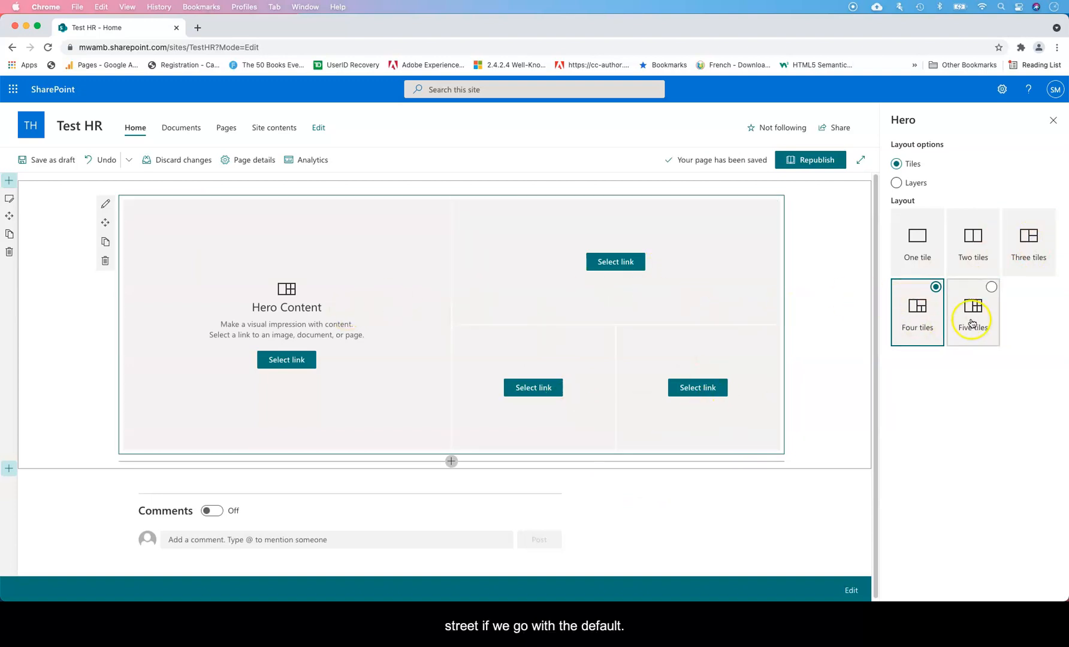
{"action": "left_click", "coordinate": [971, 311]}
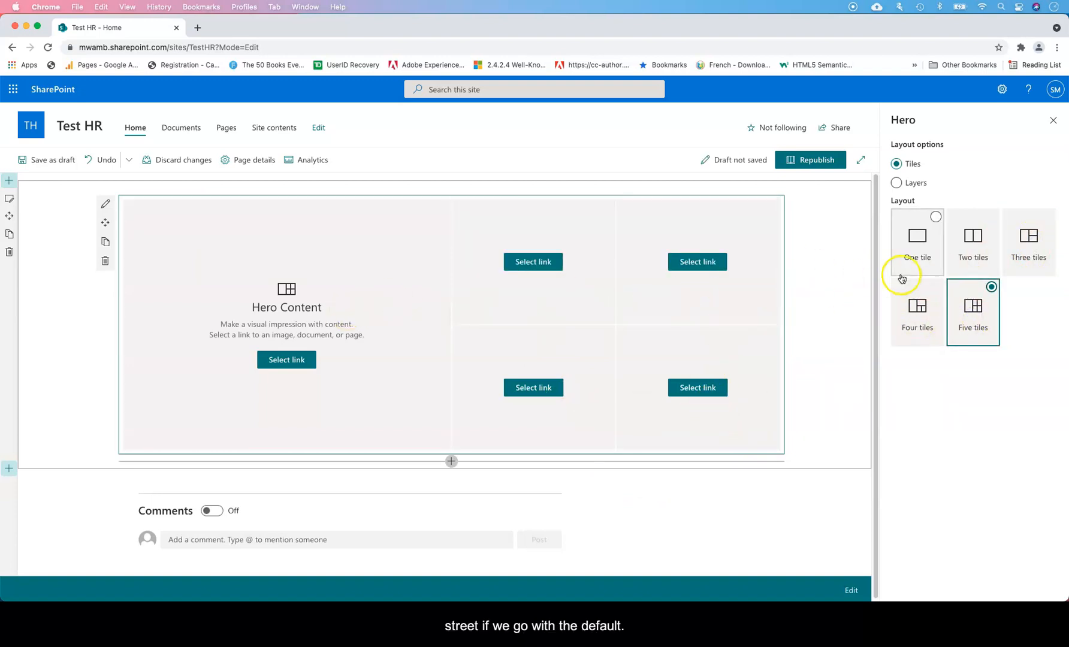
{"action": "left_click", "coordinate": [917, 311]}
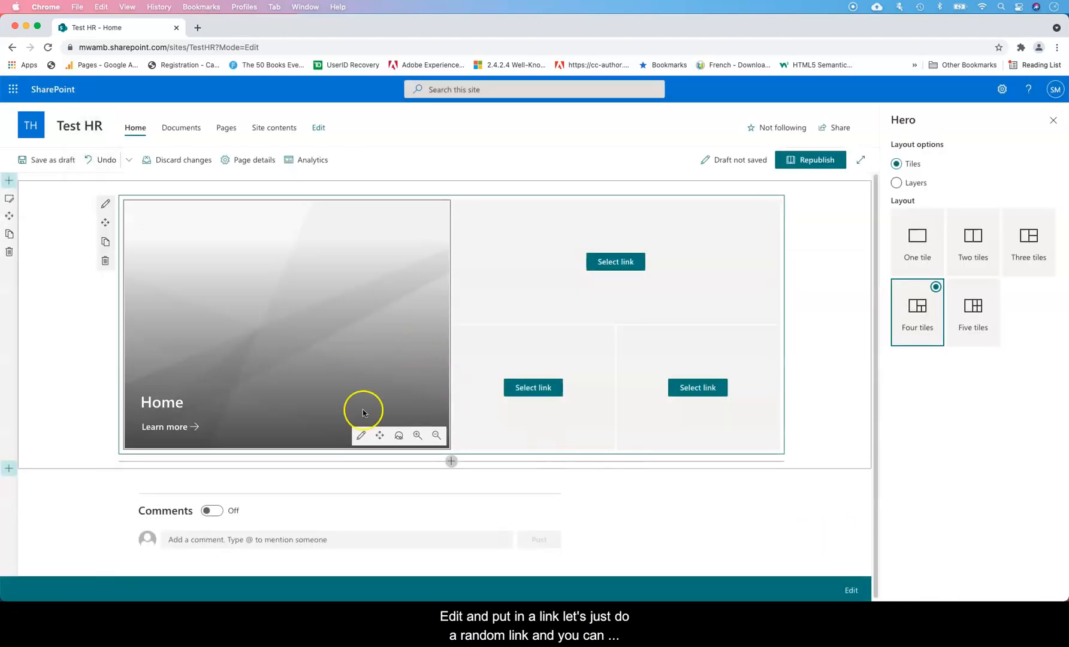
{"action": "mouse_move", "coordinate": [296, 448]}
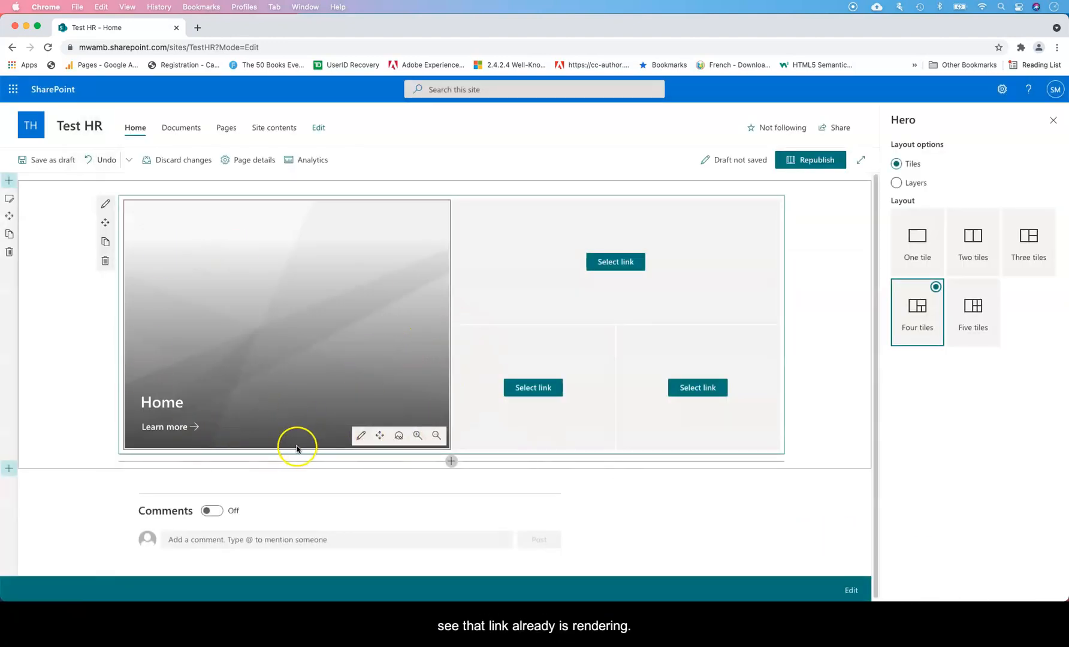
- Change the Home tile's background image setting from auto-selected to custom image
{"action": "left_click", "coordinate": [361, 436]}
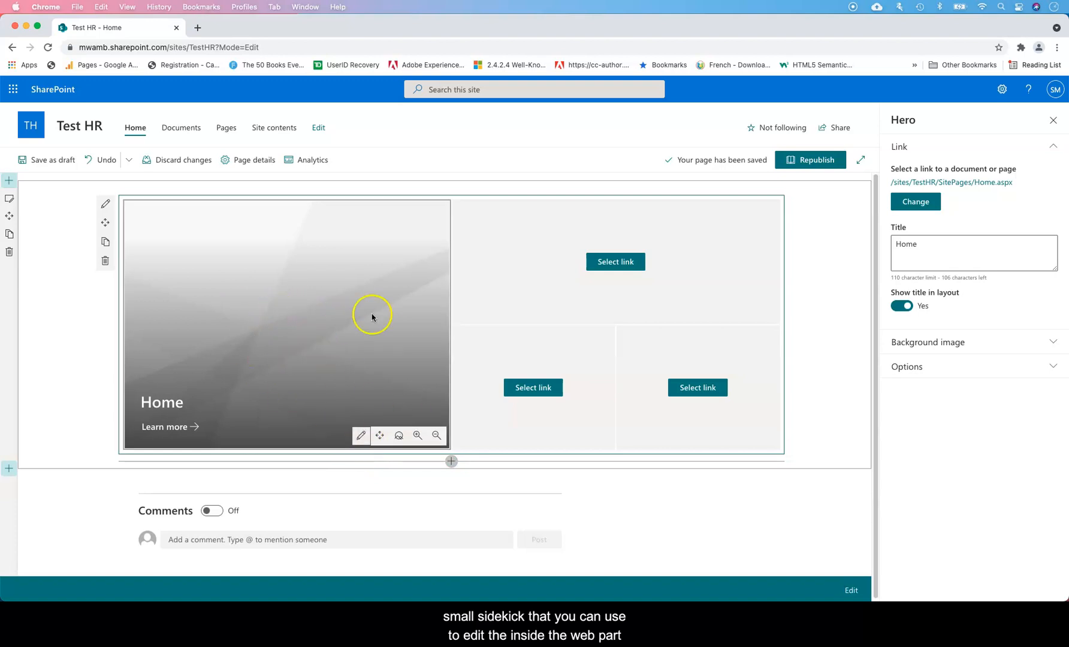
{"action": "left_click", "coordinate": [928, 341]}
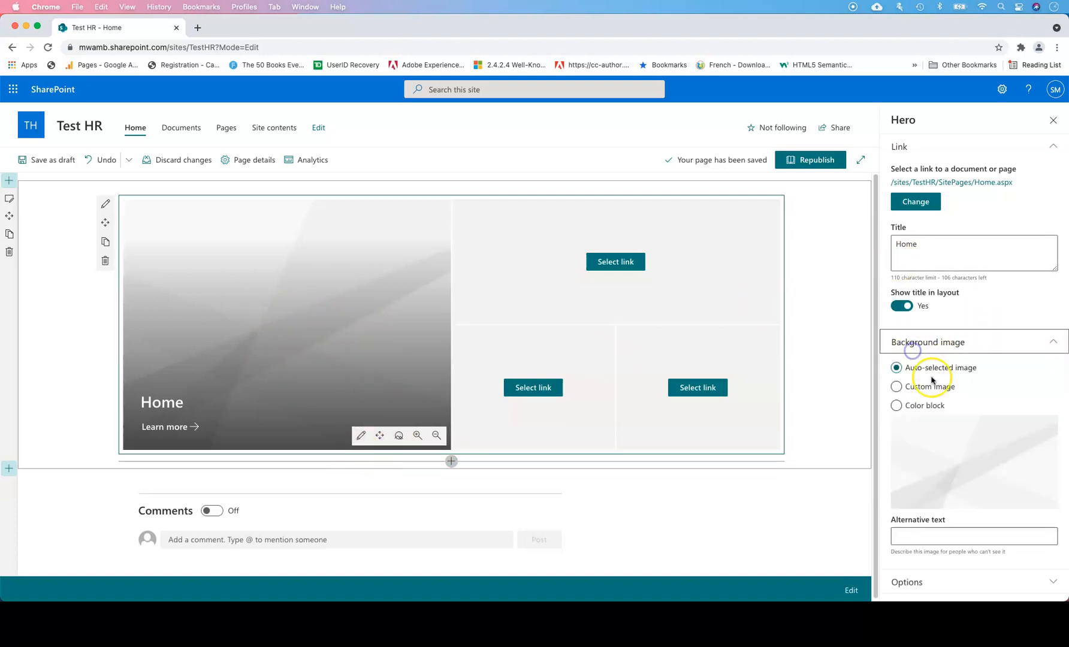
{"action": "left_click", "coordinate": [896, 387]}
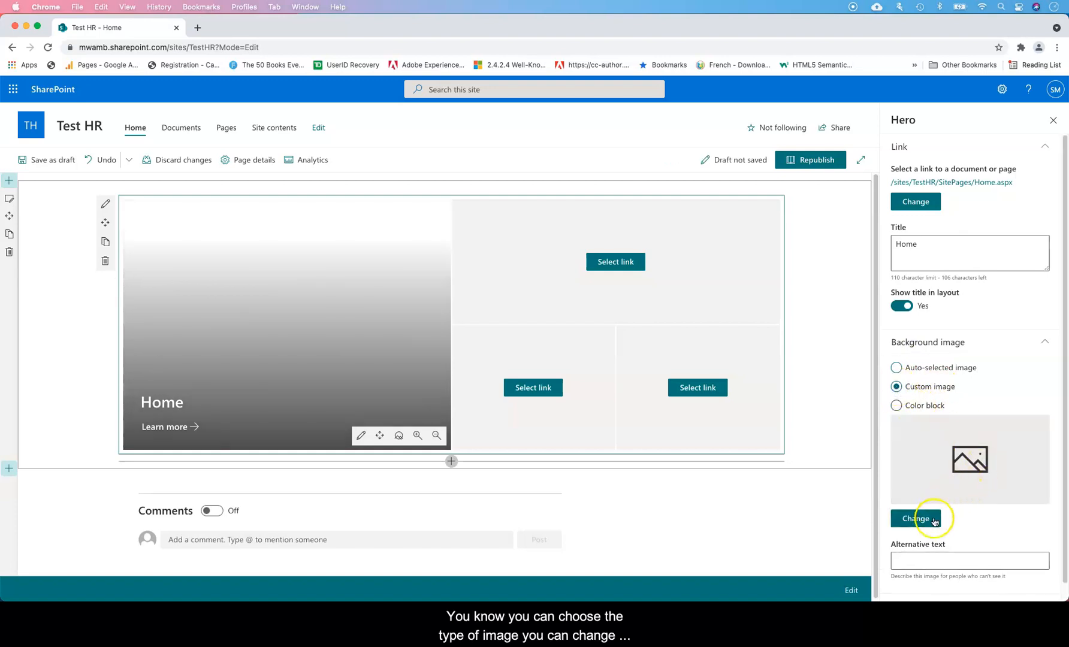
- Search stock images for 'peop' and use the cheering crowd photo as the Home tile background
{"action": "left_click", "coordinate": [914, 519]}
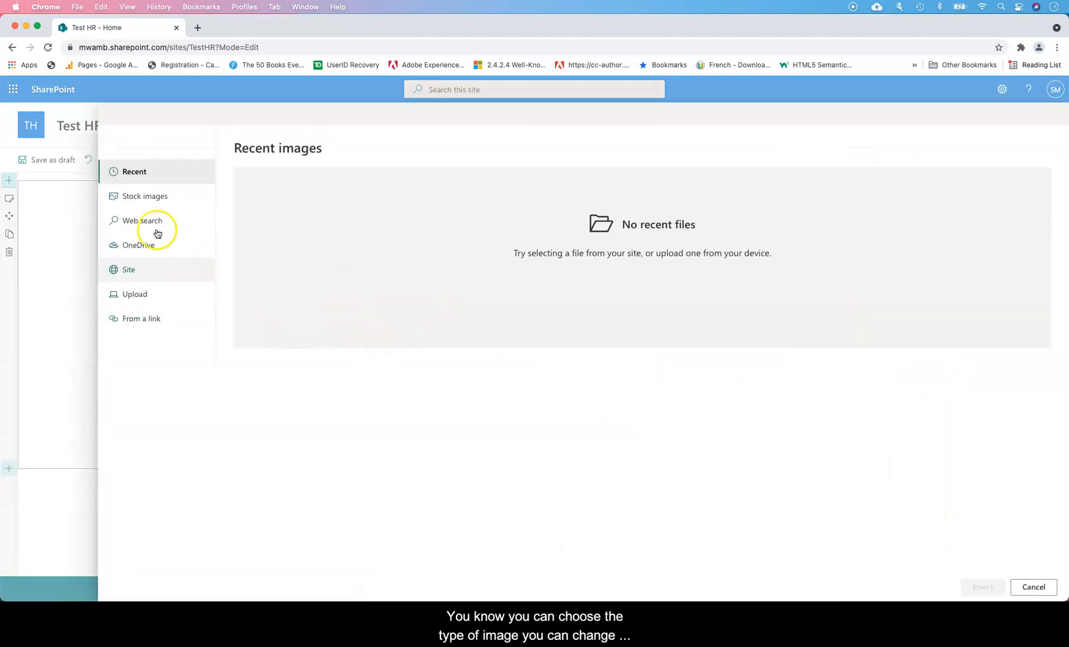
{"action": "left_click", "coordinate": [143, 197]}
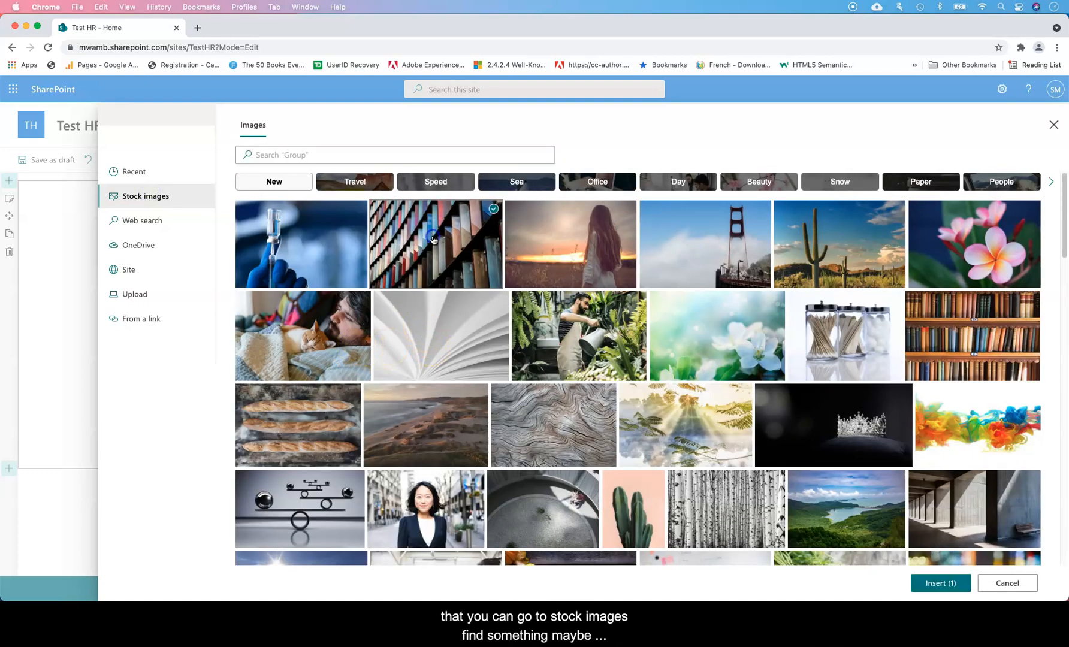
{"action": "left_click", "coordinate": [394, 155]}
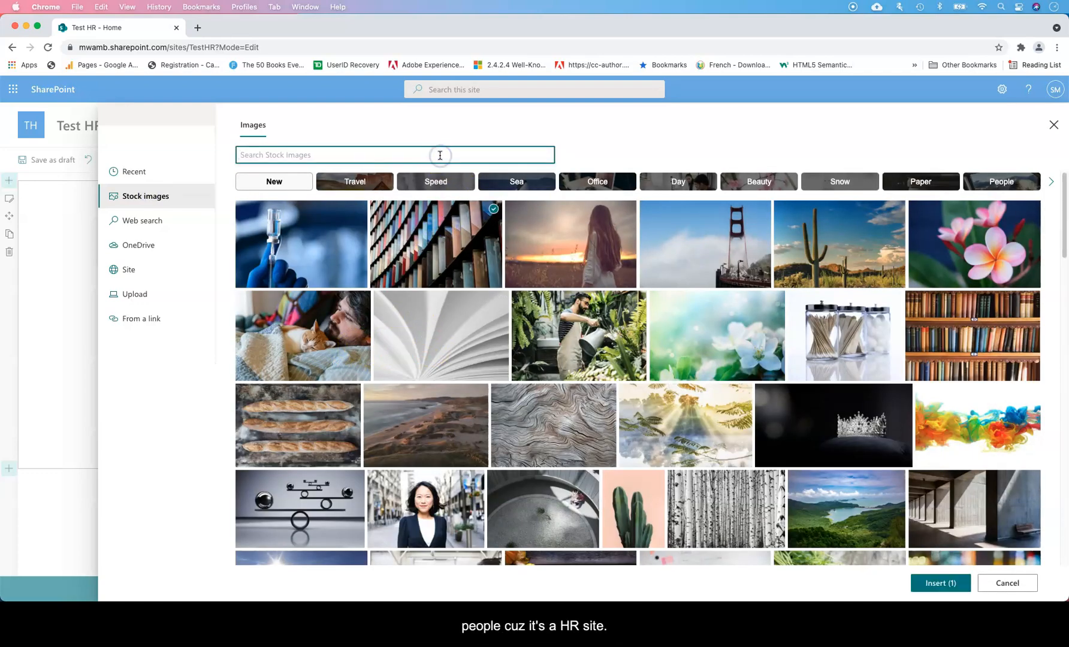
{"action": "type", "text": "people"}
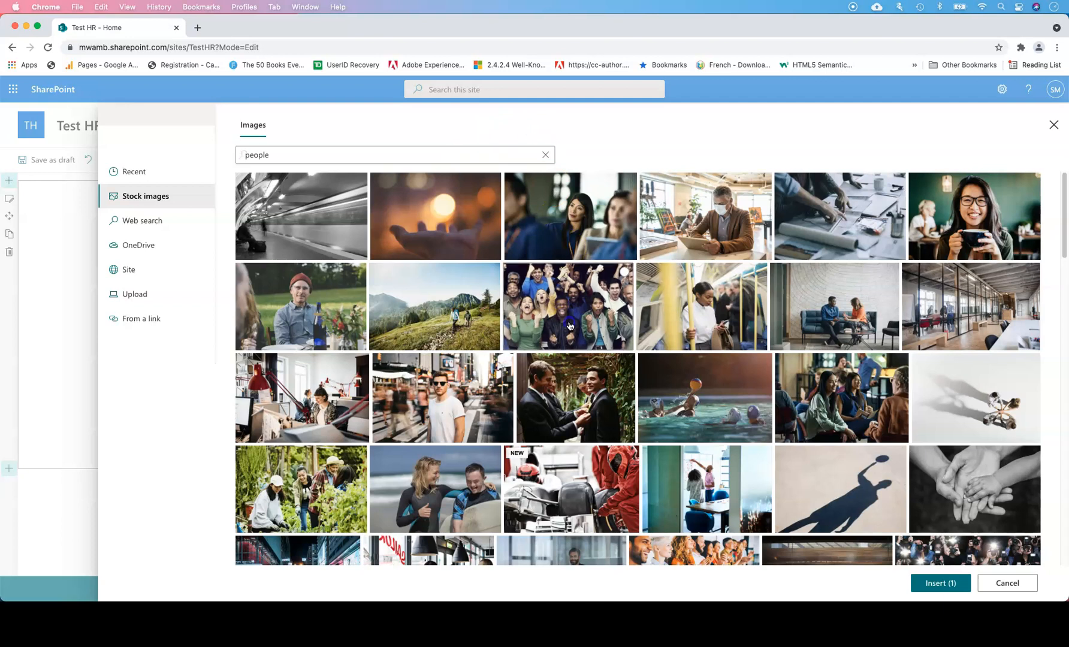
{"action": "left_click", "coordinate": [940, 583]}
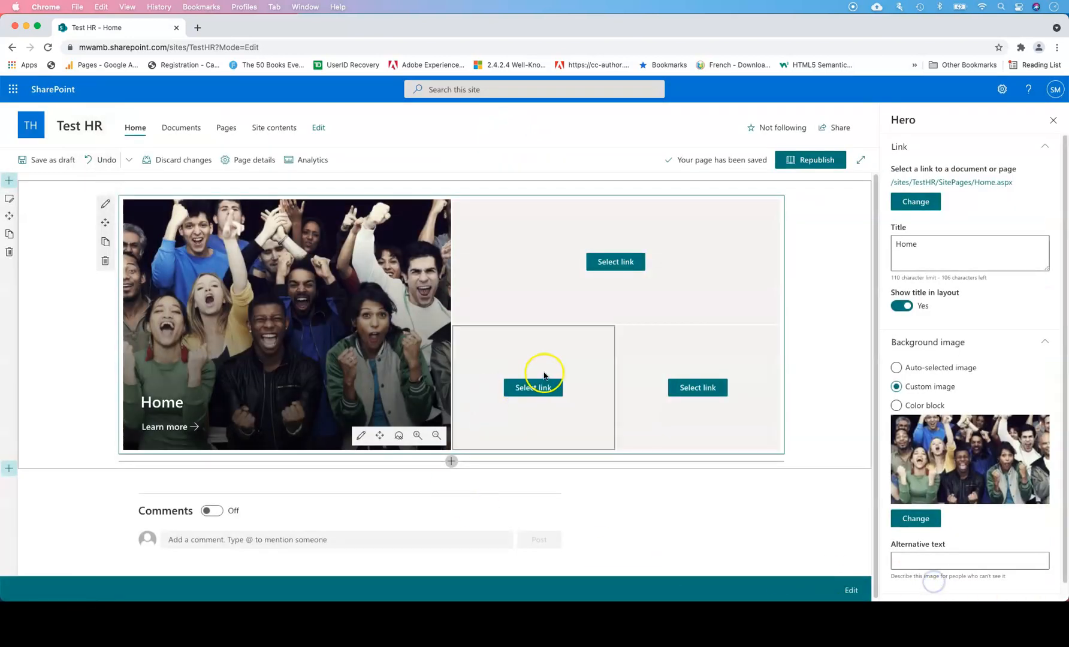
{"action": "left_click", "coordinate": [914, 517]}
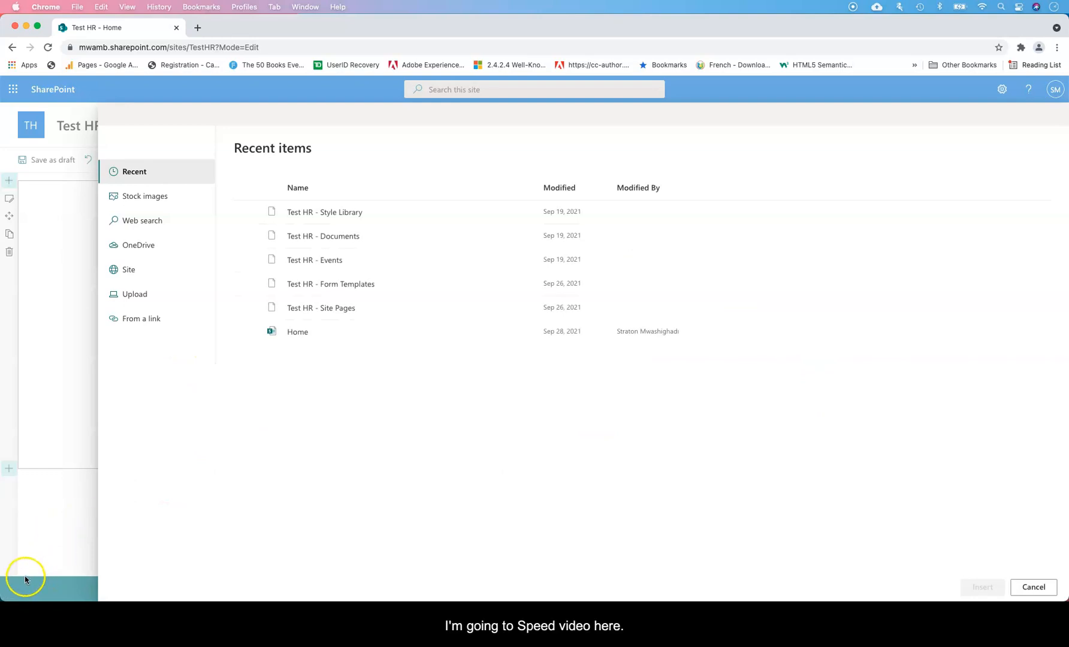
{"action": "mouse_move", "coordinate": [23, 574]}
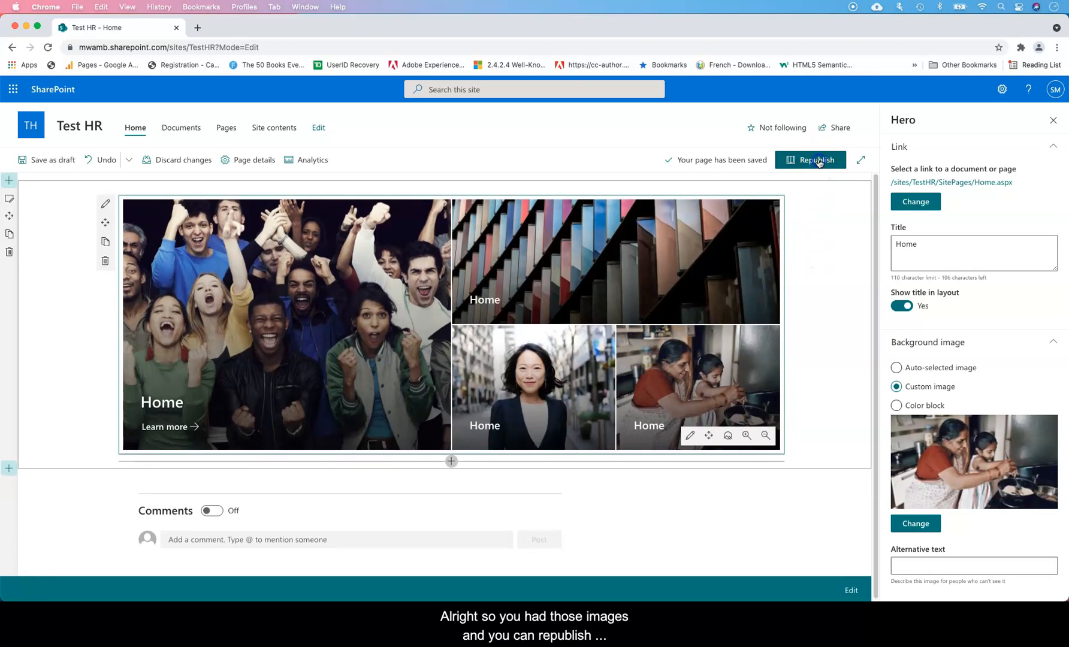
- Republish the page with the filled hero, reopen it for editing and add a spacer above the hero
{"action": "left_click", "coordinate": [810, 160]}
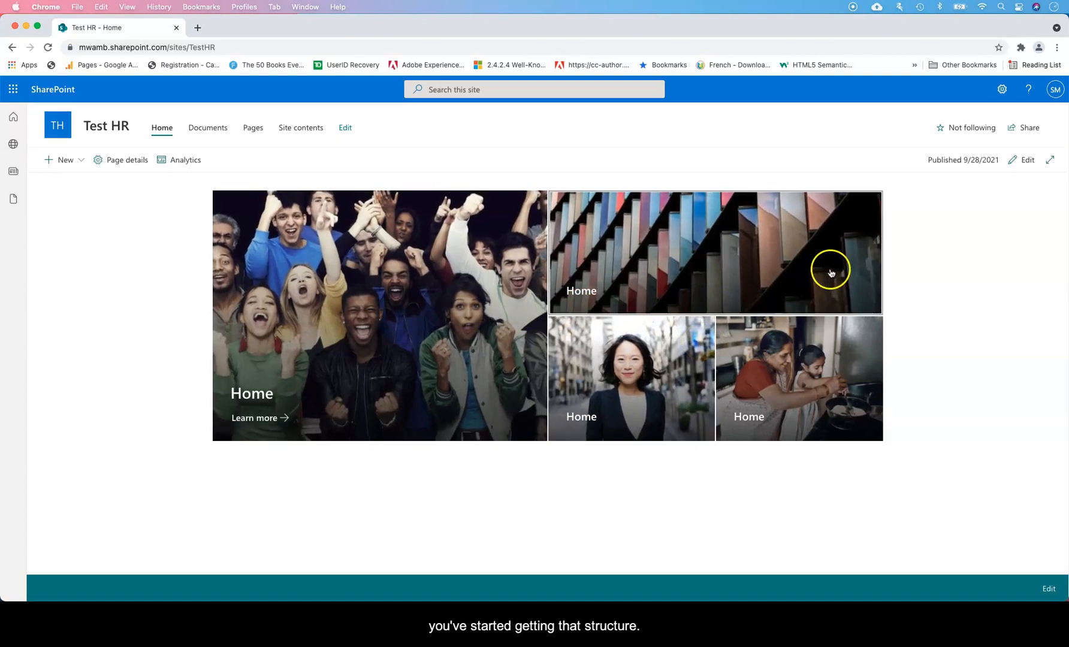
{"action": "left_click", "coordinate": [344, 127]}
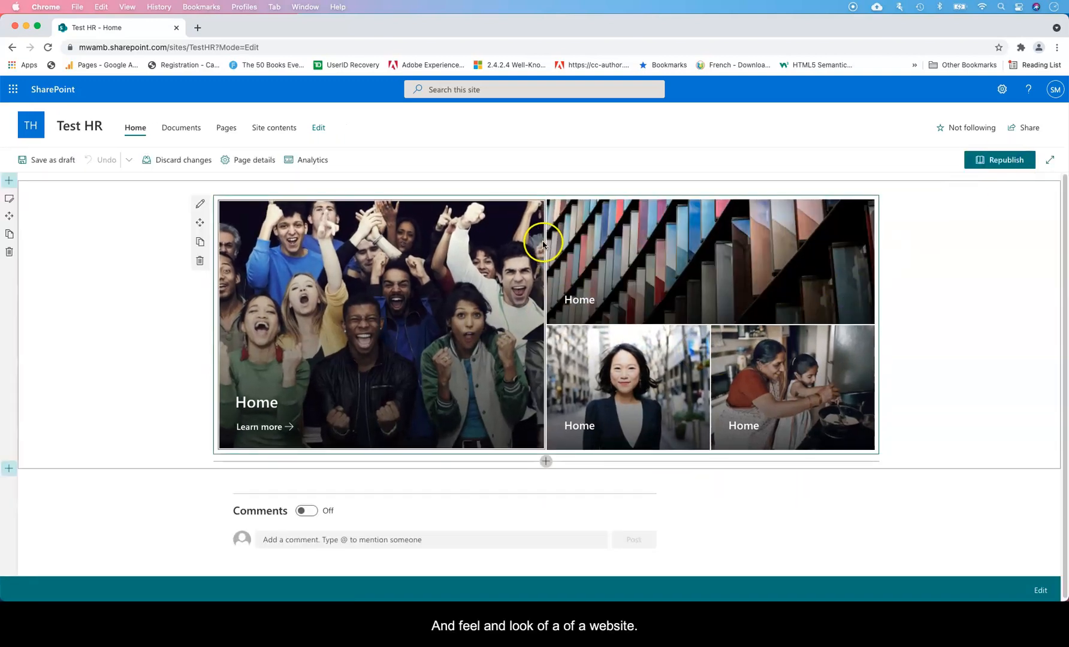
{"action": "left_click", "coordinate": [545, 462]}
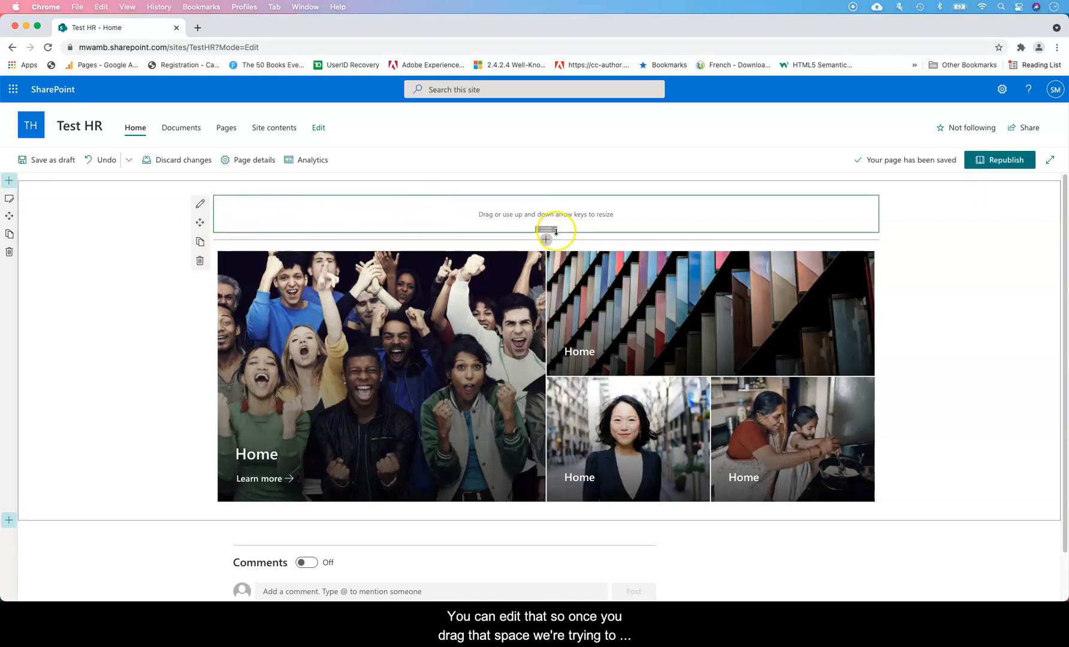
- Enlarge the spacer above the hero, republish, reopen editing and add a spacer below it
{"action": "left_click_drag", "start_coordinate": [545, 235], "coordinate": [546, 226]}
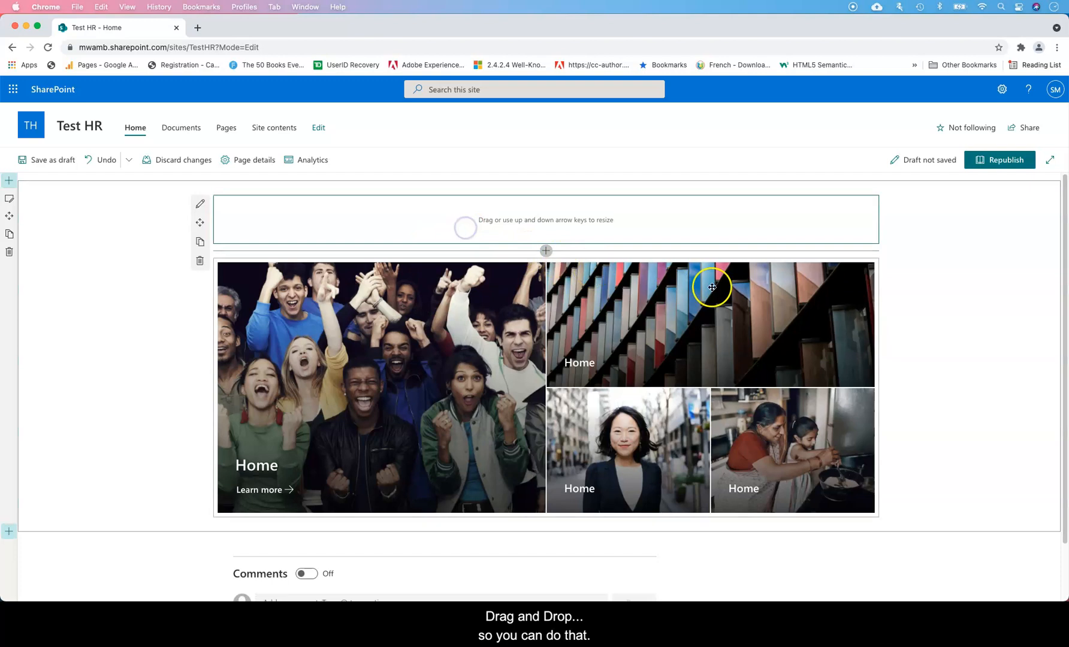
{"action": "left_click", "coordinate": [1004, 159]}
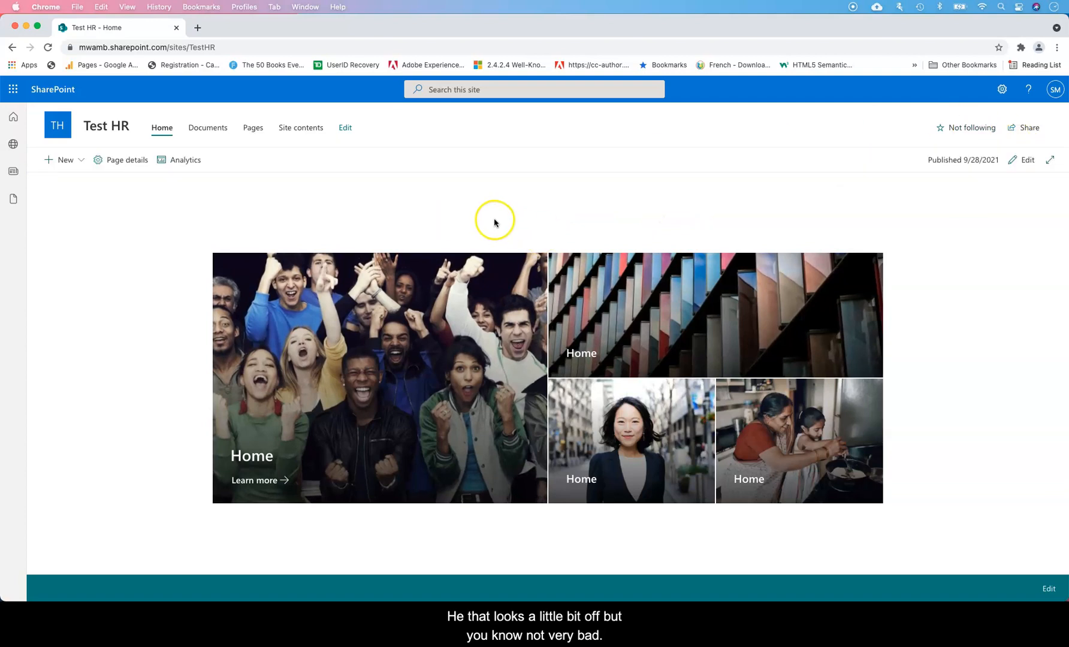
{"action": "left_click", "coordinate": [345, 127]}
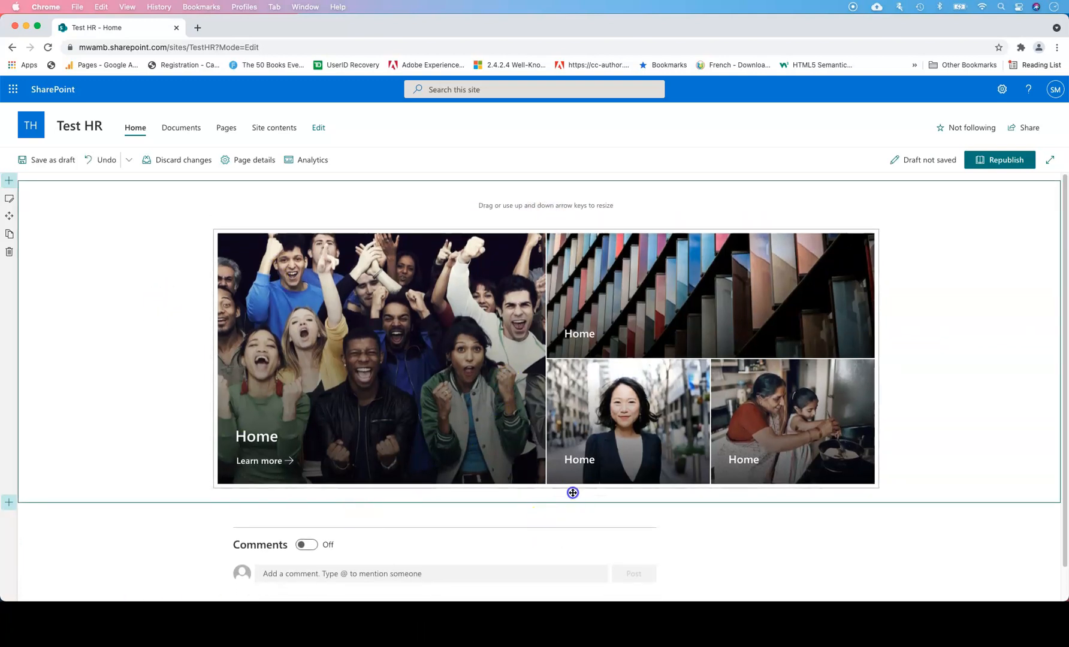
{"action": "left_click", "coordinate": [545, 495]}
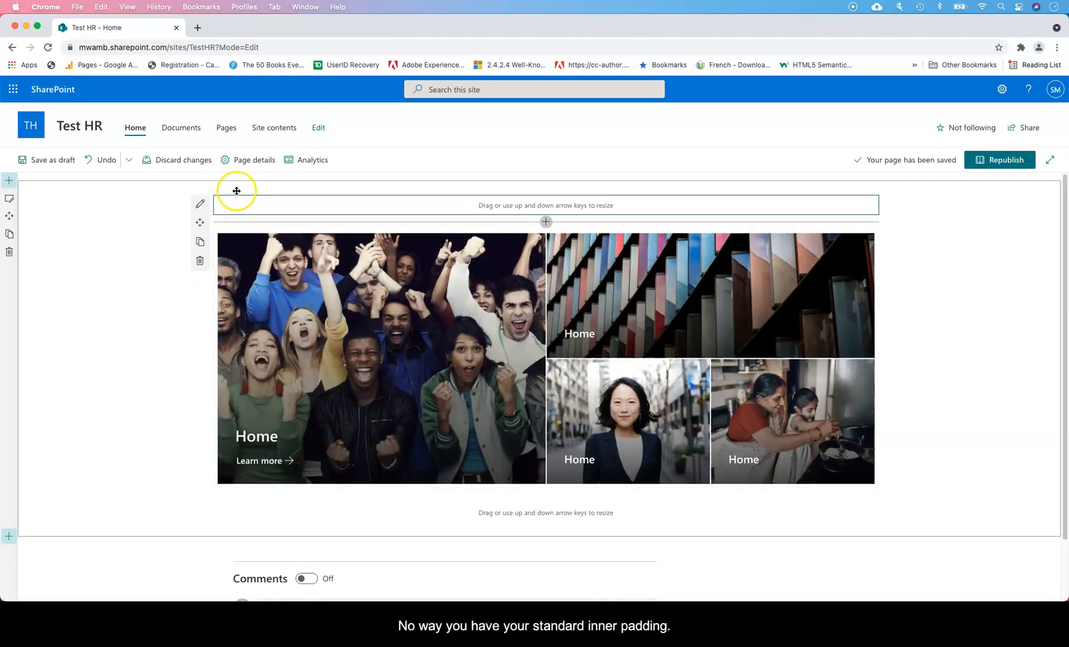
- Add a three-column section below the hero and put a News web part in column one
{"action": "scroll", "scroll_direction": "down", "scroll_amount": 3}
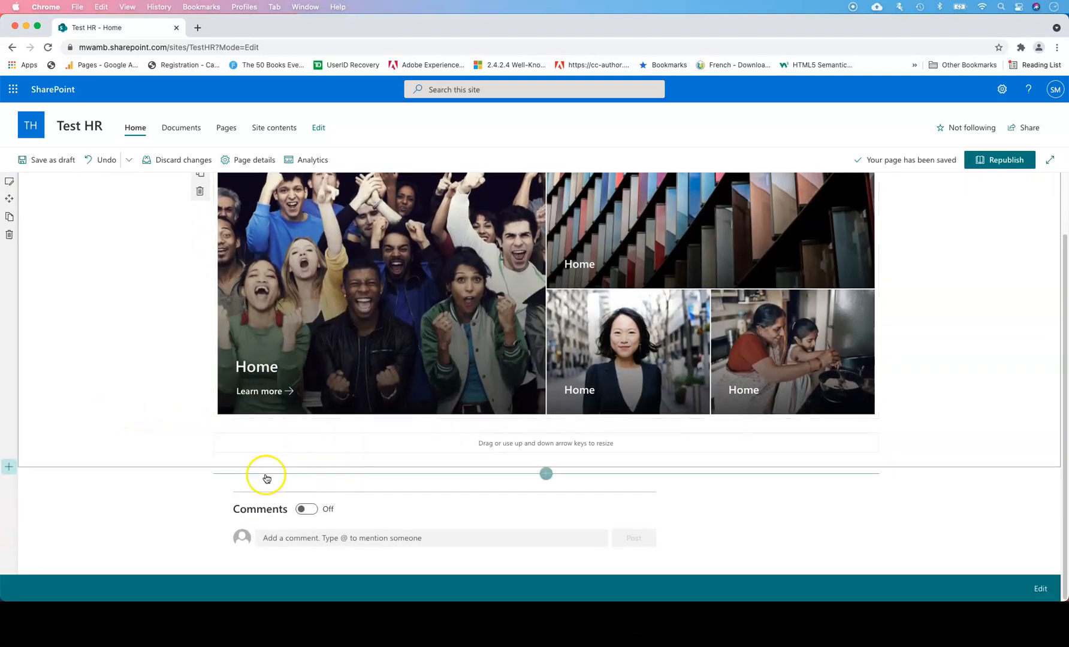
{"action": "left_click", "coordinate": [10, 467]}
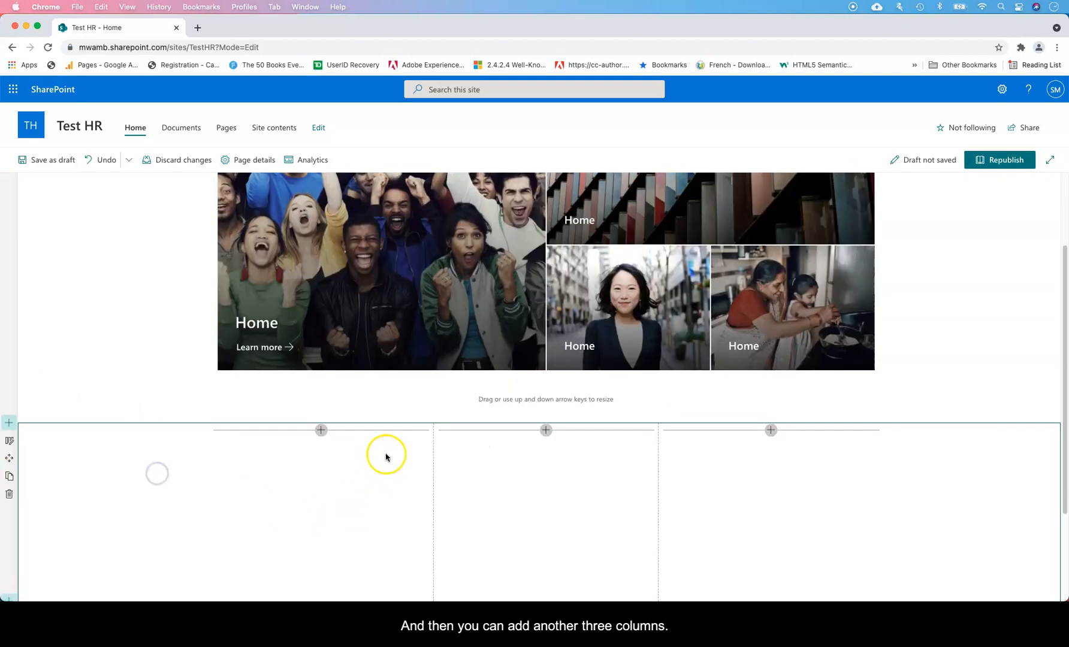
{"action": "scroll", "scroll_direction": "down", "scroll_amount": 3}
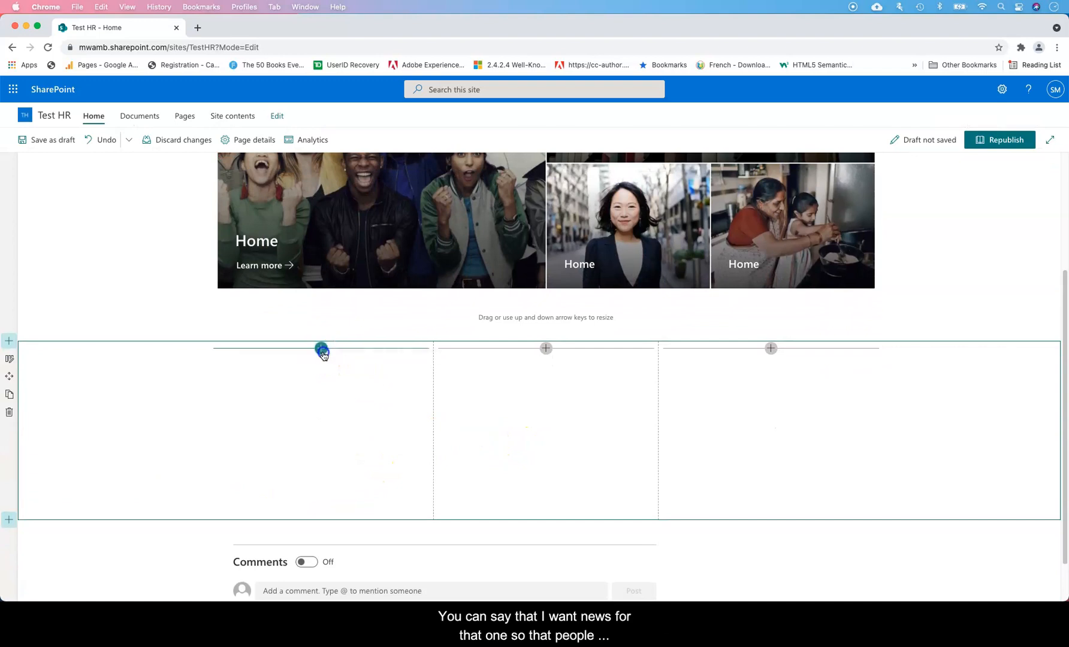
{"action": "left_click", "coordinate": [321, 349]}
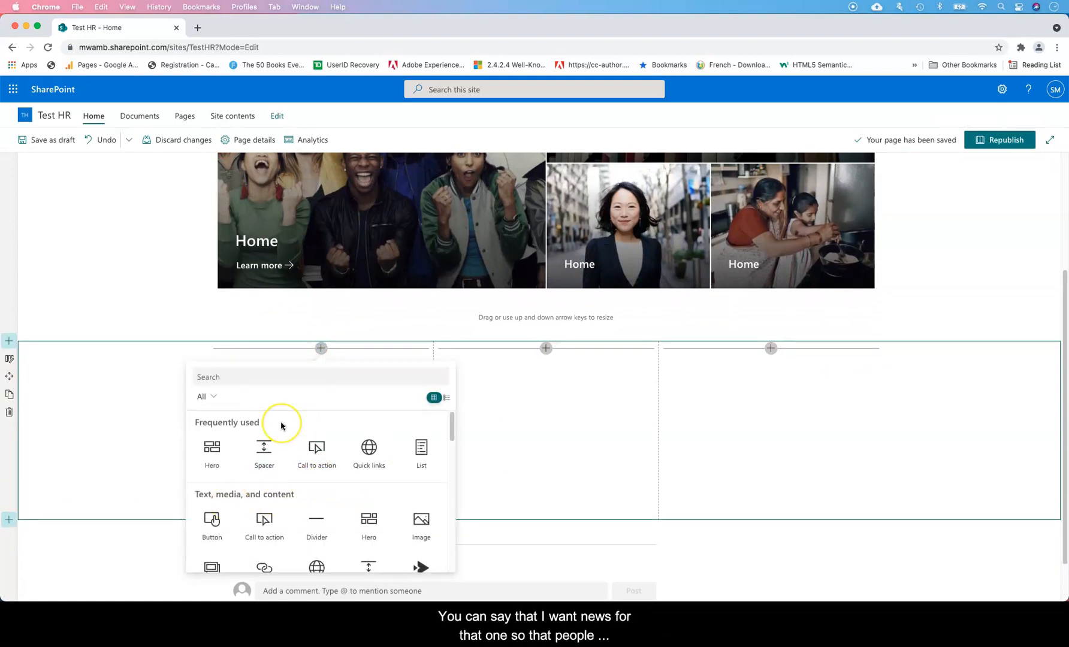
{"action": "type", "text": "news"}
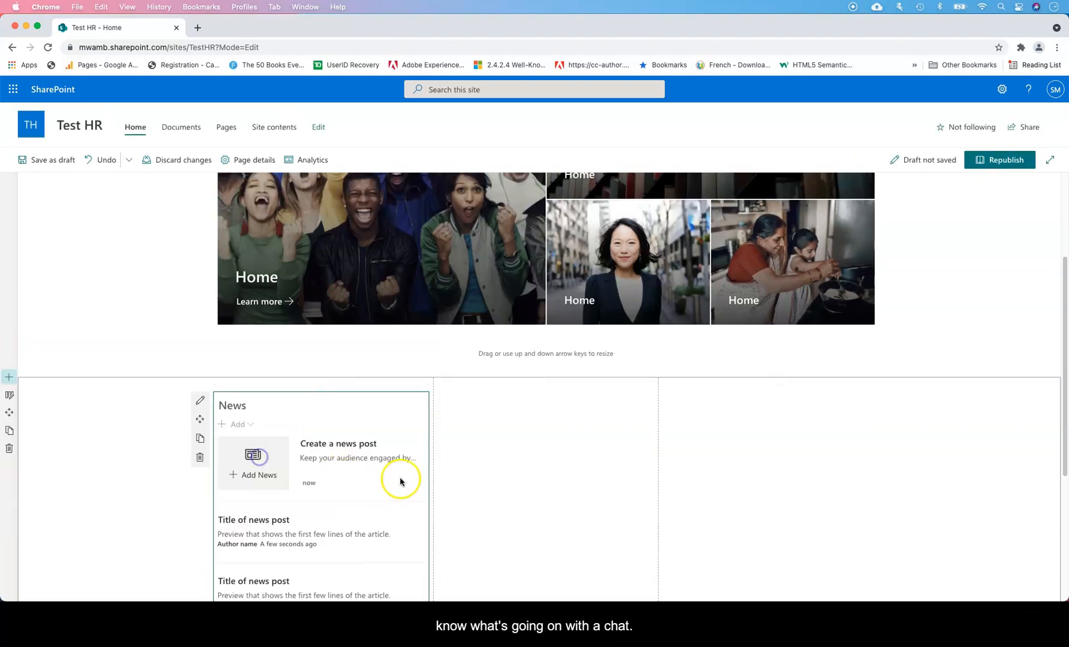
- Add Quick links to the middle column and search 'ev' for Events in the third
{"action": "left_click", "coordinate": [545, 385]}
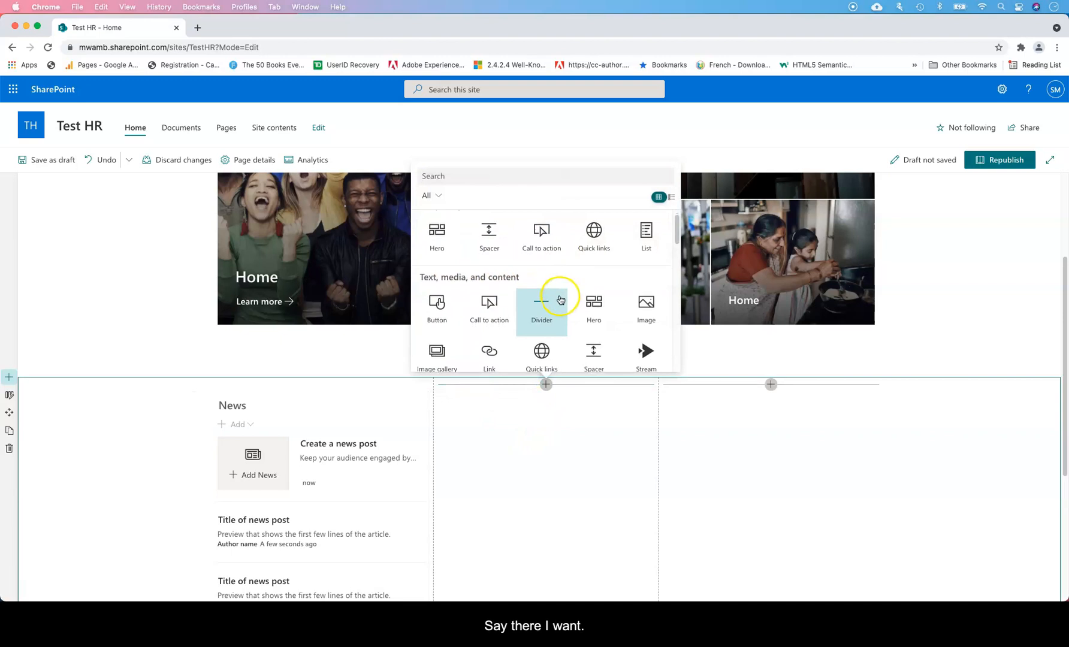
{"action": "scroll", "scroll_direction": "down", "scroll_amount": 3}
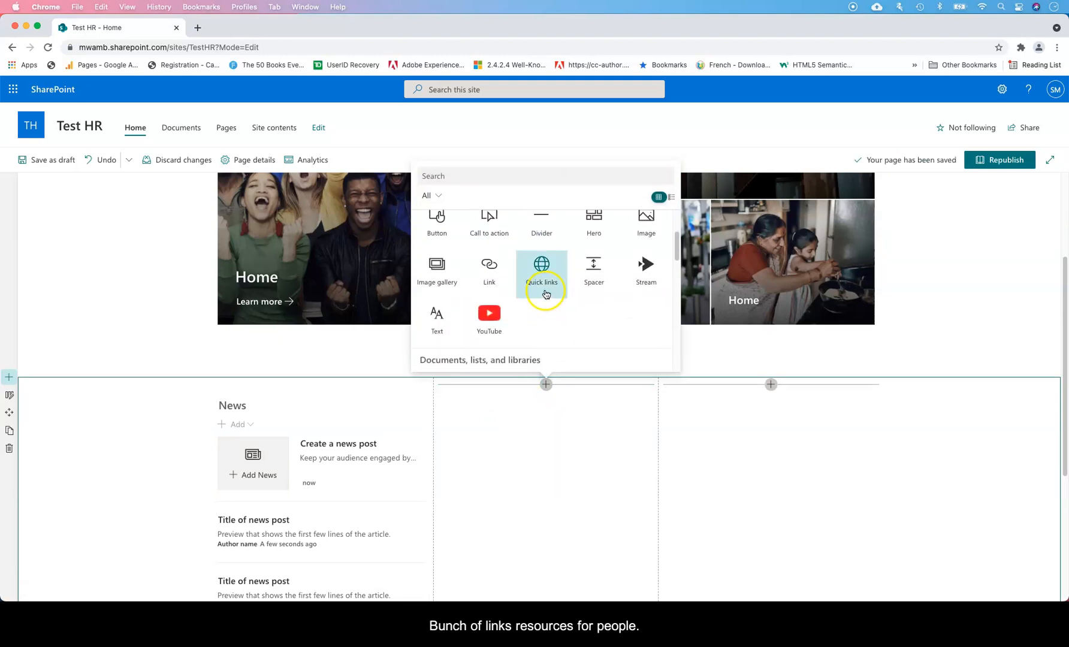
{"action": "left_click", "coordinate": [542, 269]}
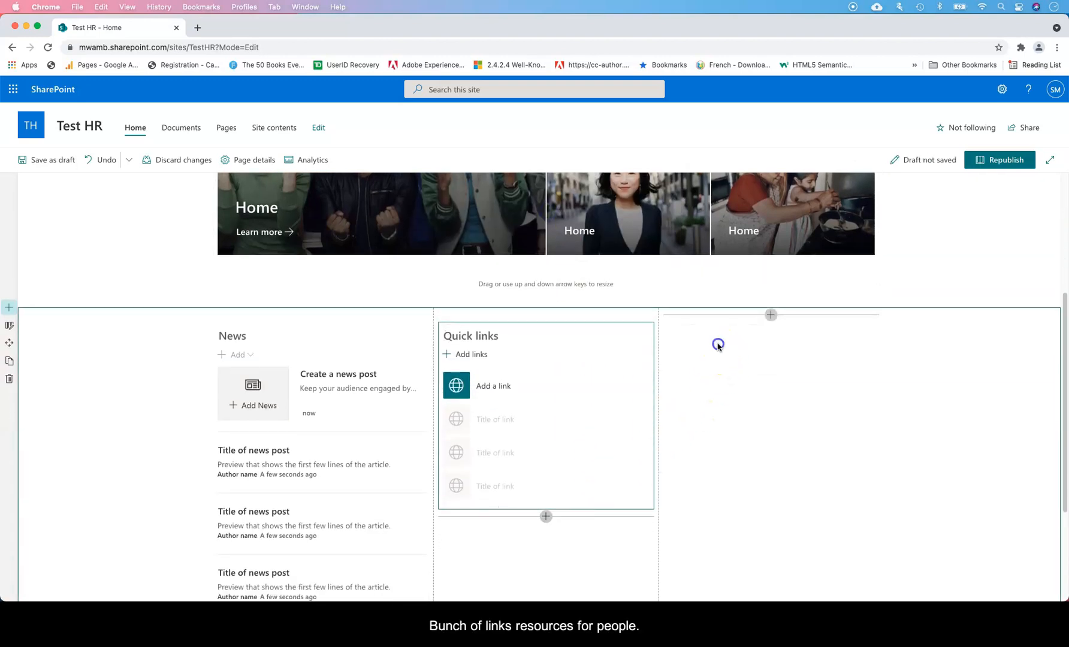
{"action": "left_click", "coordinate": [771, 315]}
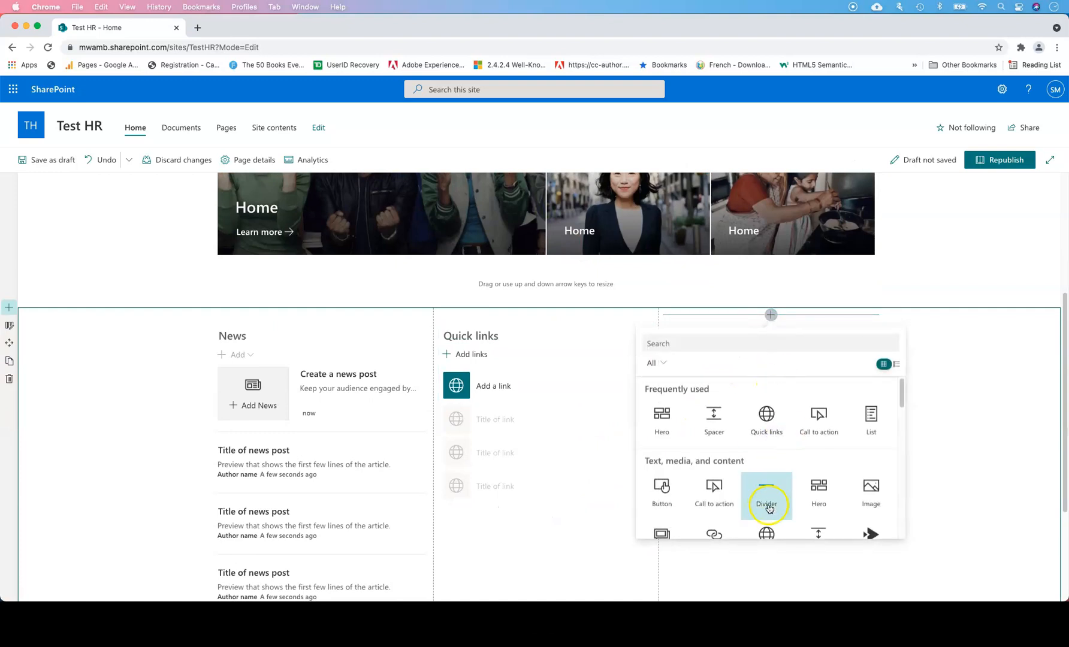
{"action": "type", "text": "eve"}
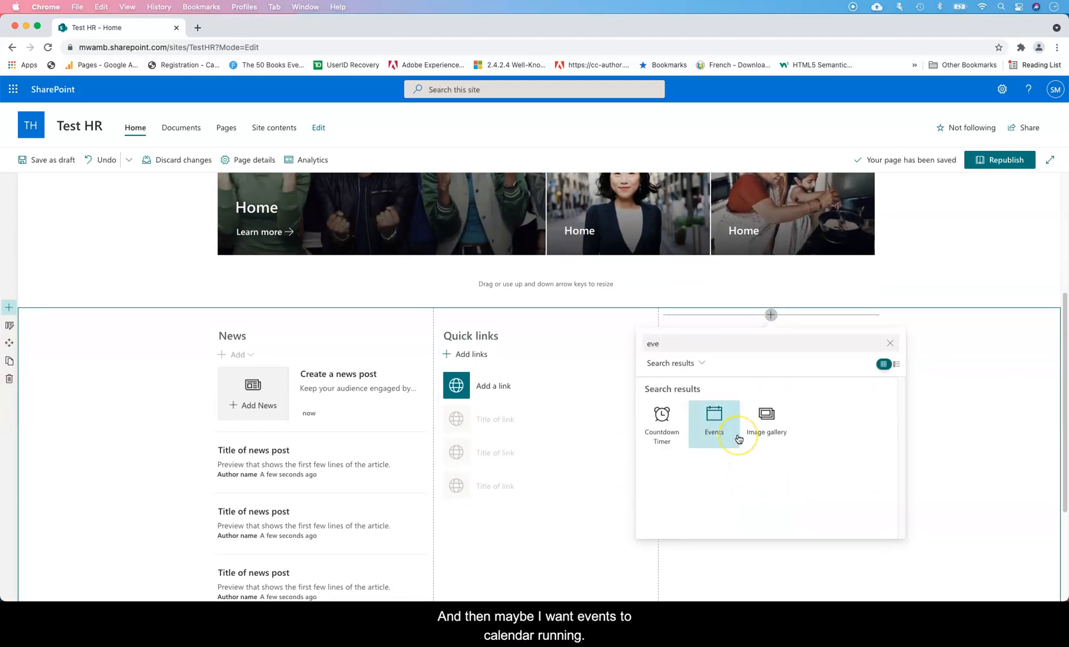
- Insert the businesswoman and red-headwrap stock photos into a new Image gallery in the third column
{"action": "left_click", "coordinate": [714, 423]}
{"action": "type", "text": "galler"}
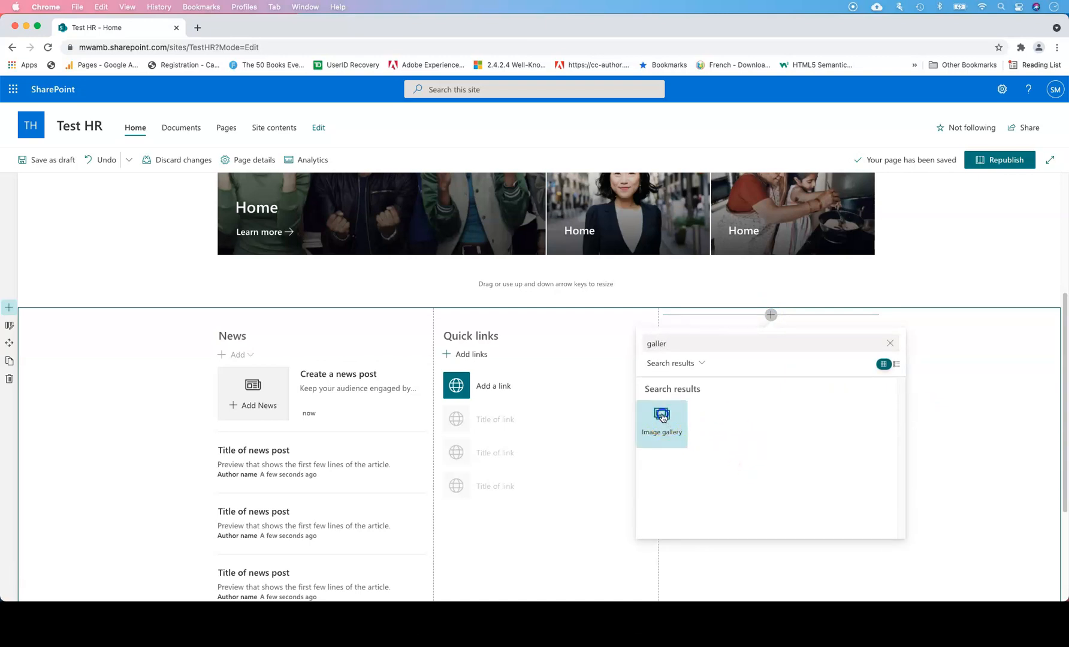
{"action": "left_click", "coordinate": [660, 418]}
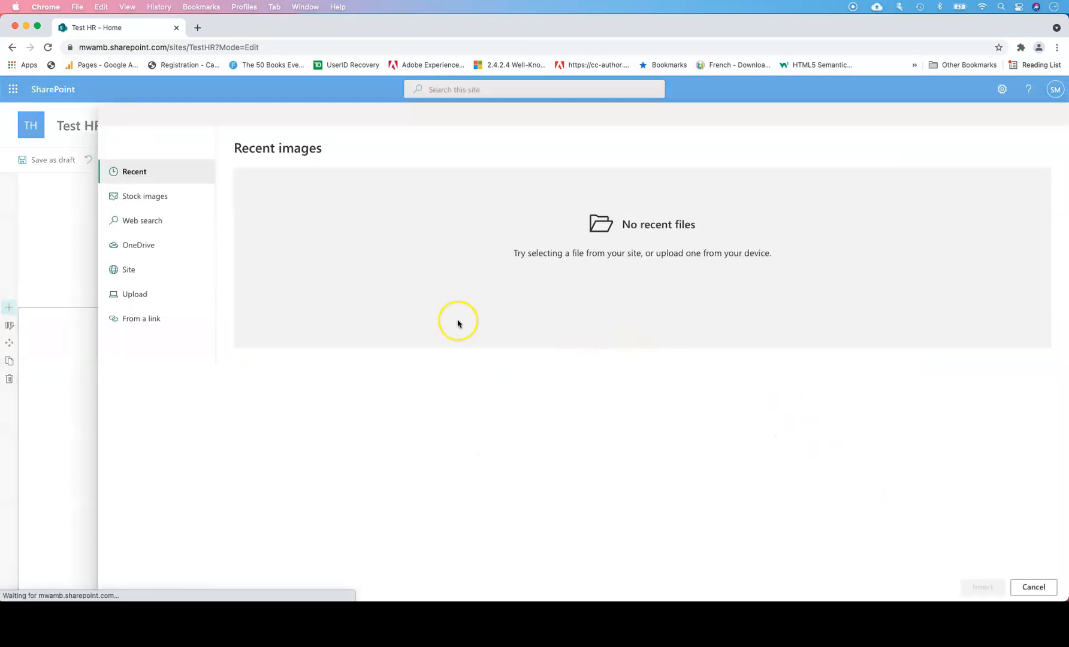
{"action": "left_click", "coordinate": [145, 196]}
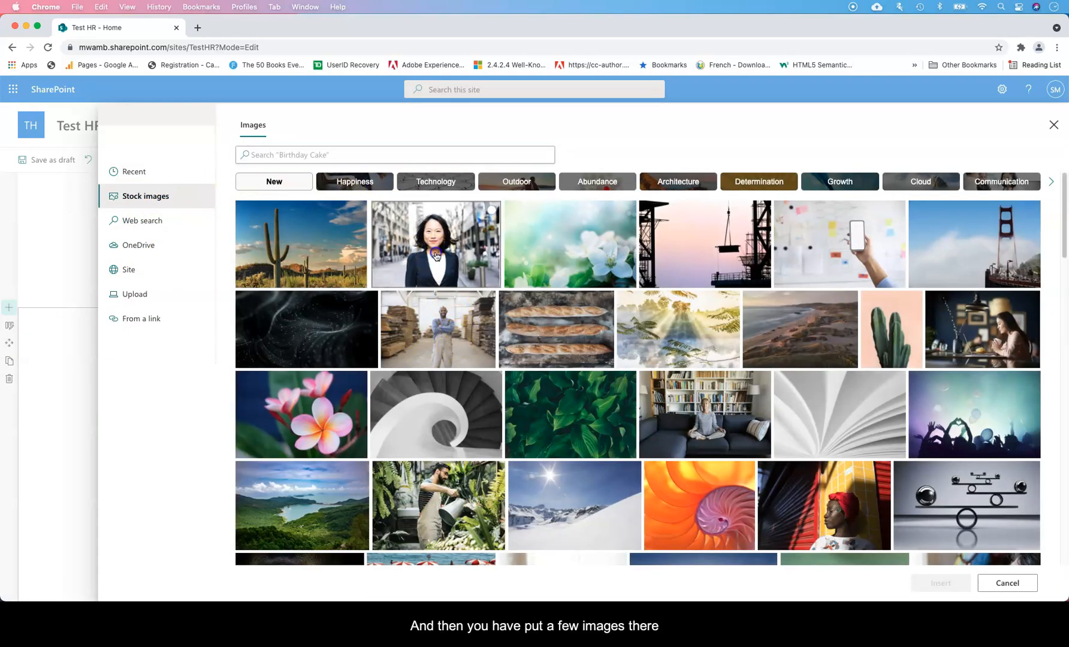
{"action": "left_click", "coordinate": [435, 243]}
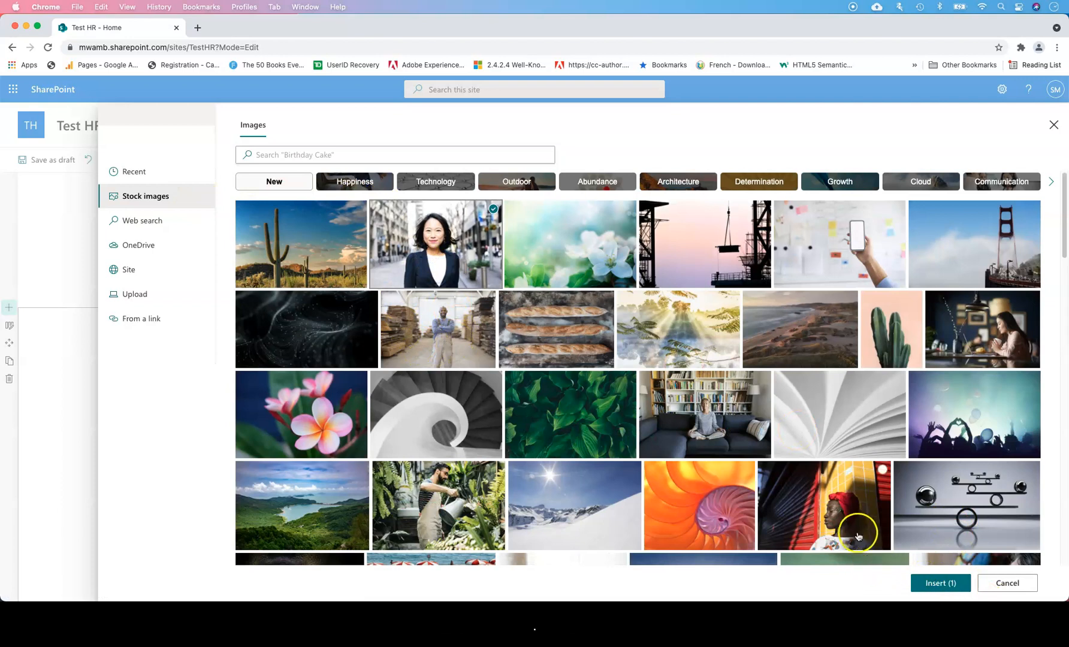
{"action": "left_click", "coordinate": [939, 584]}
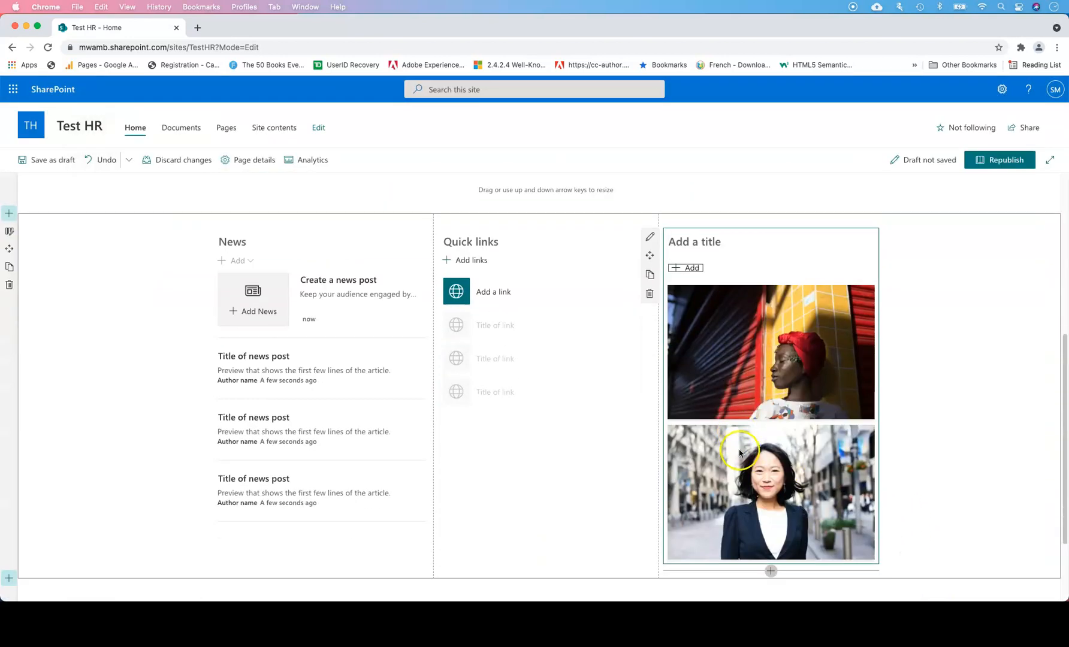
{"action": "scroll", "scroll_direction": "down", "scroll_amount": 3}
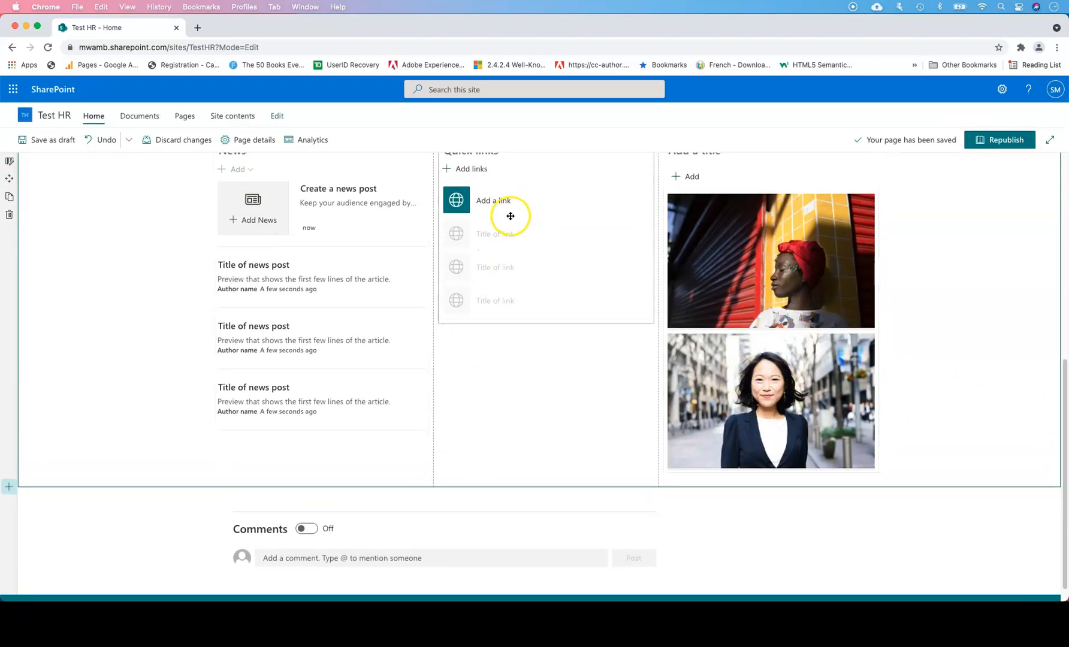
- Add links to the site's Home page from Recent items until Quick links lists five
{"action": "left_click", "coordinate": [492, 200]}
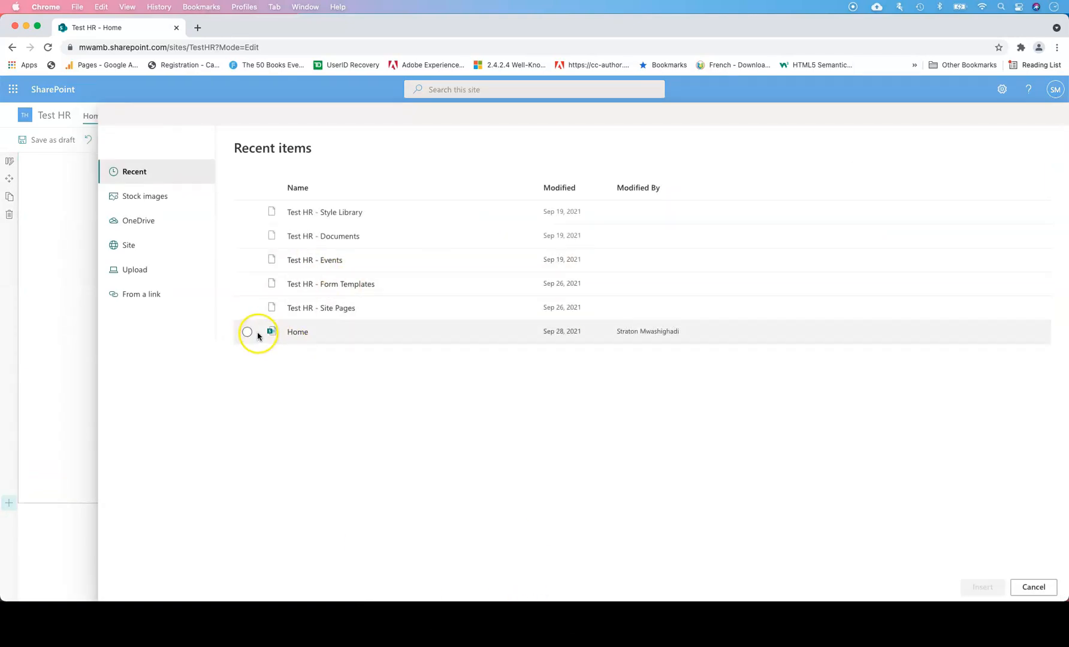
{"action": "left_click", "coordinate": [980, 597]}
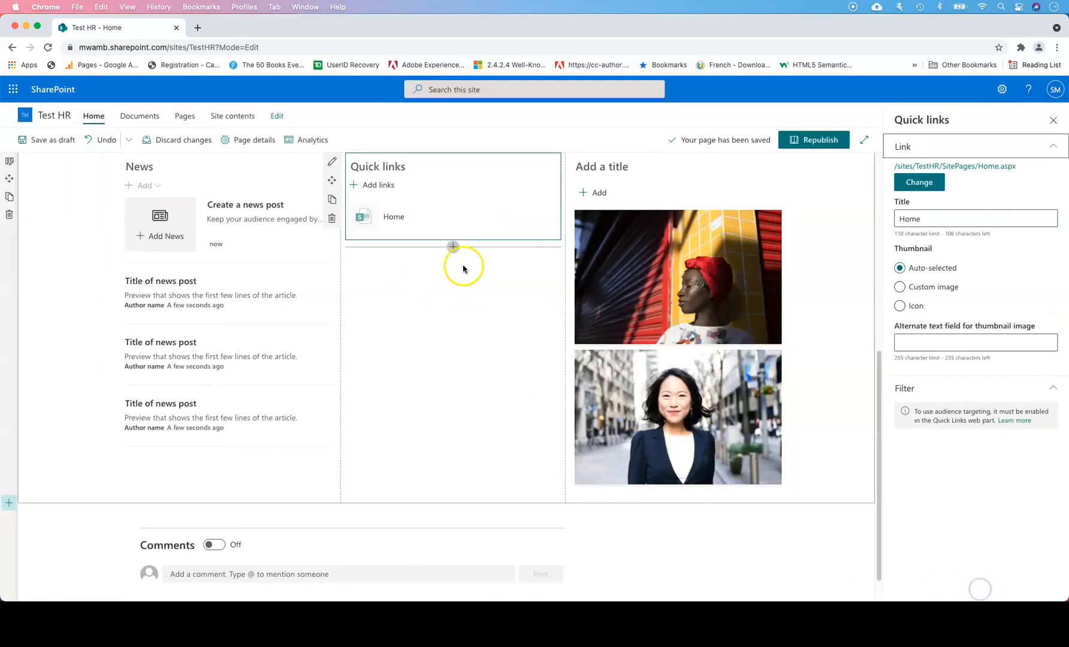
{"action": "left_click", "coordinate": [452, 247]}
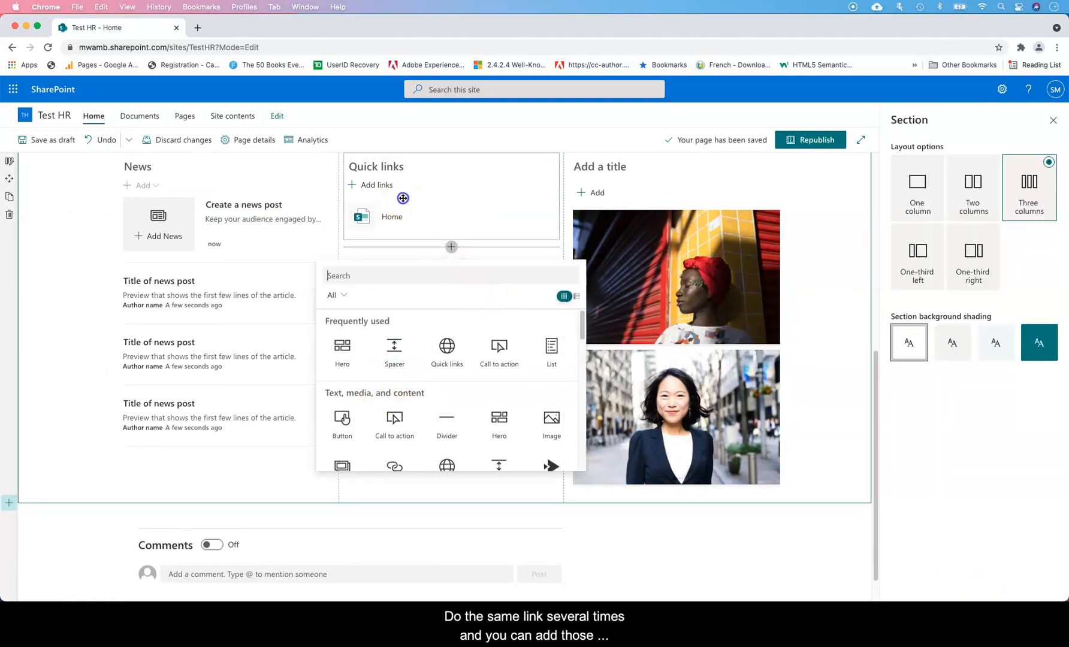
{"action": "left_click", "coordinate": [551, 417]}
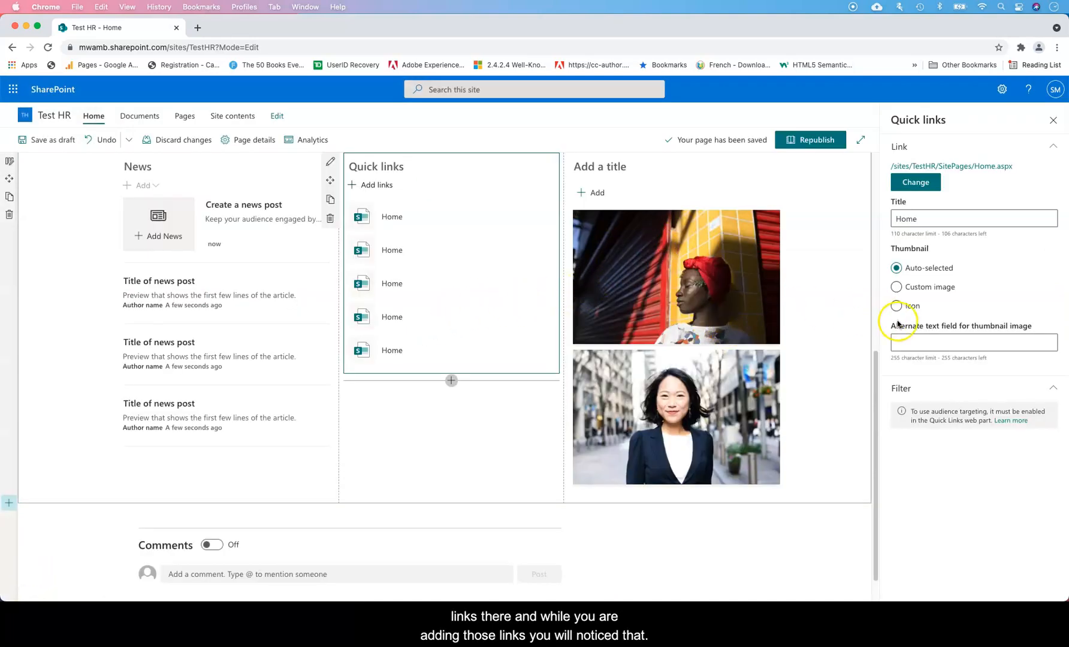
{"action": "mouse_move", "coordinate": [414, 191]}
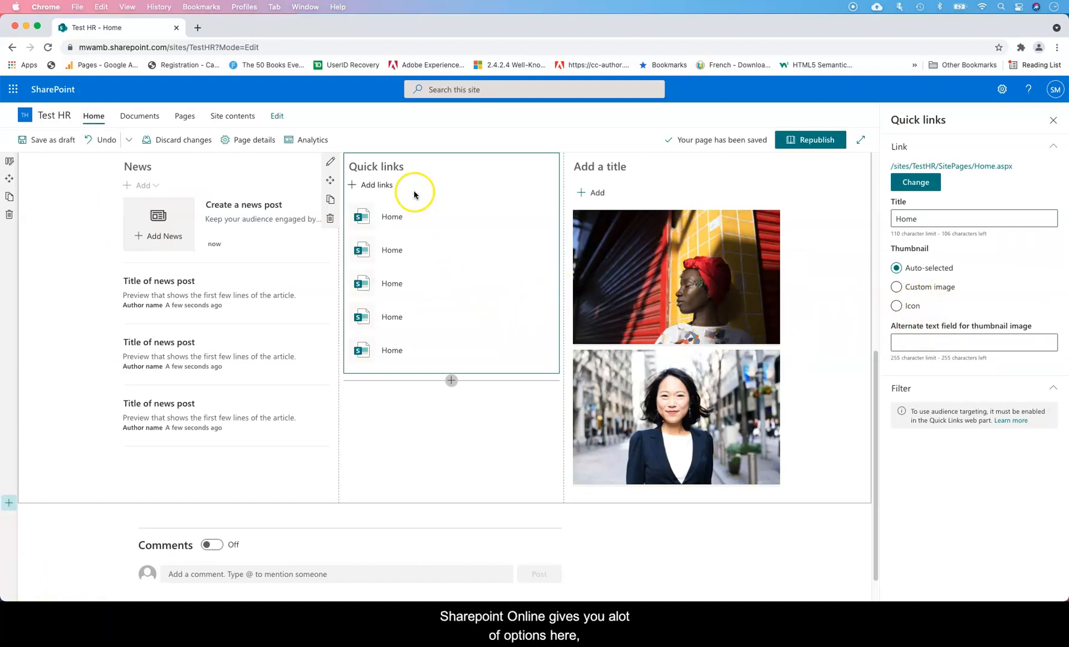
{"action": "mouse_move", "coordinate": [632, 258]}
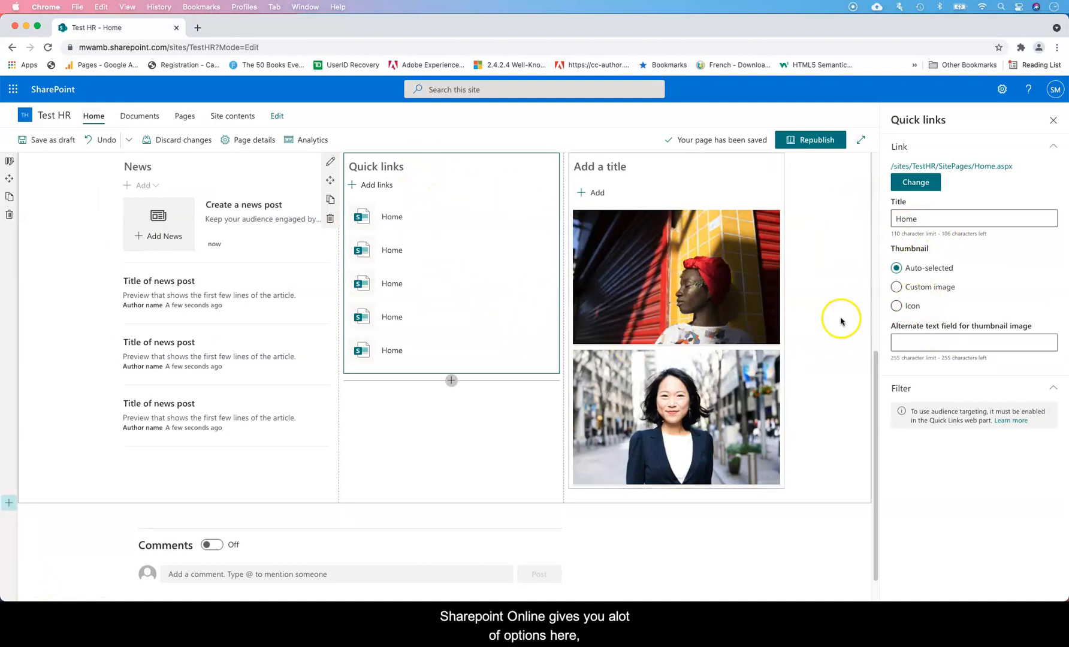
{"action": "mouse_move", "coordinate": [513, 241]}
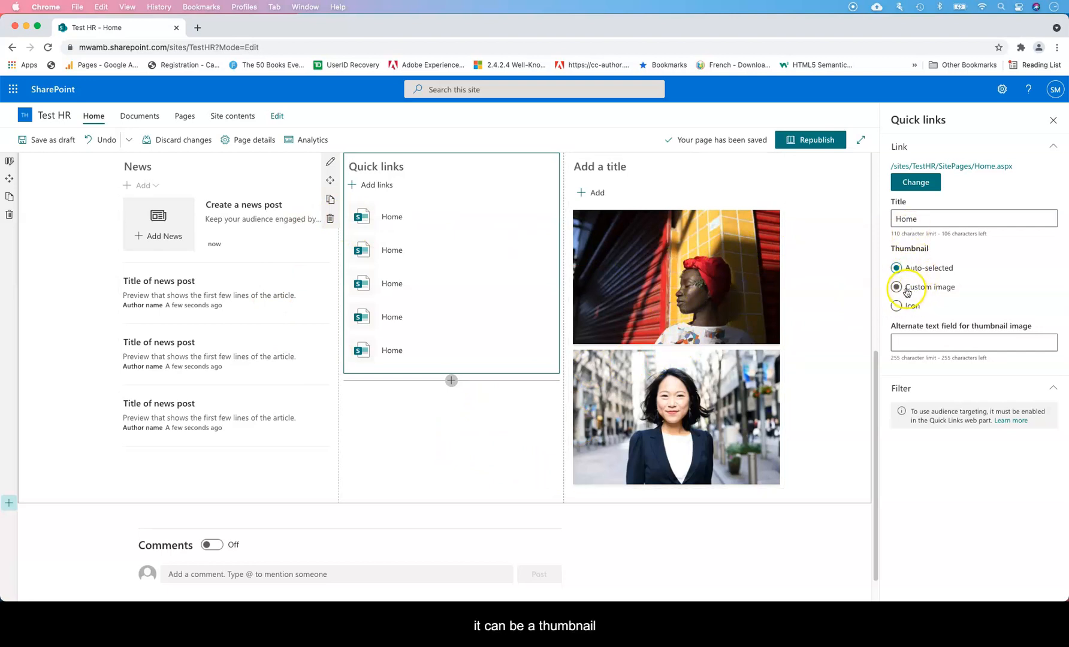
- Keep the first link's thumbnail automatic and set Quick links to the Grid layout
{"action": "left_click", "coordinate": [896, 287]}
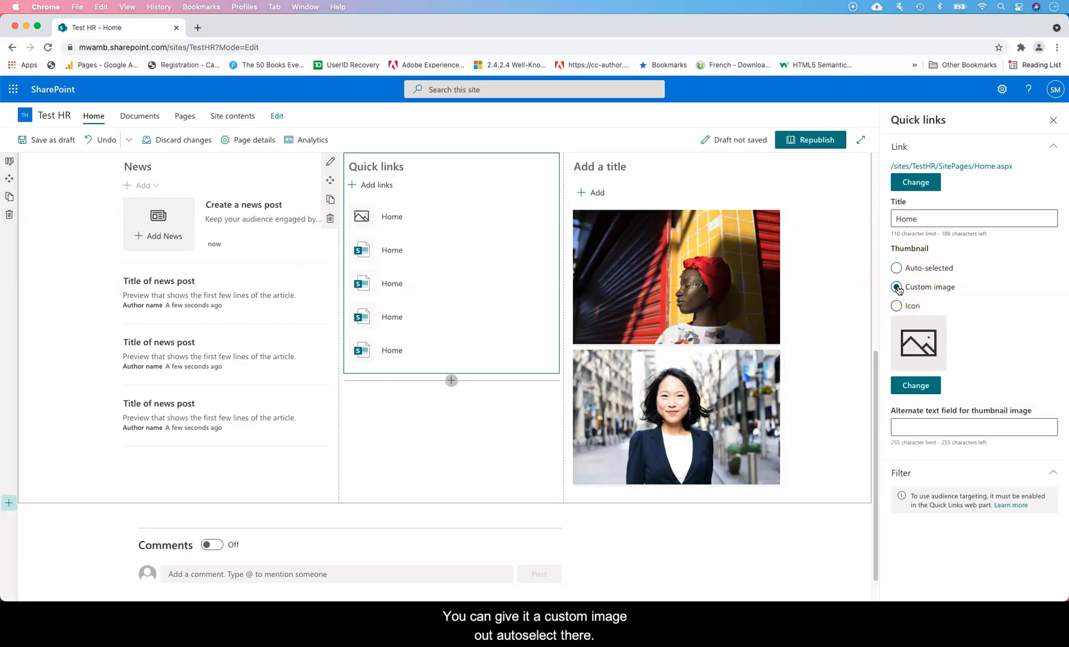
{"action": "left_click", "coordinate": [897, 267]}
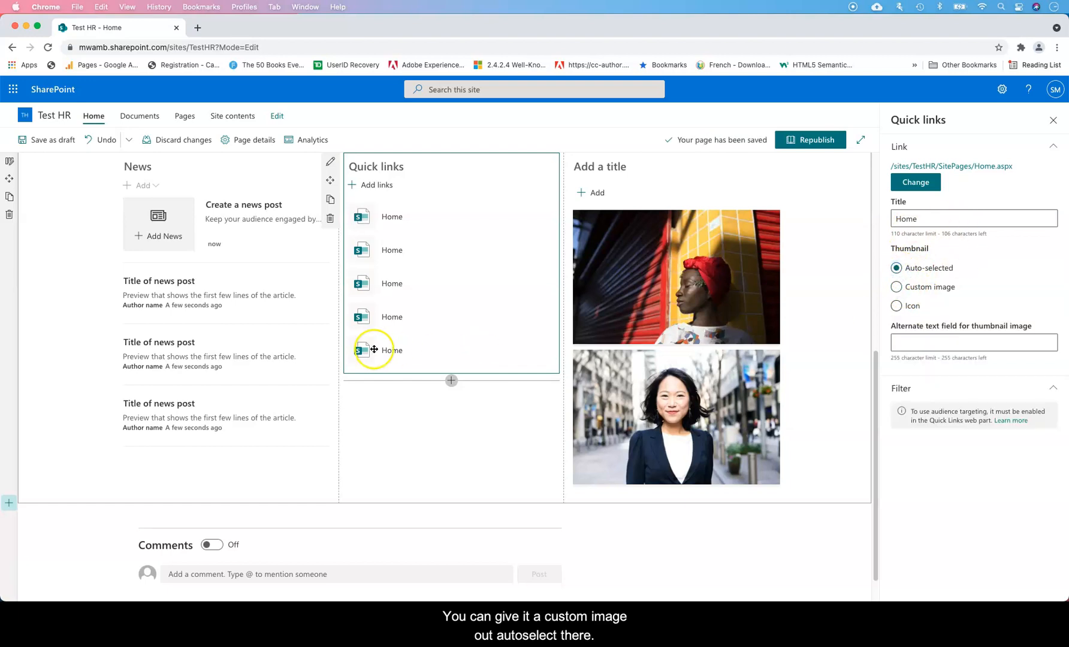
{"action": "left_click", "coordinate": [330, 161]}
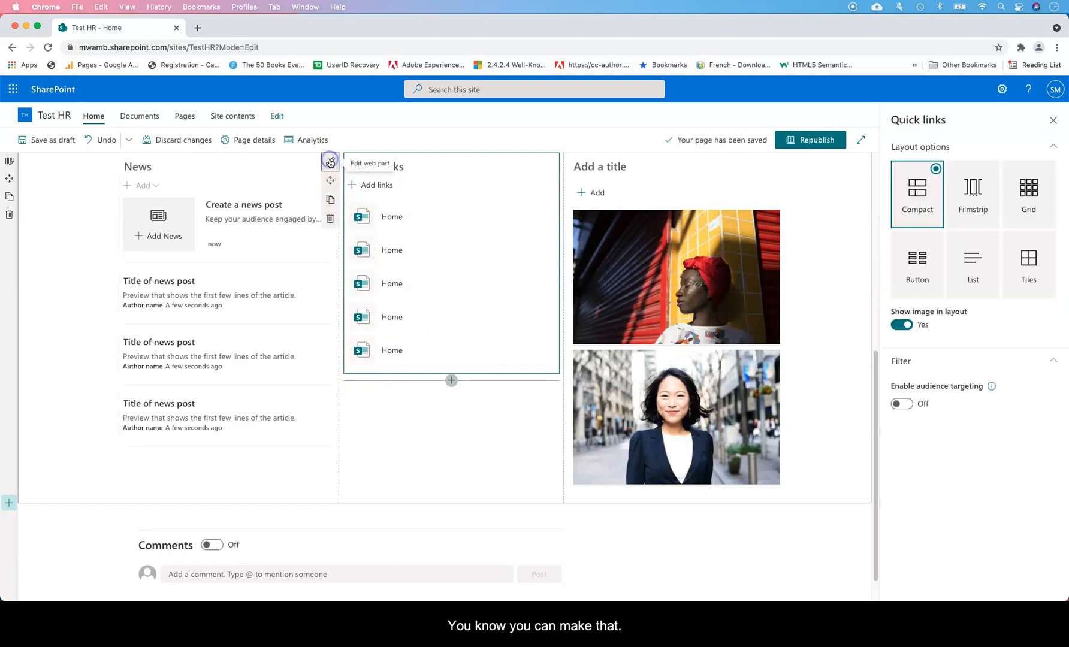
{"action": "left_click", "coordinate": [1028, 194]}
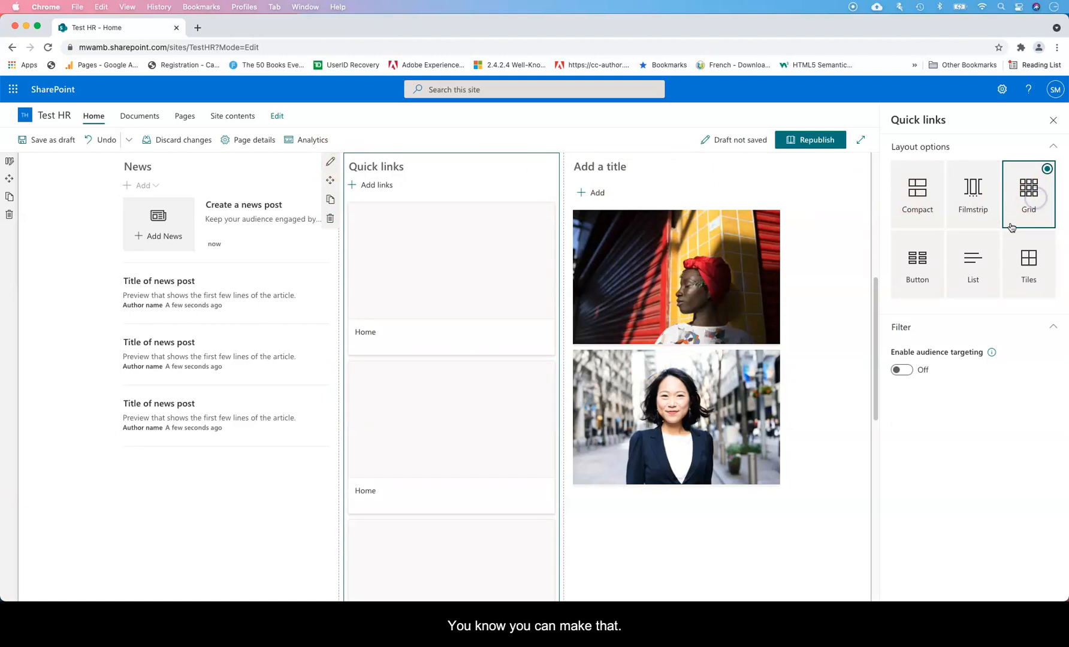
{"action": "scroll", "scroll_direction": "down", "scroll_amount": 3}
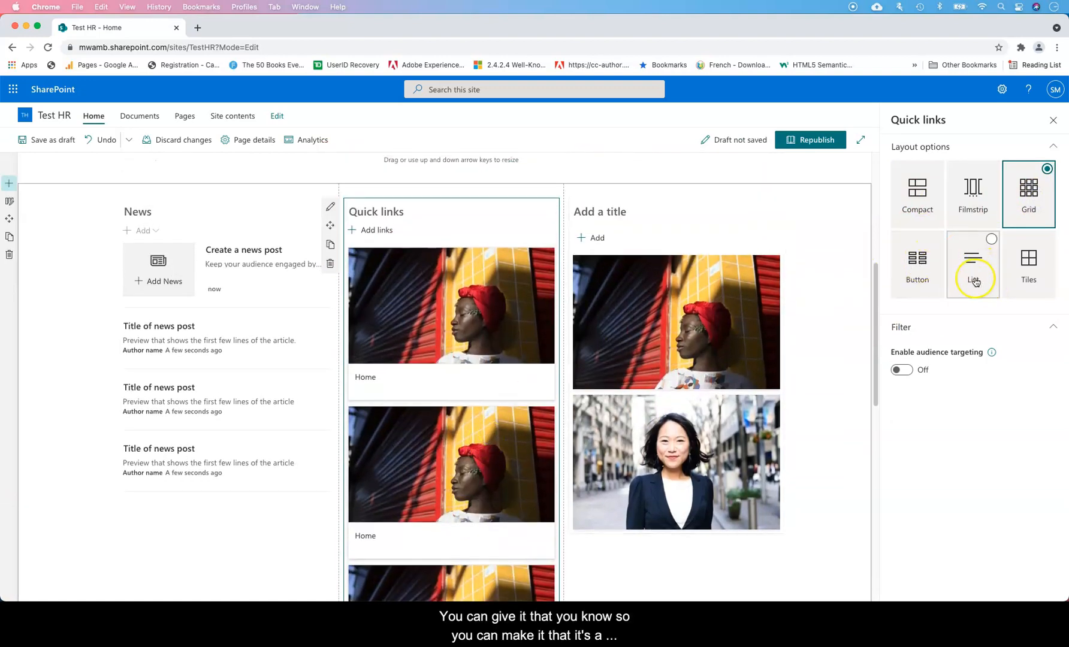
- Try Button, Compact and Tiles layouts, then settle on Grid image cards
{"action": "left_click", "coordinate": [914, 264]}
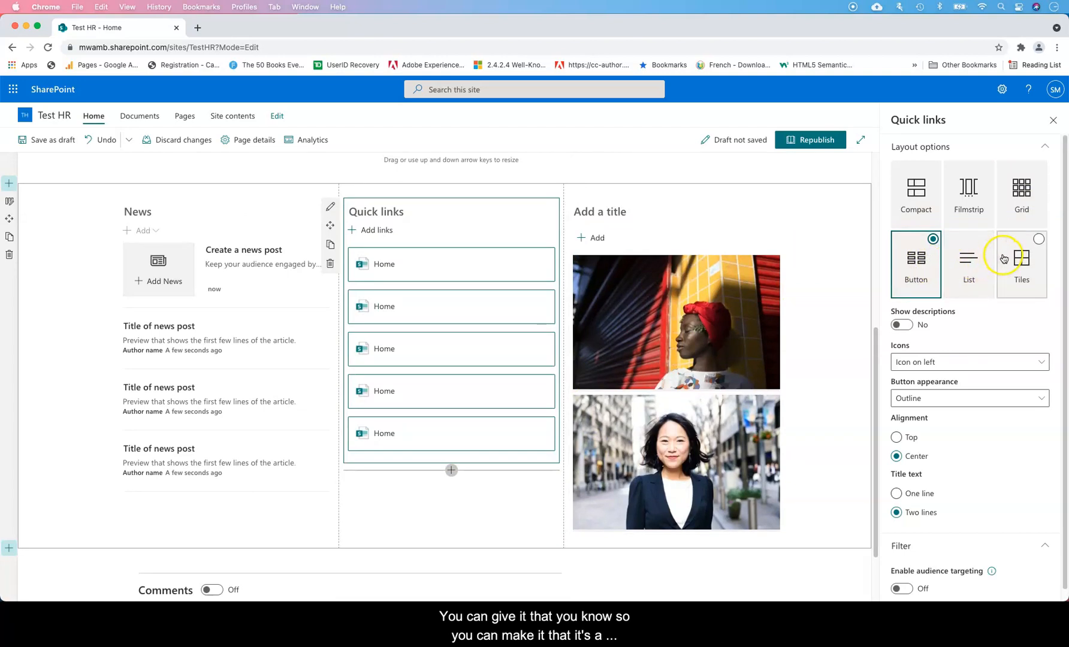
{"action": "left_click", "coordinate": [1025, 263]}
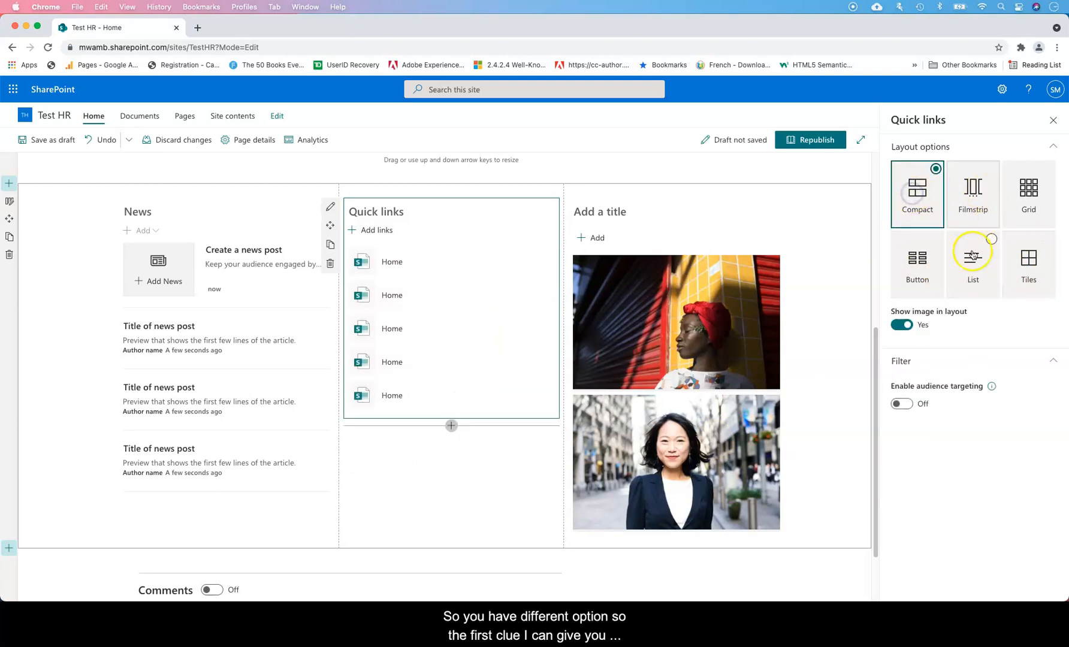
{"action": "left_click", "coordinate": [1028, 264]}
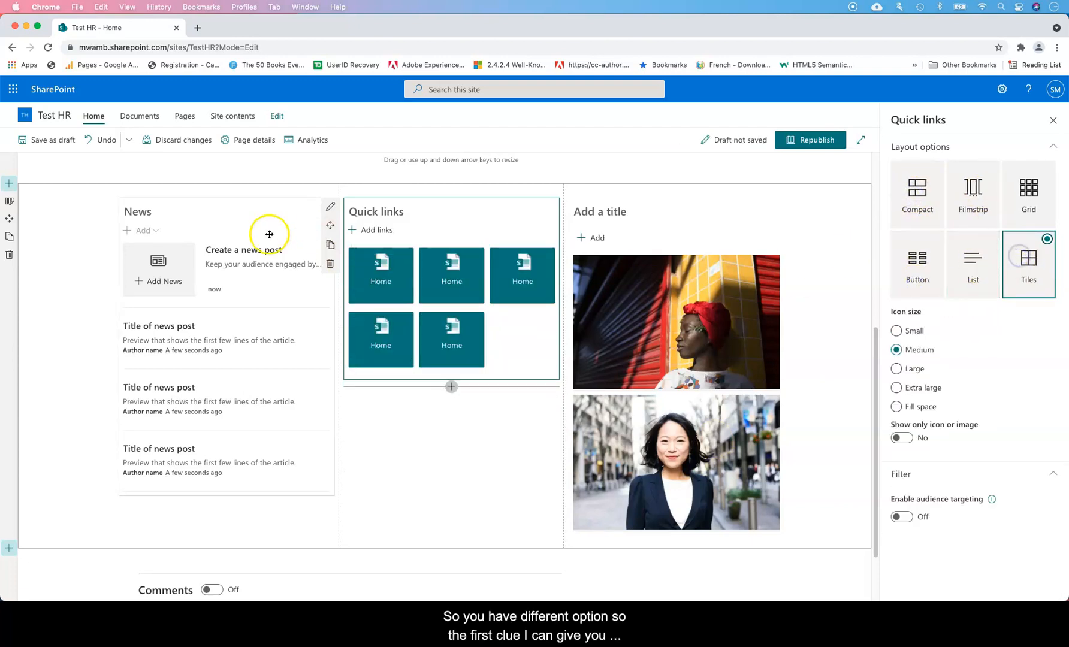
{"action": "left_click", "coordinate": [1028, 193]}
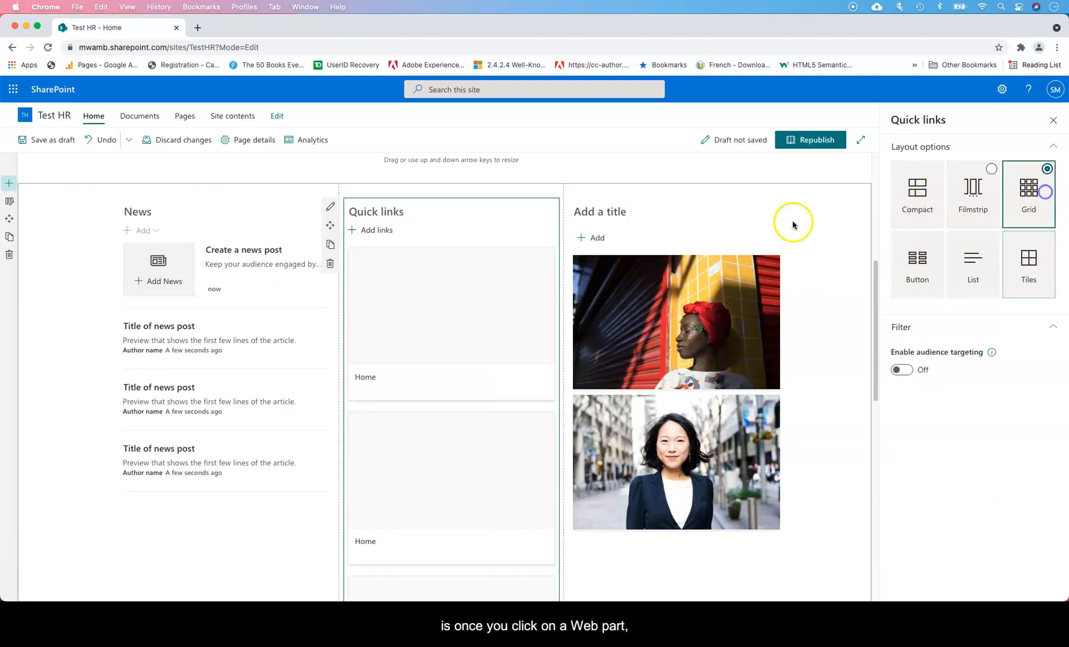
- Select the News section and try the List layout in its settings
{"action": "left_click", "coordinate": [205, 307]}
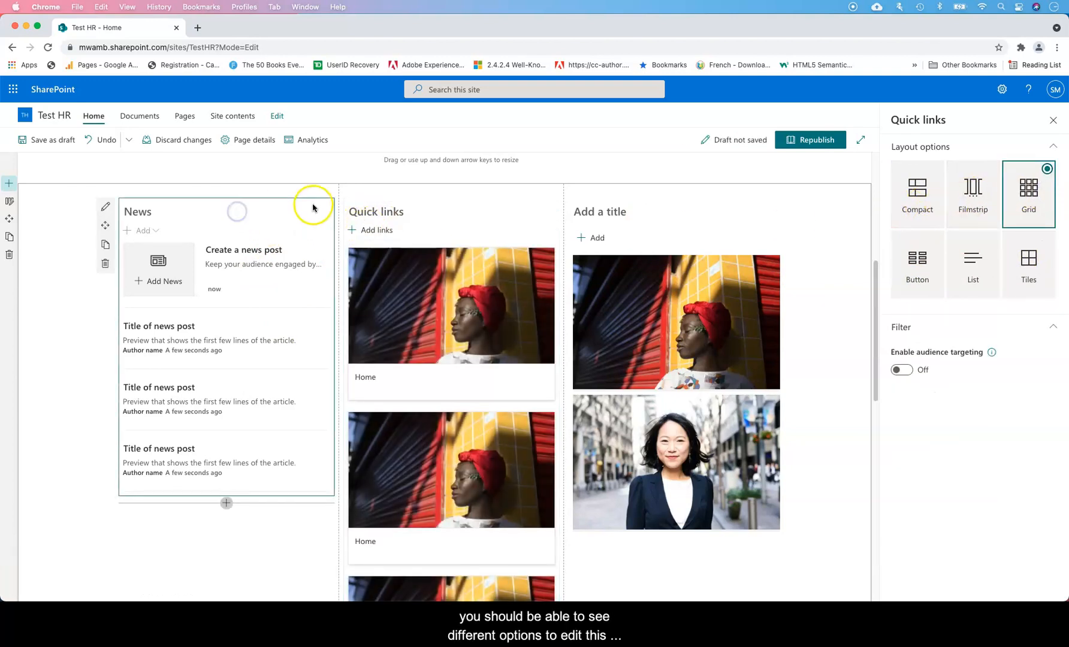
{"action": "left_click", "coordinate": [106, 207]}
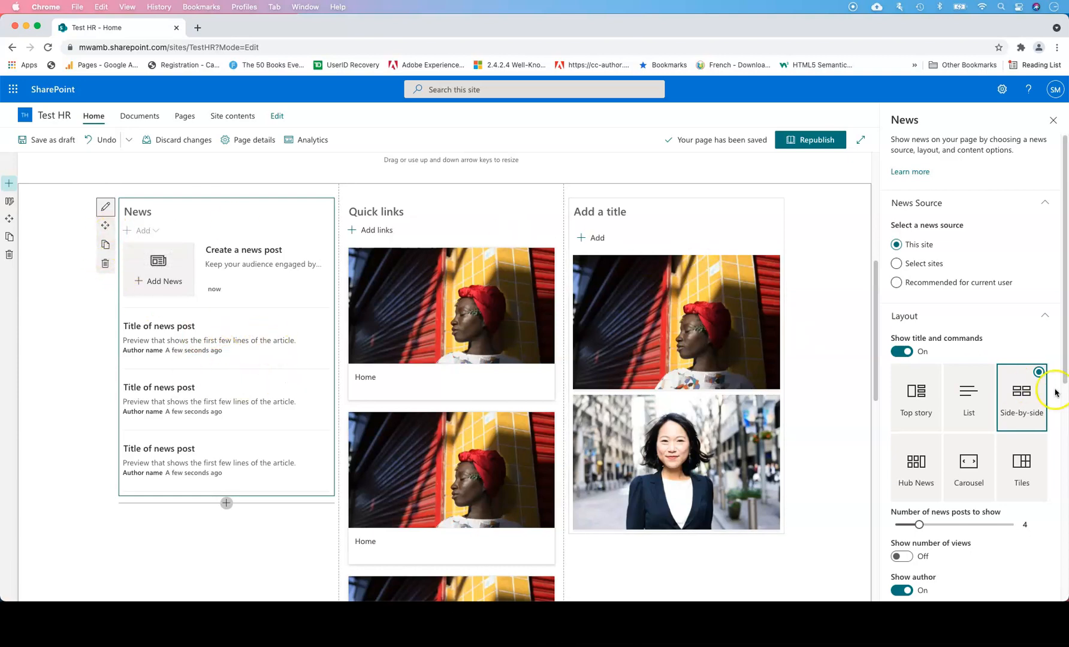
{"action": "left_click", "coordinate": [915, 395]}
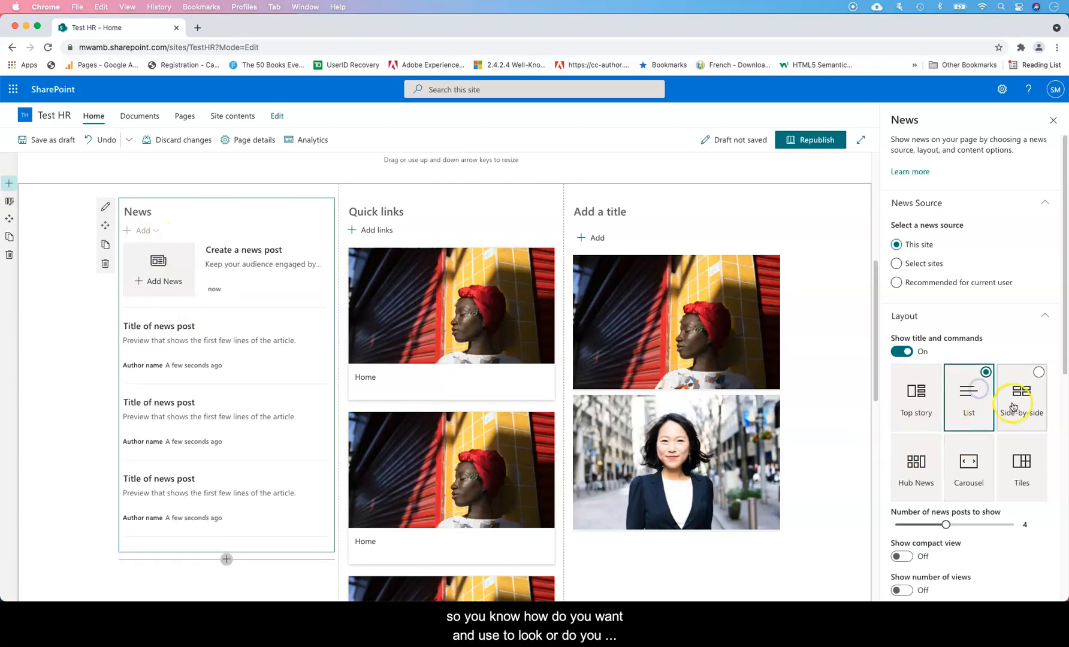
{"action": "left_click", "coordinate": [968, 398]}
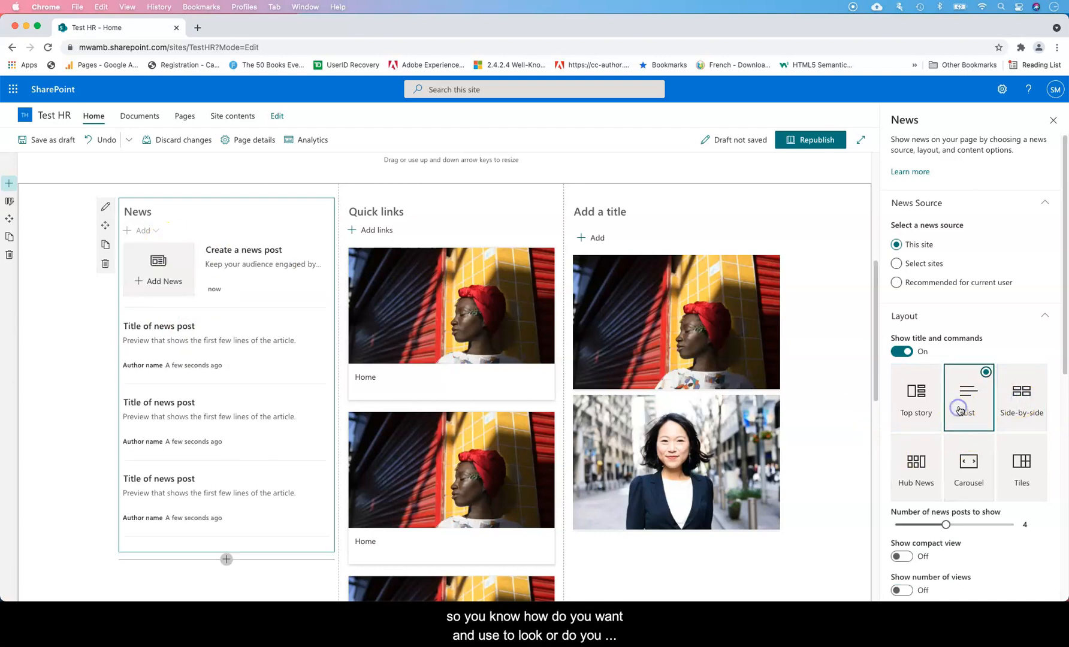
{"action": "left_click", "coordinate": [968, 397]}
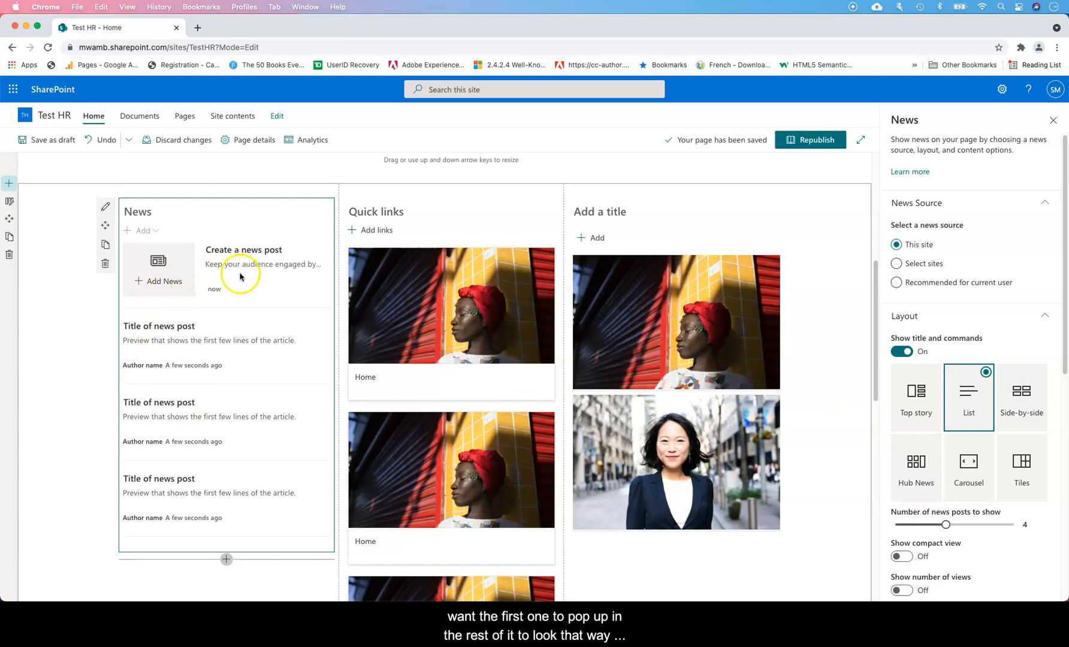
- Try Hub News, then set the News section to the Tiles layout
{"action": "left_click", "coordinate": [916, 467]}
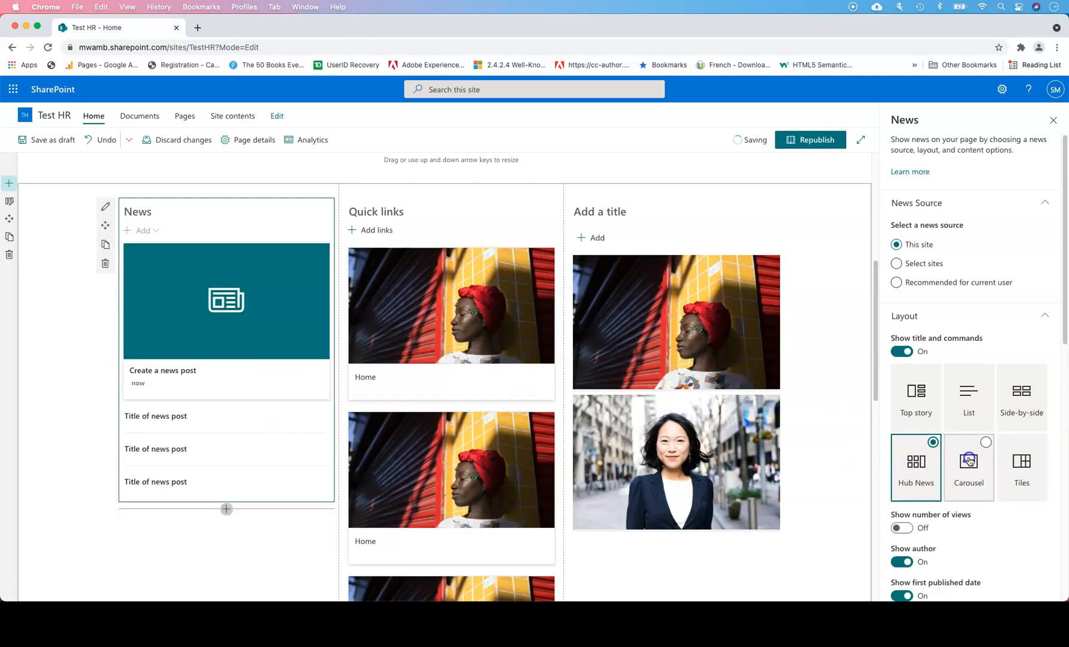
{"action": "left_click", "coordinate": [1021, 395]}
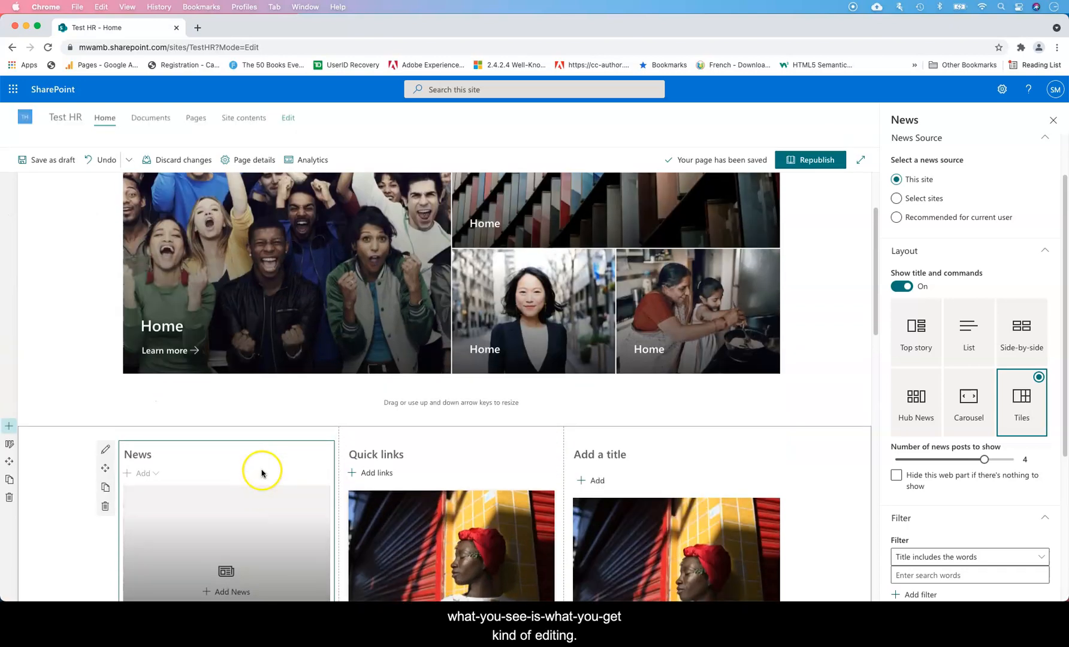
- Scroll down the Test HR page to review it through the Comments area
{"action": "scroll", "scroll_direction": "down", "scroll_amount": 3}
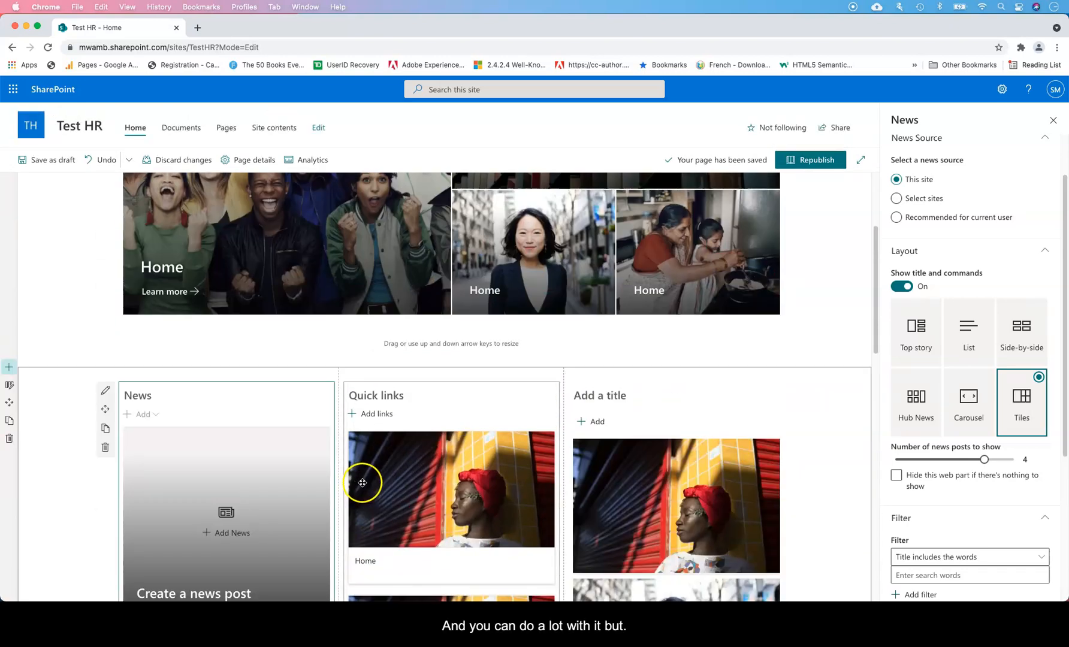
{"action": "scroll", "scroll_direction": "down", "scroll_amount": 3}
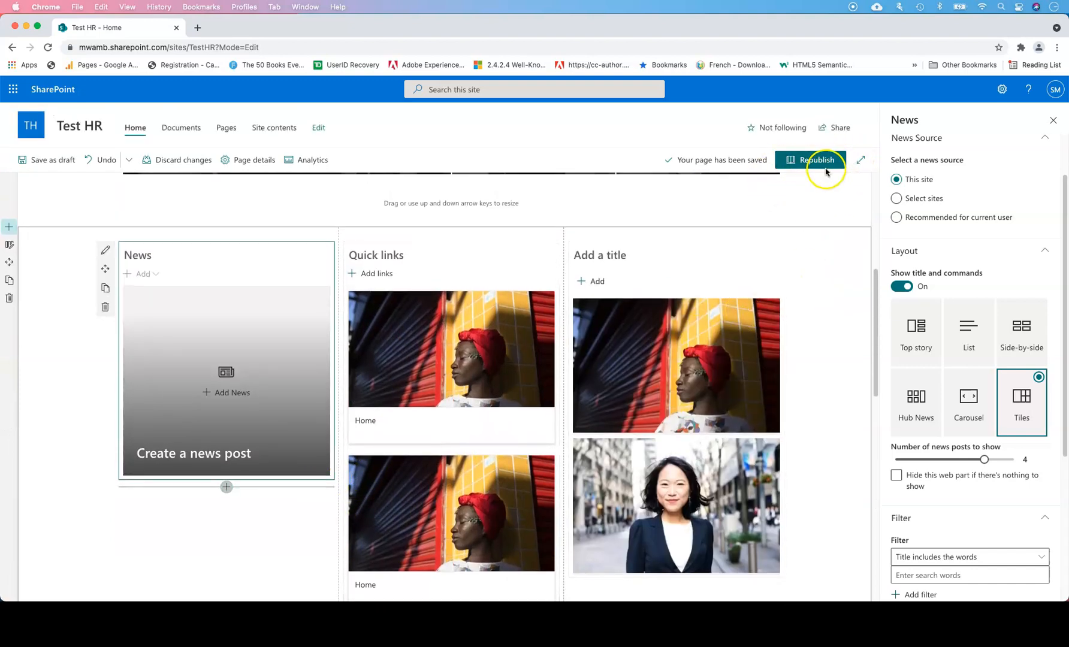
{"action": "scroll", "scroll_direction": "down", "scroll_amount": 3}
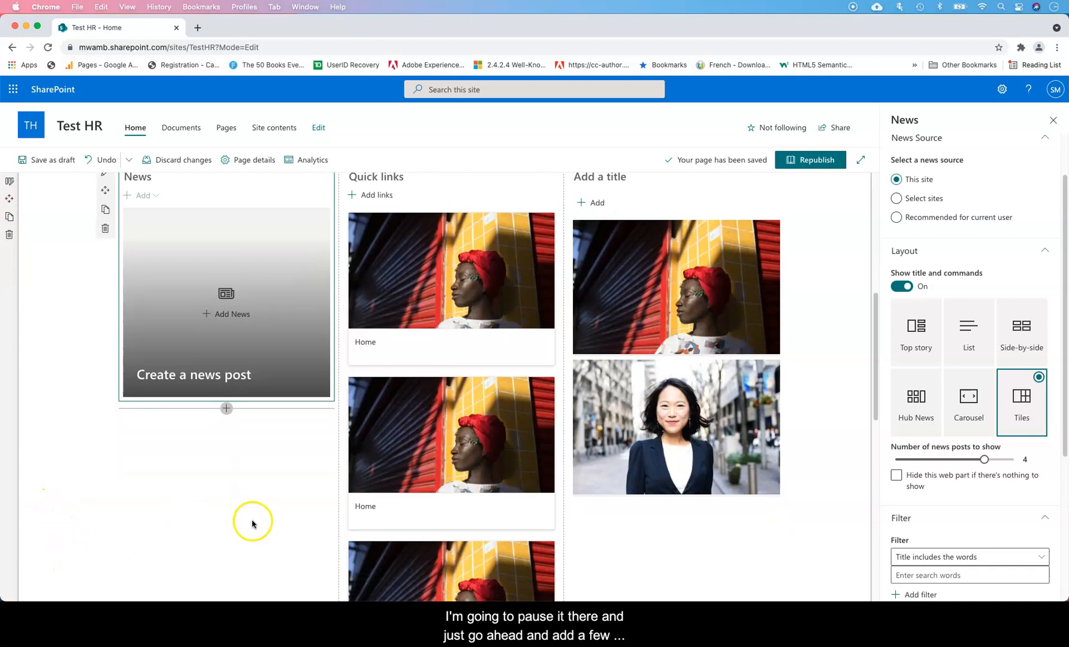
{"action": "scroll", "scroll_direction": "down", "scroll_amount": 3}
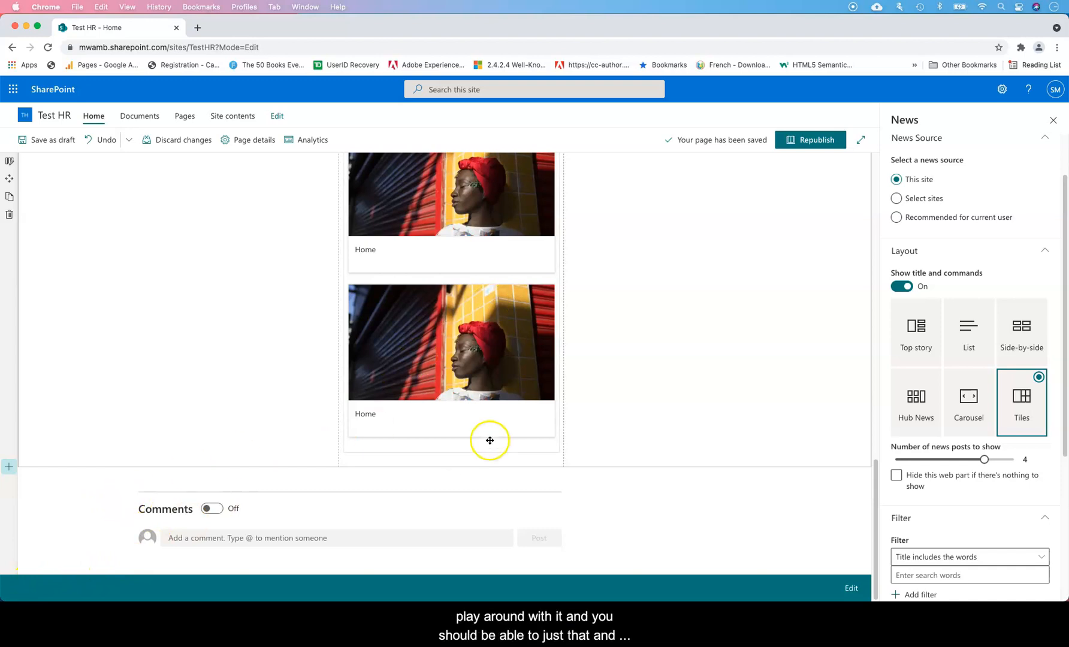
{"action": "mouse_move", "coordinate": [789, 433]}
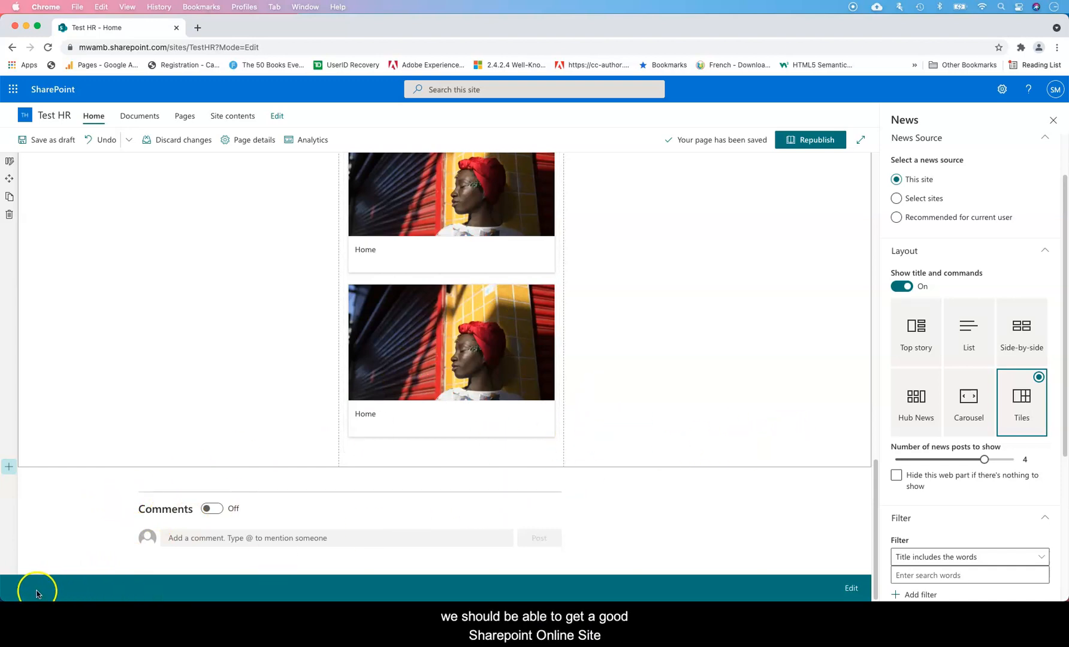
{"action": "mouse_move", "coordinate": [26, 580]}
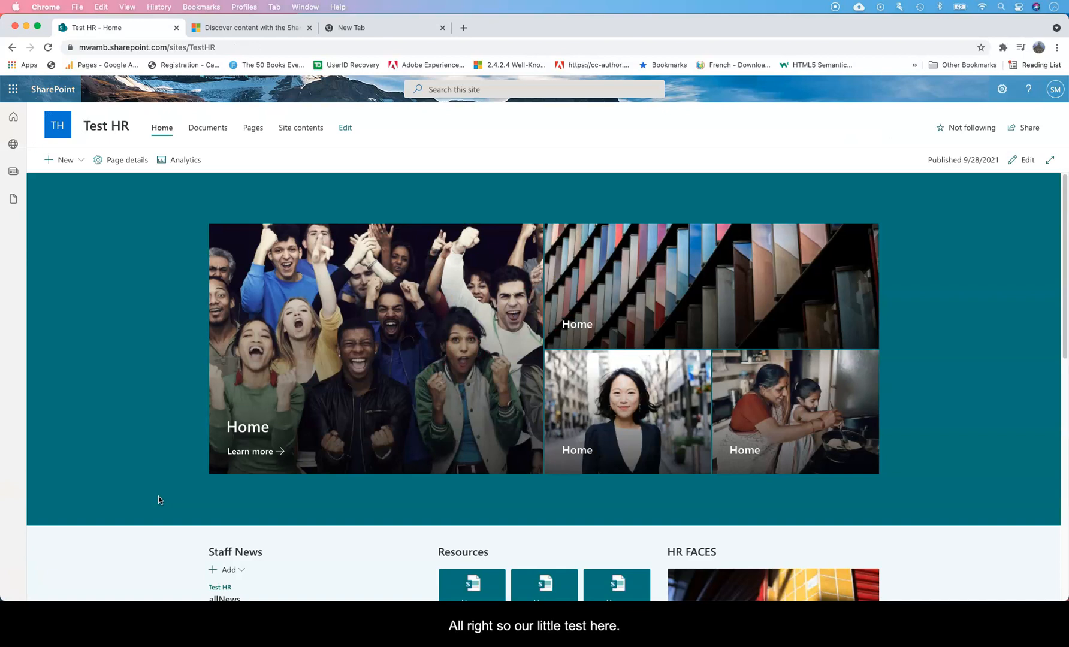
- Edit the home page and give the hero section a lighter background shading
{"action": "scroll", "scroll_direction": "down", "scroll_amount": 3}
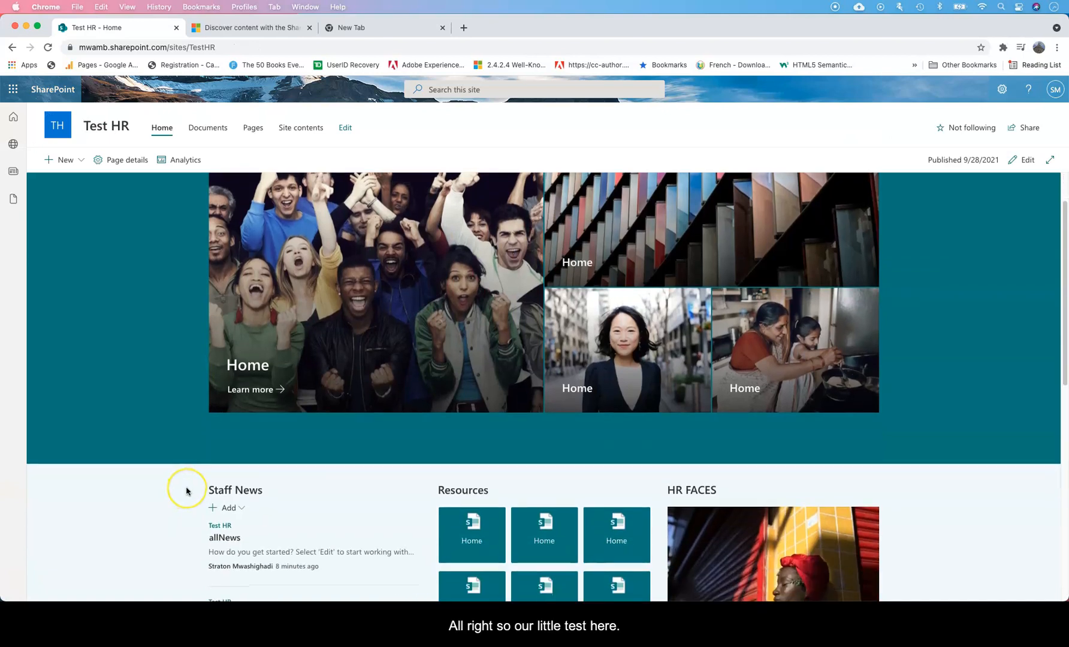
{"action": "scroll", "scroll_direction": "down", "scroll_amount": 3}
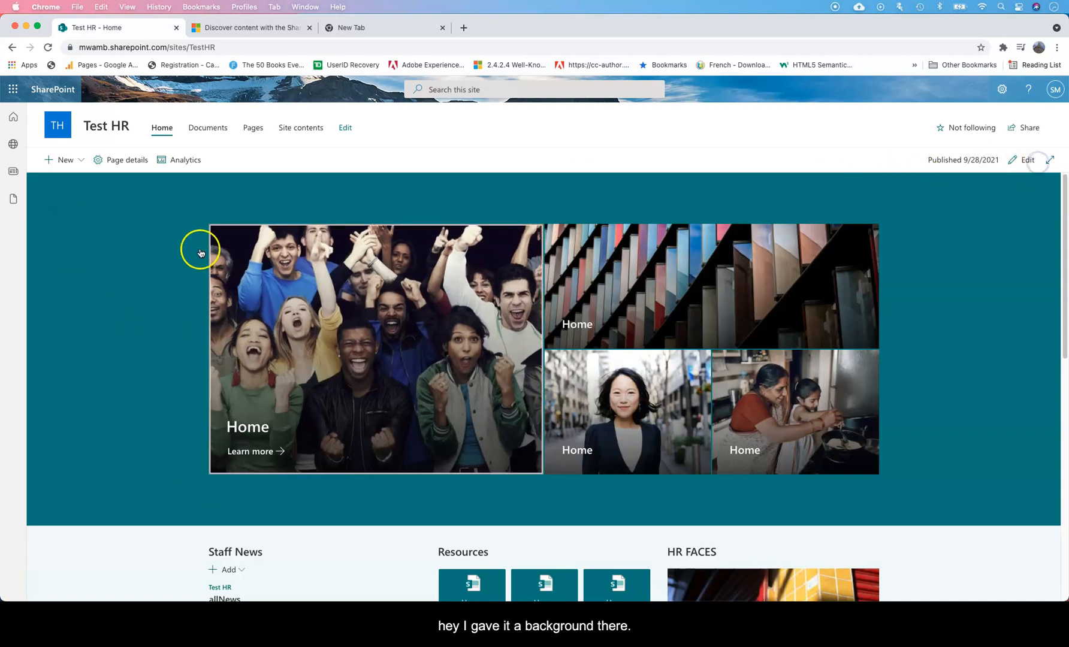
{"action": "left_click", "coordinate": [1014, 159]}
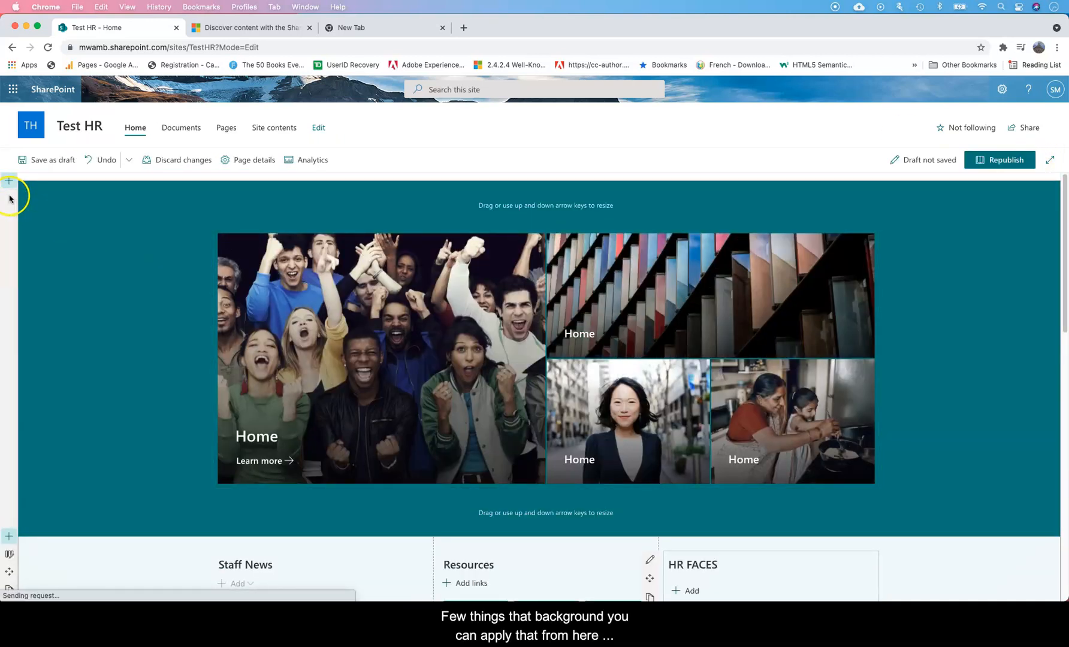
{"action": "left_click", "coordinate": [10, 200]}
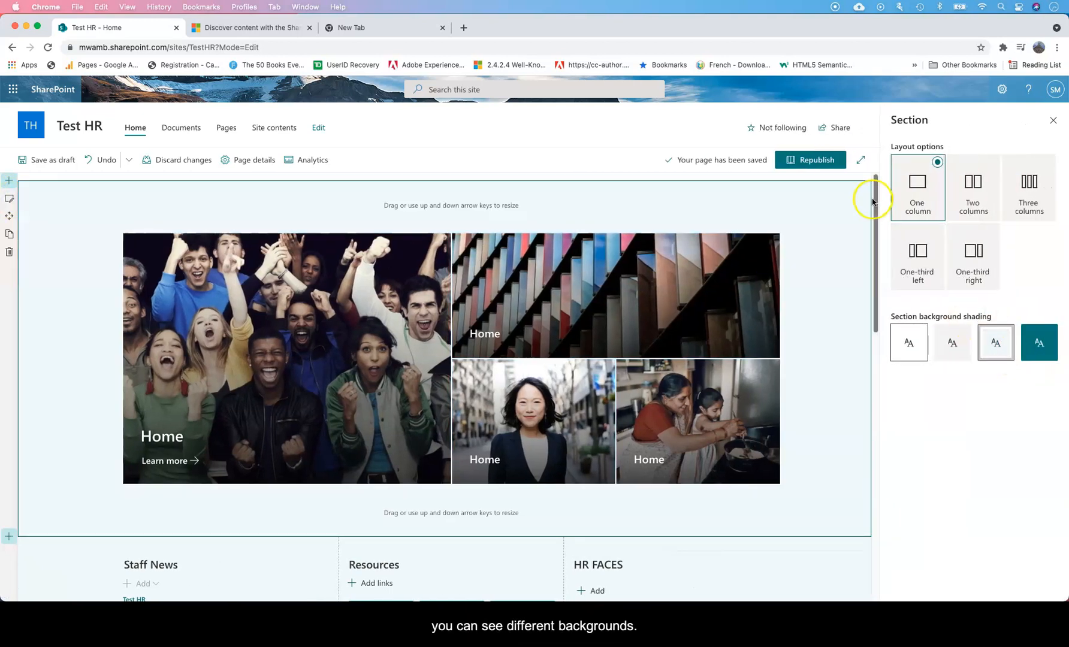
{"action": "left_click", "coordinate": [811, 159]}
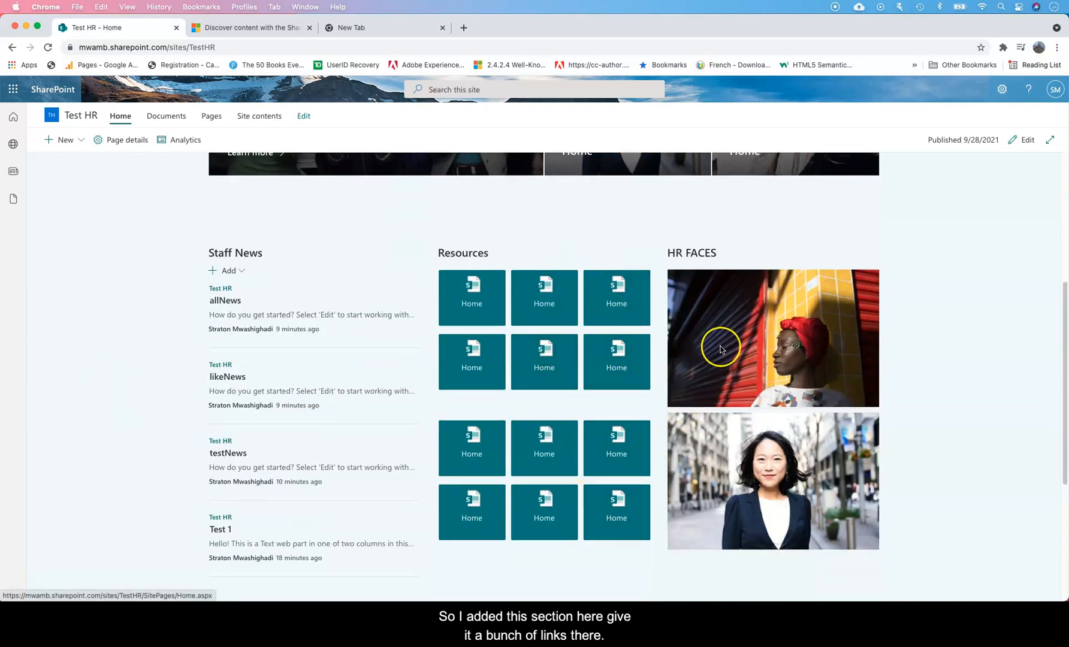
{"action": "scroll", "scroll_direction": "down", "scroll_amount": 3}
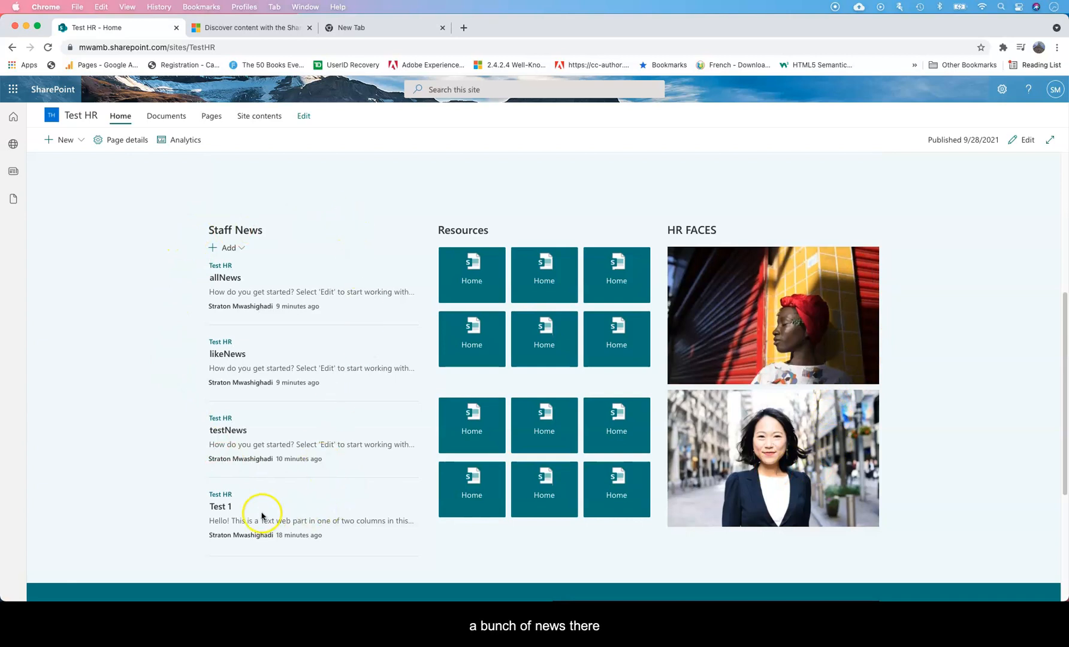
{"action": "scroll", "scroll_direction": "down", "scroll_amount": 3}
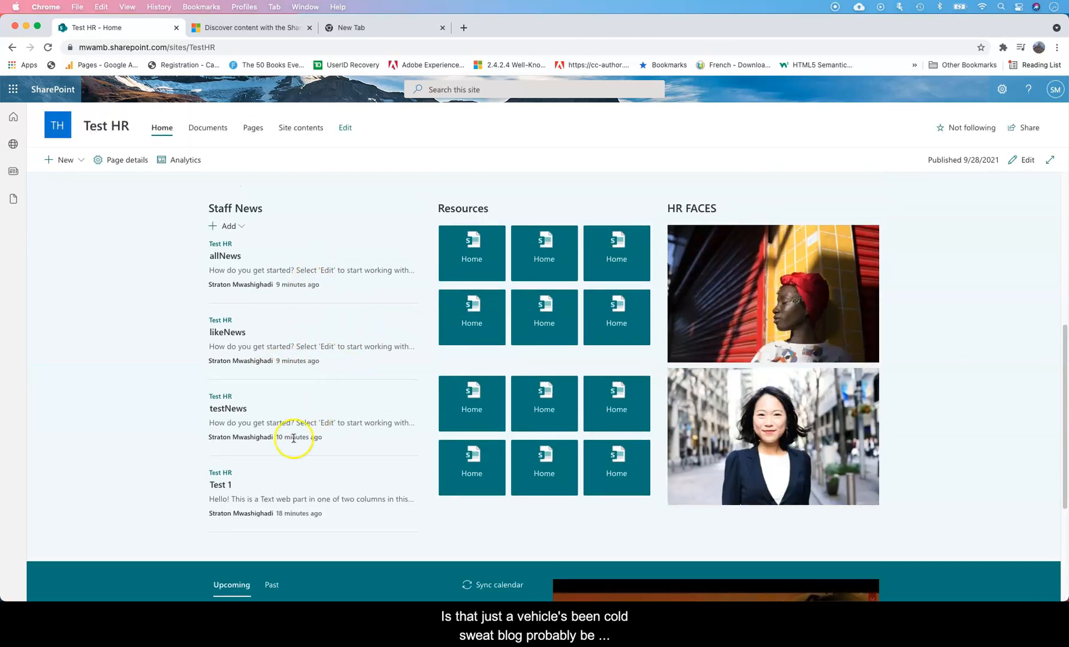
{"action": "scroll", "scroll_direction": "down", "scroll_amount": 3}
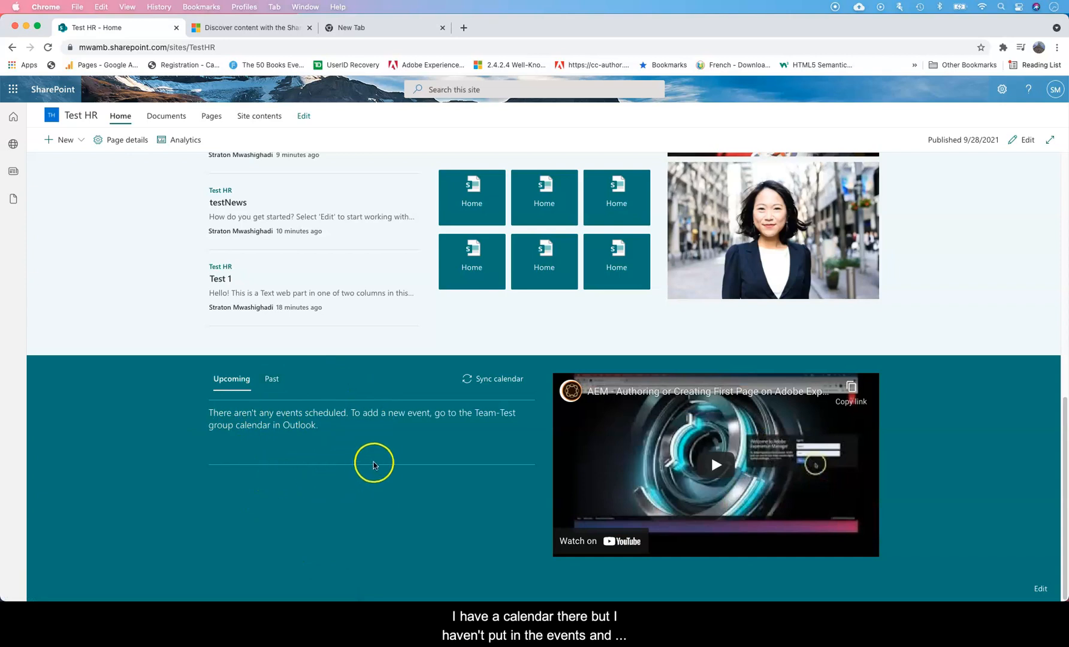
{"action": "mouse_move", "coordinate": [909, 365]}
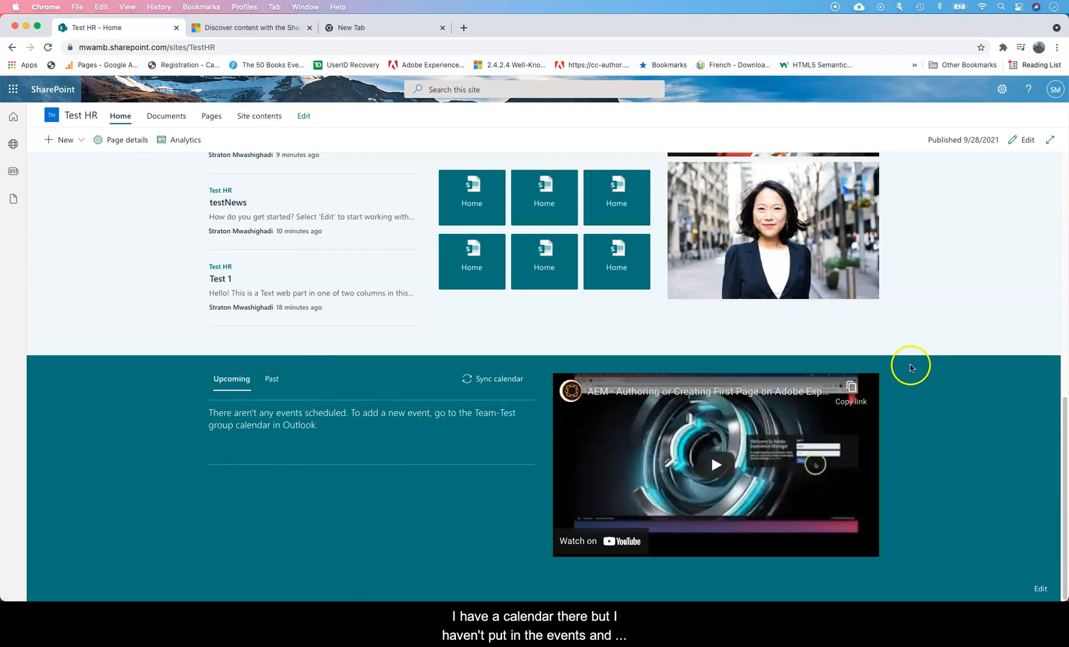
{"action": "mouse_move", "coordinate": [423, 455]}
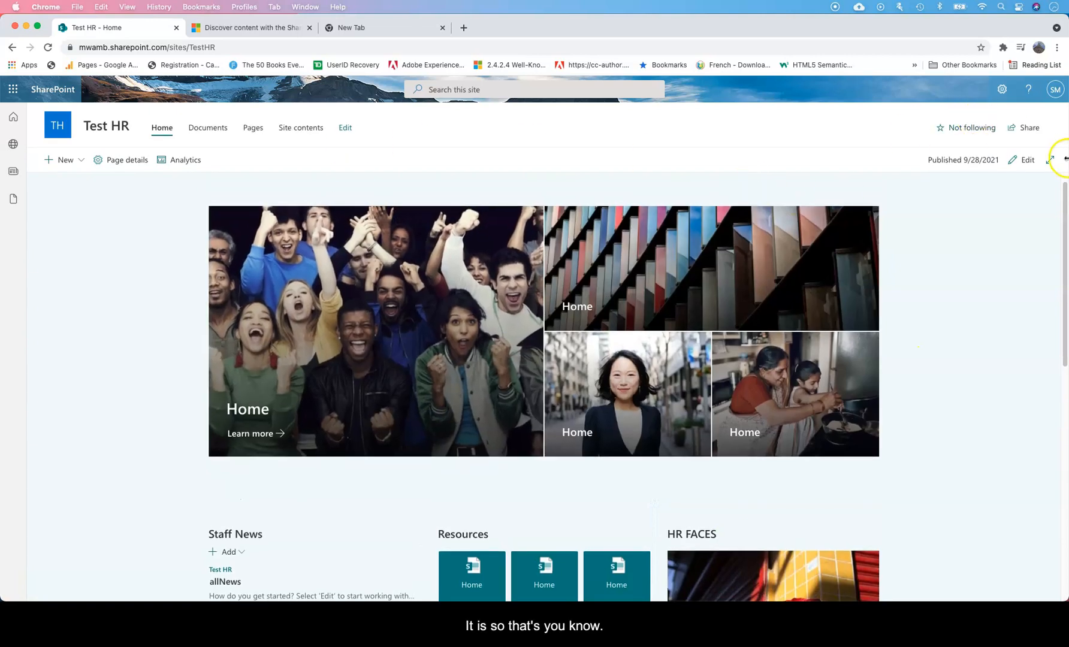
{"action": "mouse_move", "coordinate": [580, 208]}
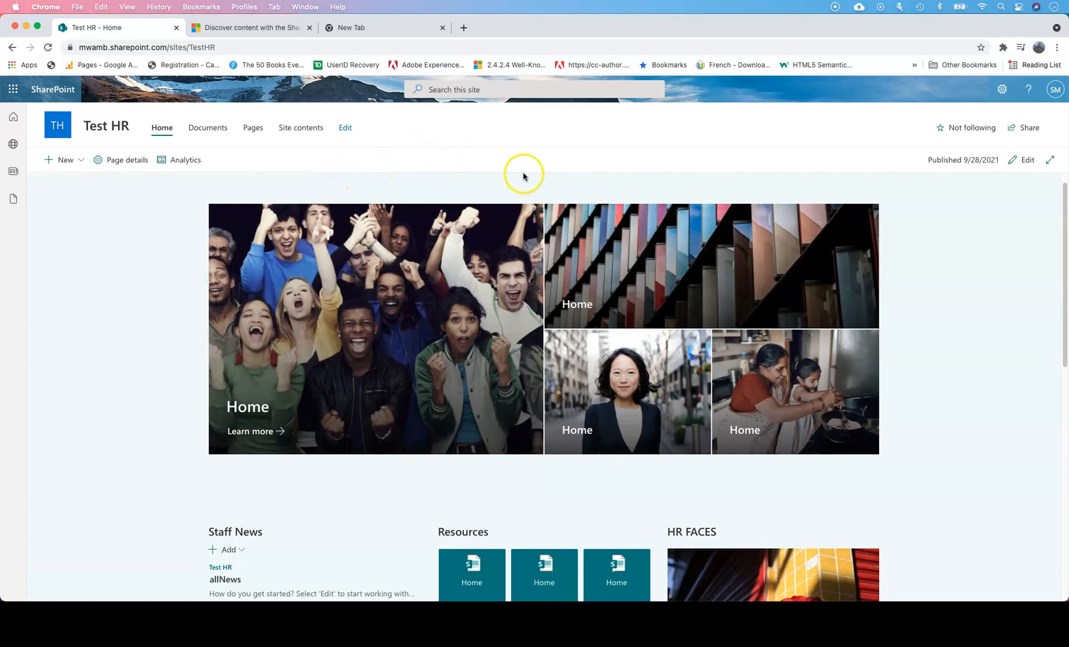
{"action": "scroll", "scroll_direction": "down", "scroll_amount": 3}
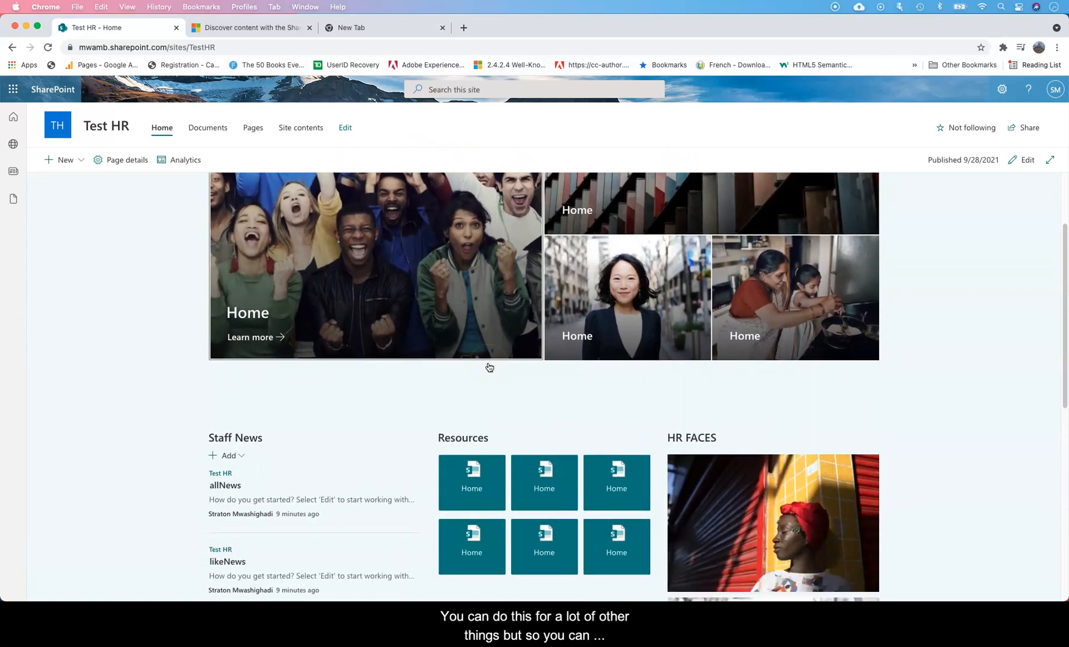
{"action": "scroll", "scroll_direction": "down", "scroll_amount": 3}
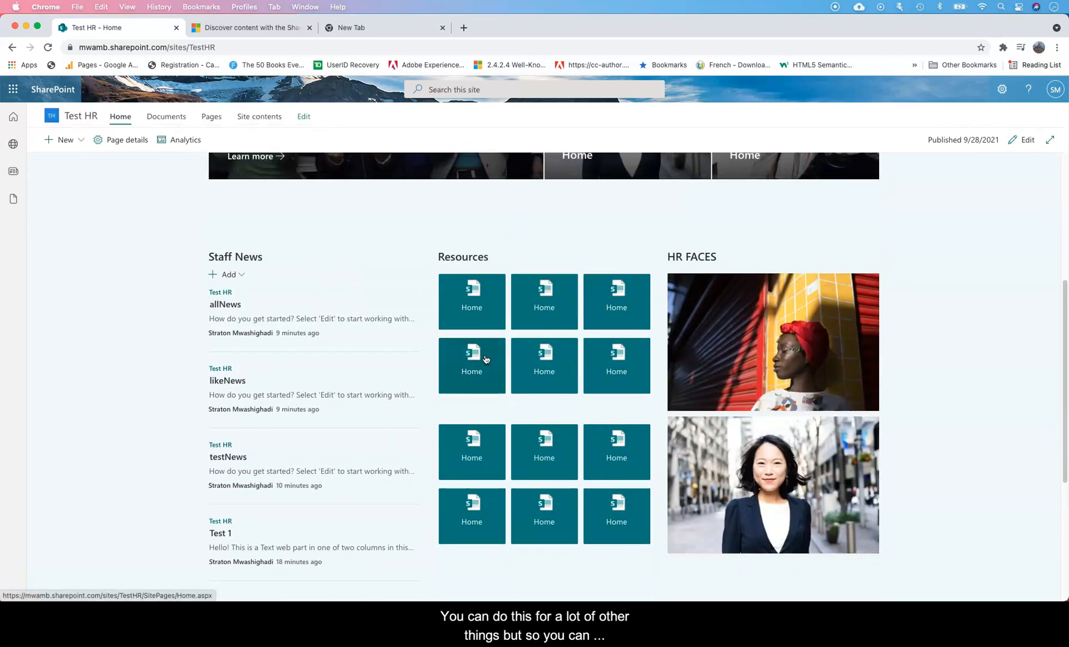
{"action": "scroll", "scroll_direction": "down", "scroll_amount": 3}
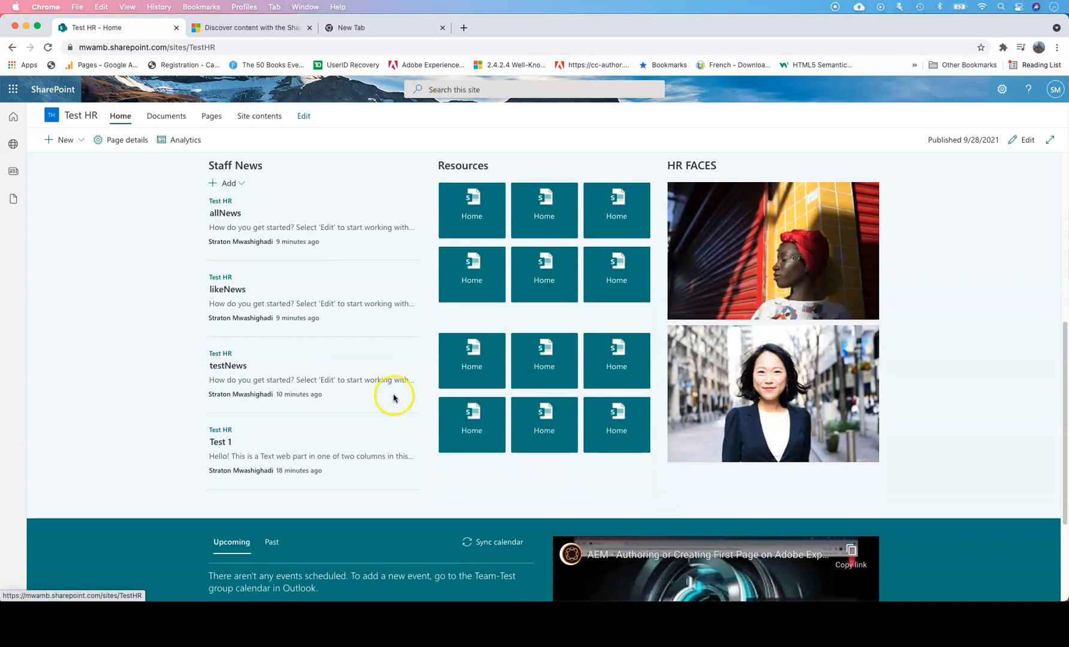
{"action": "scroll", "scroll_direction": "down", "scroll_amount": 3}
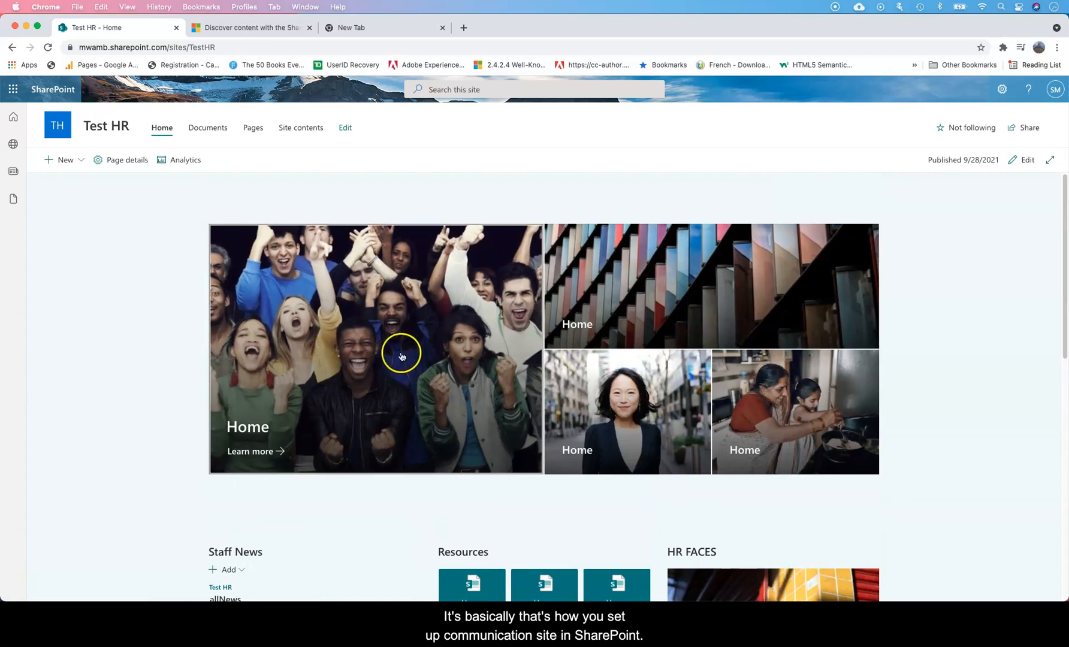
{"action": "mouse_move", "coordinate": [593, 265]}
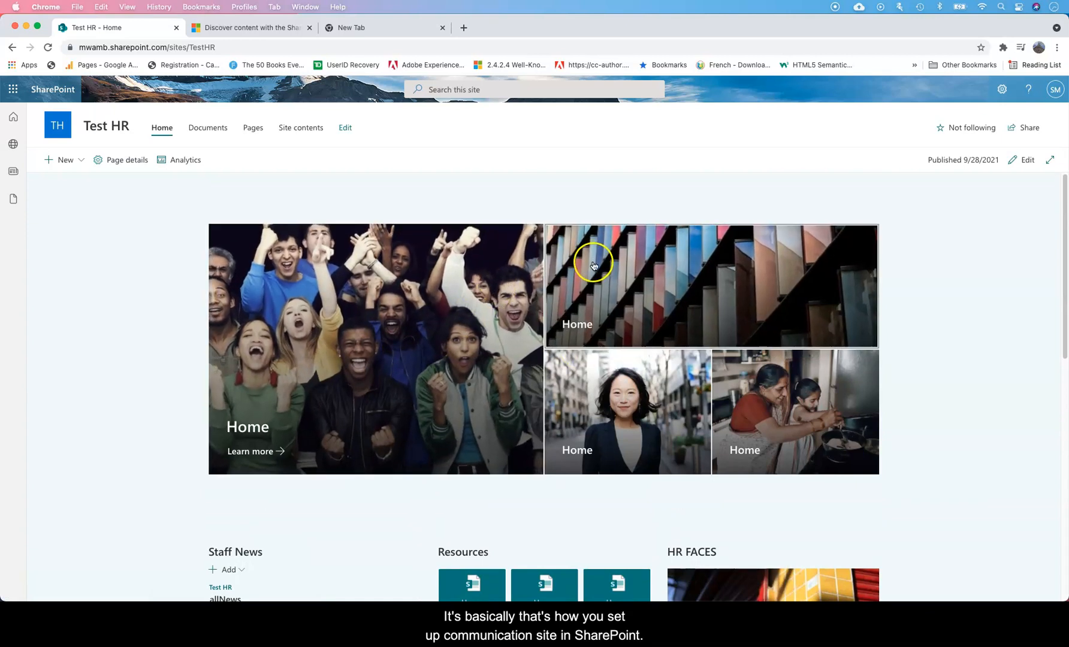
{"action": "mouse_move", "coordinate": [630, 329]}
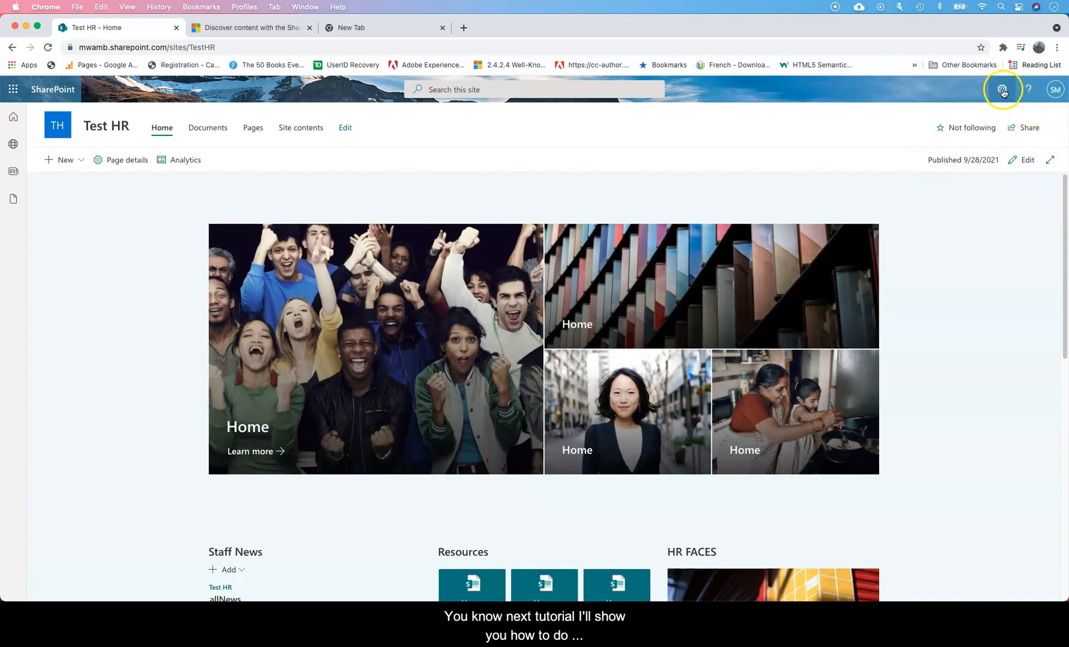
{"action": "left_click", "coordinate": [1001, 90]}
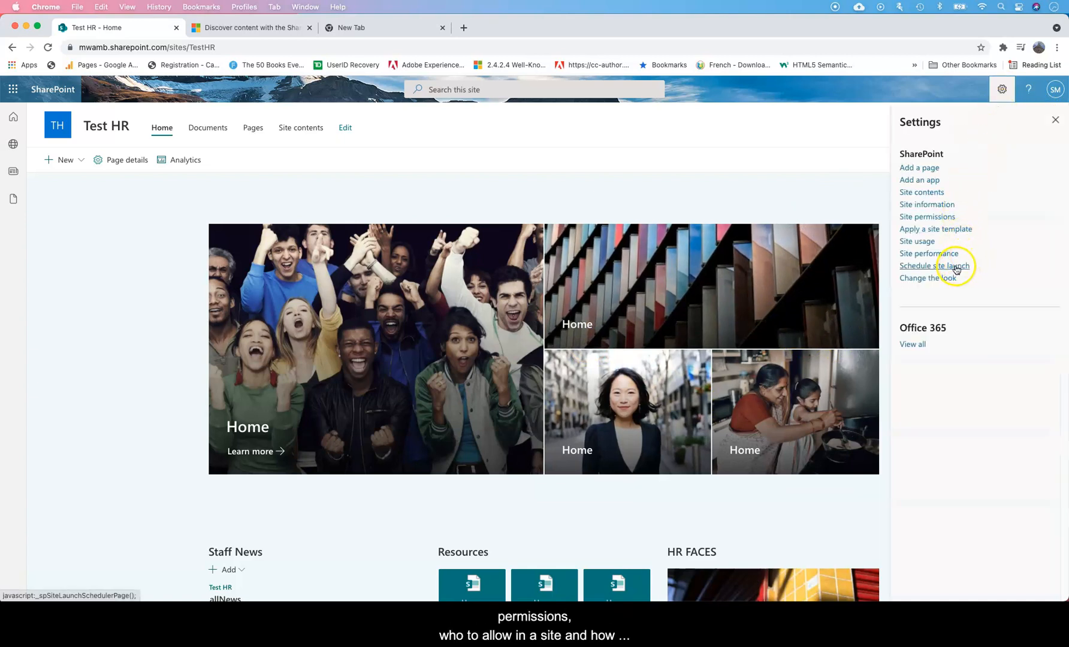
{"action": "mouse_move", "coordinate": [987, 240]}
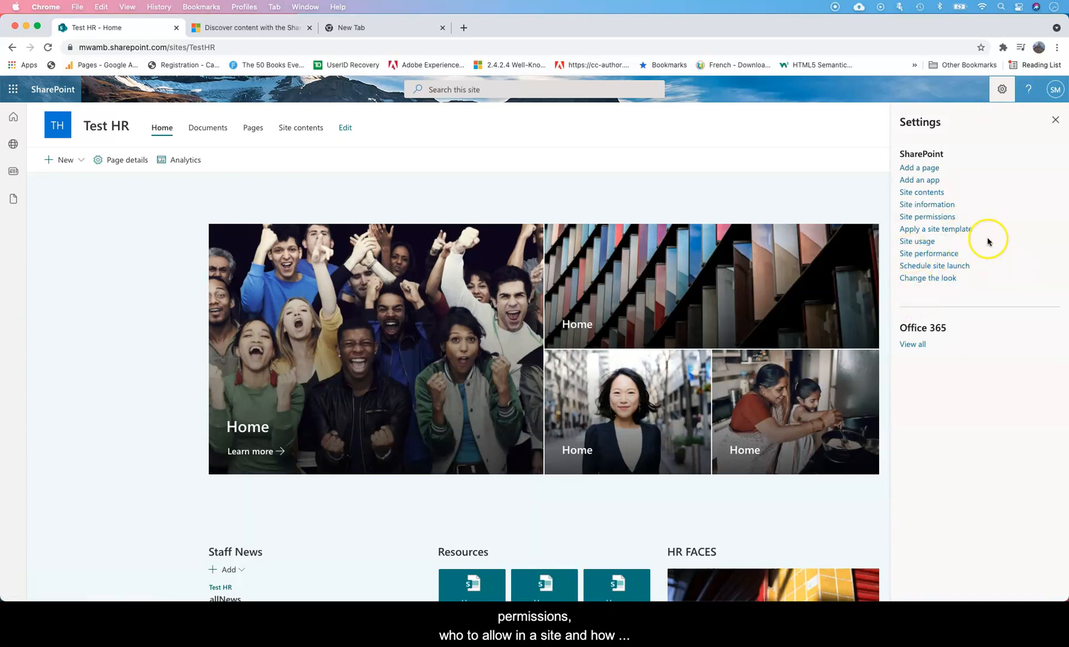
{"action": "mouse_move", "coordinate": [960, 280]}
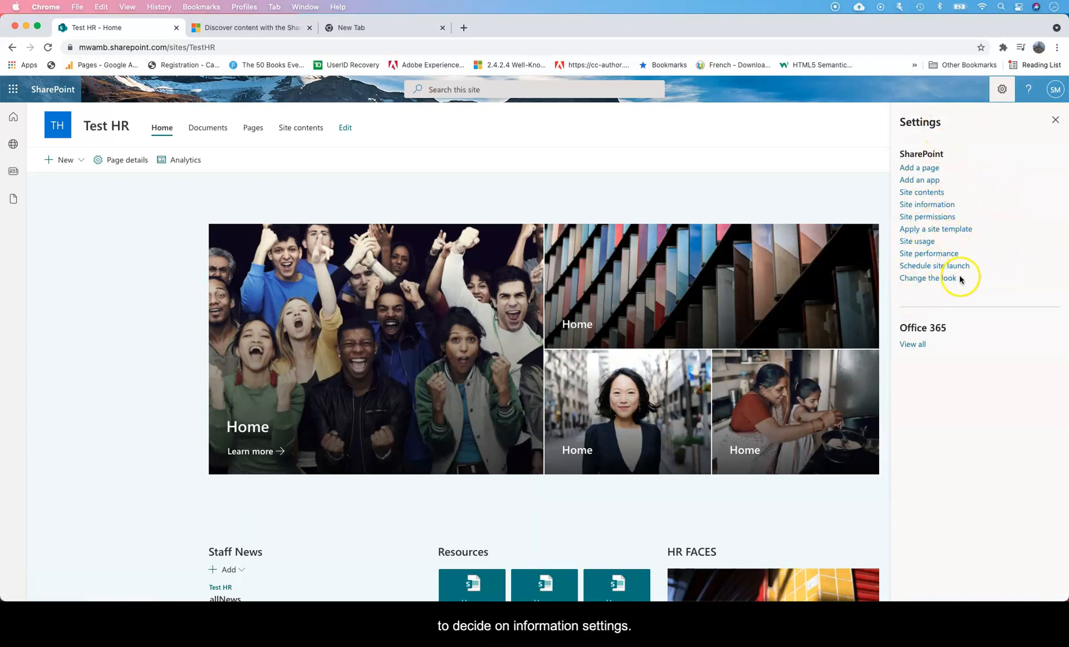
{"action": "mouse_move", "coordinate": [788, 151]}
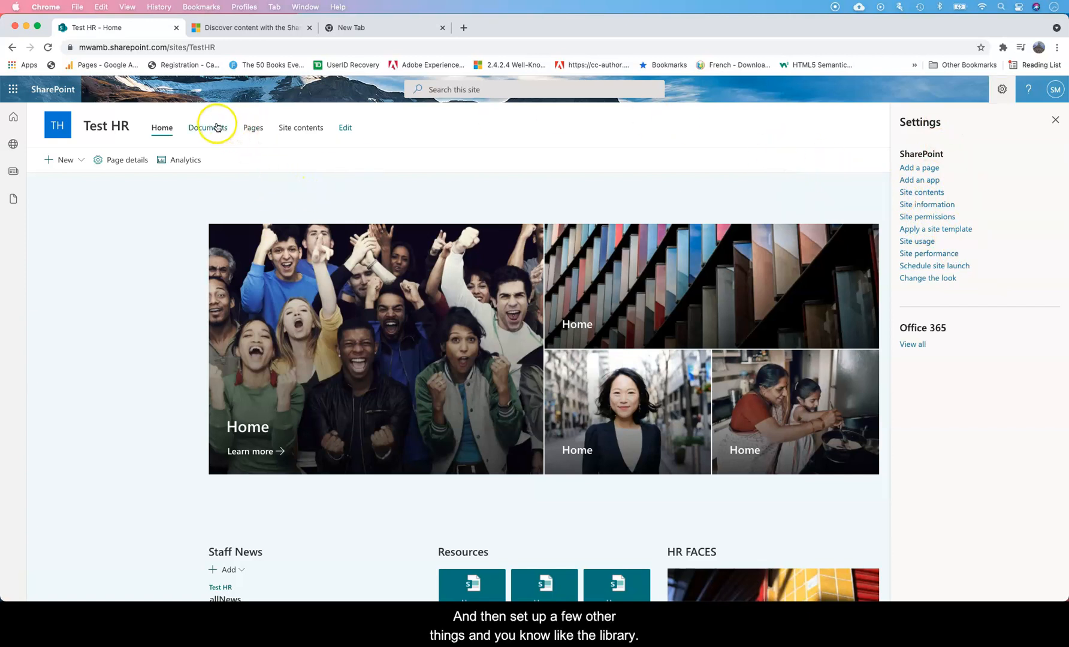
{"action": "left_click", "coordinate": [209, 127]}
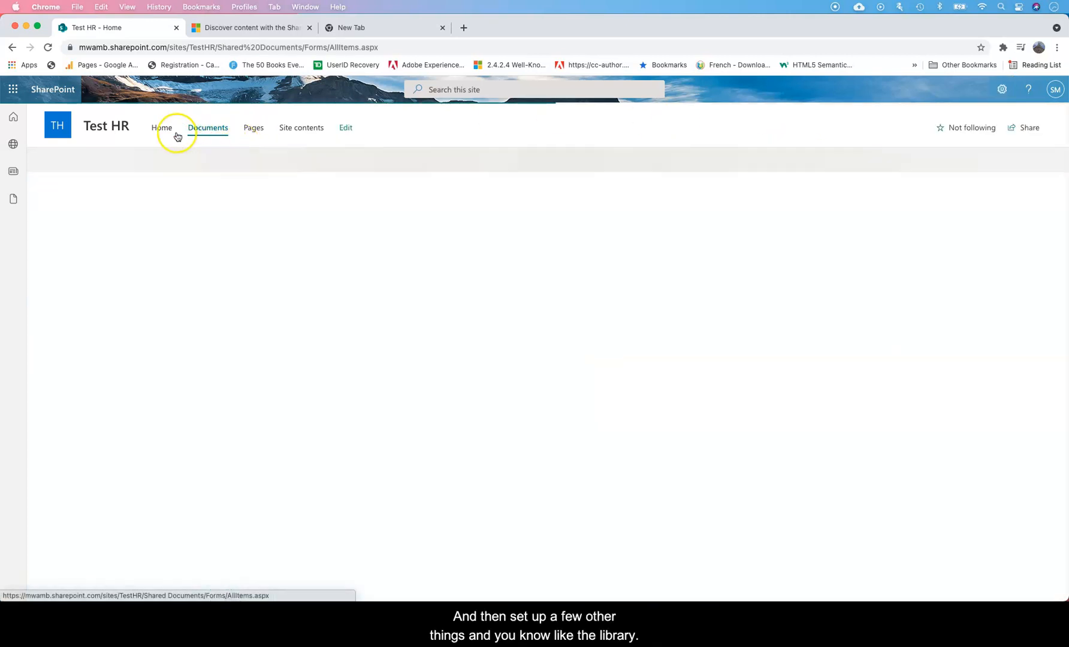
{"action": "left_click", "coordinate": [162, 127]}
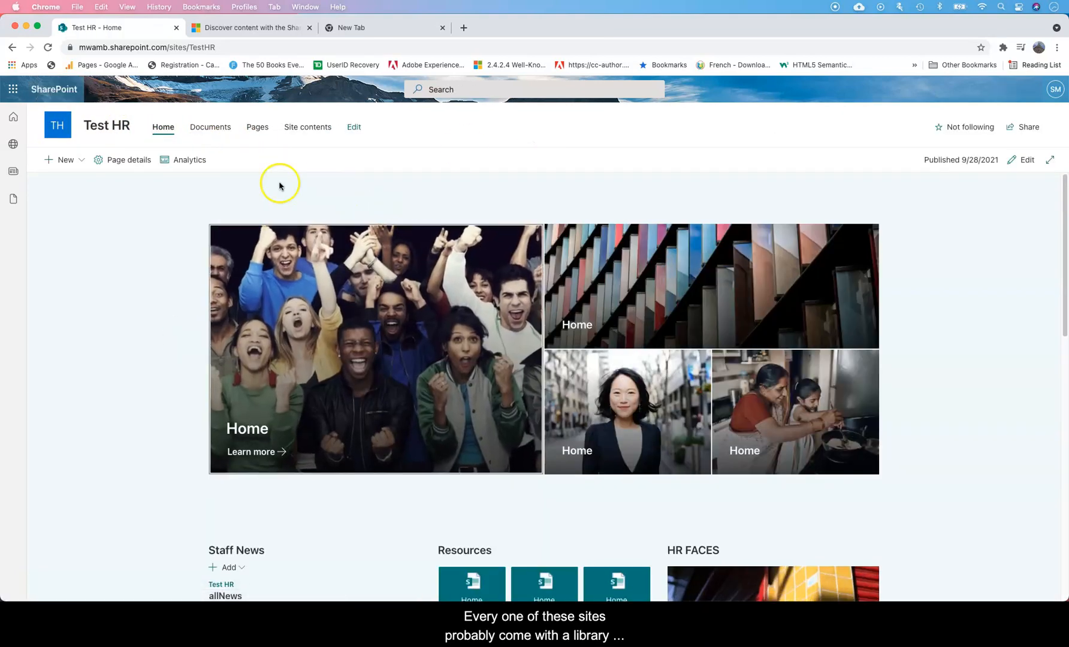
{"action": "mouse_move", "coordinate": [113, 526]}
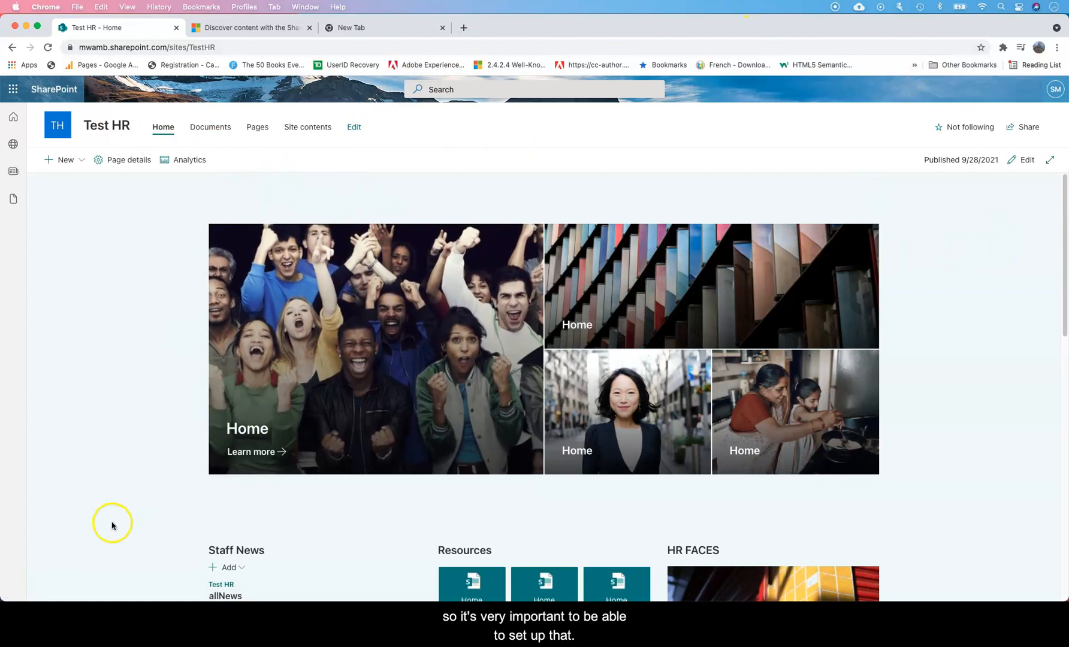
{"action": "mouse_move", "coordinate": [34, 597]}
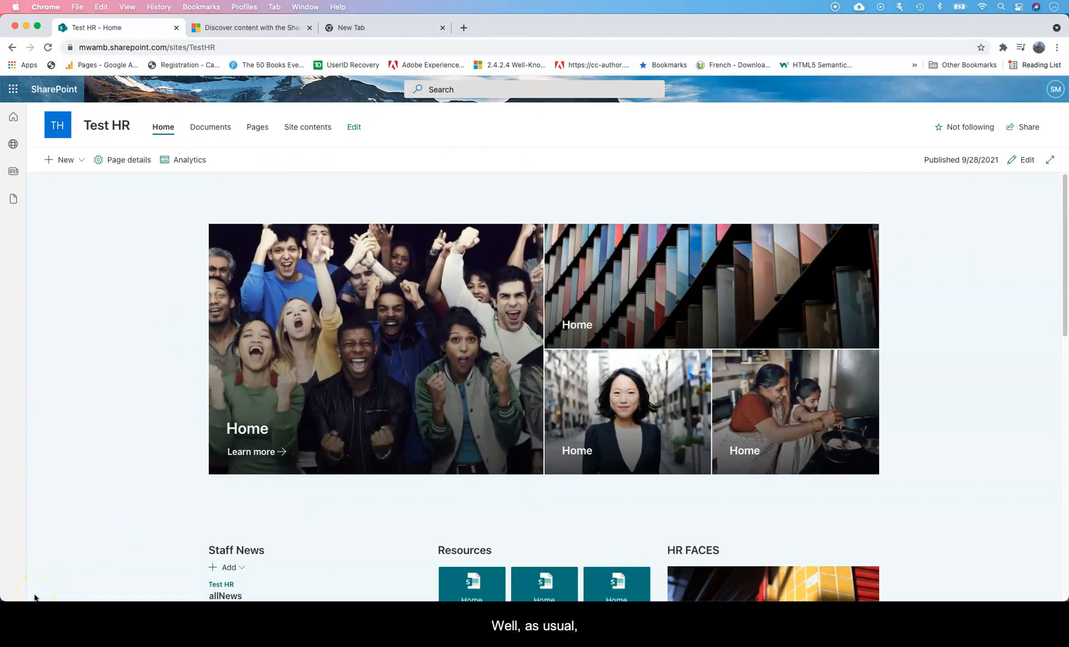